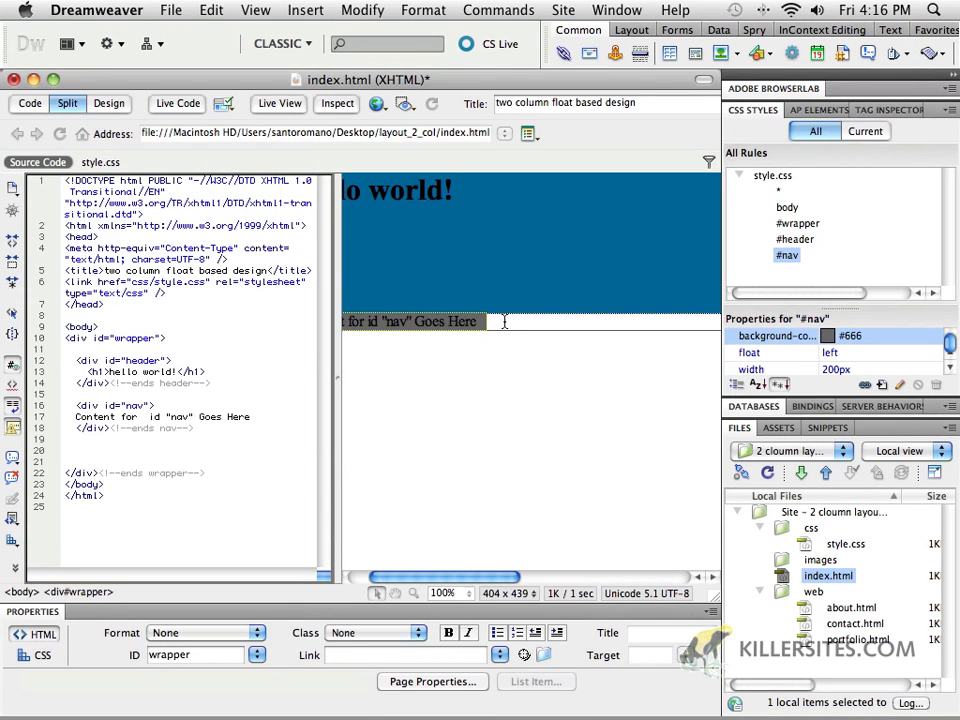
mouse_move(540, 337)
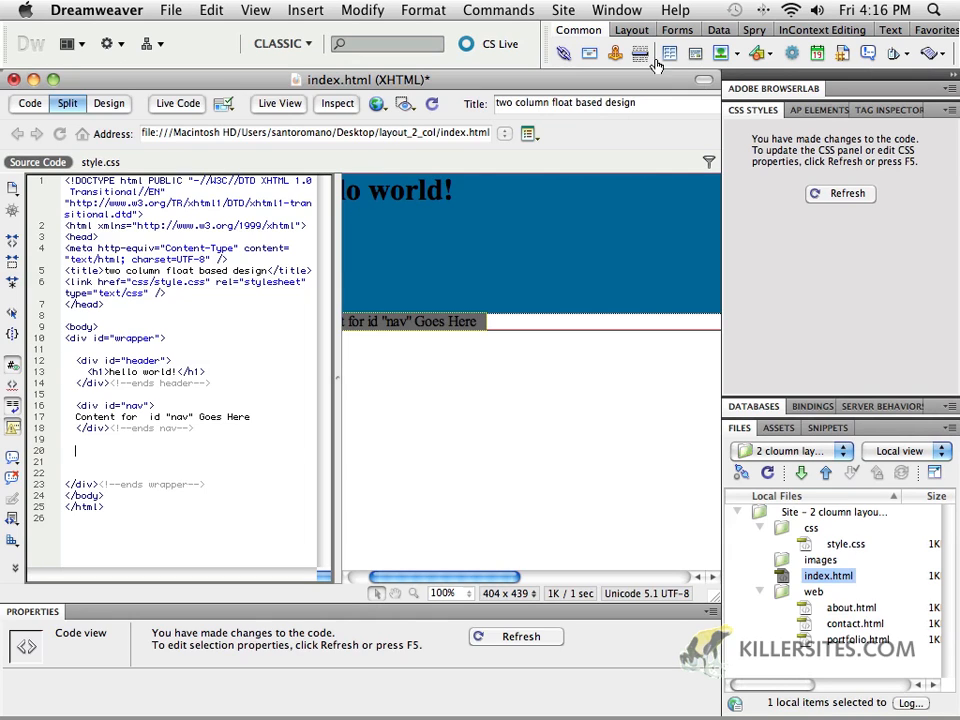
- From Insert Div Tag, start a new CSS rule using the ID selector type
click(695, 54)
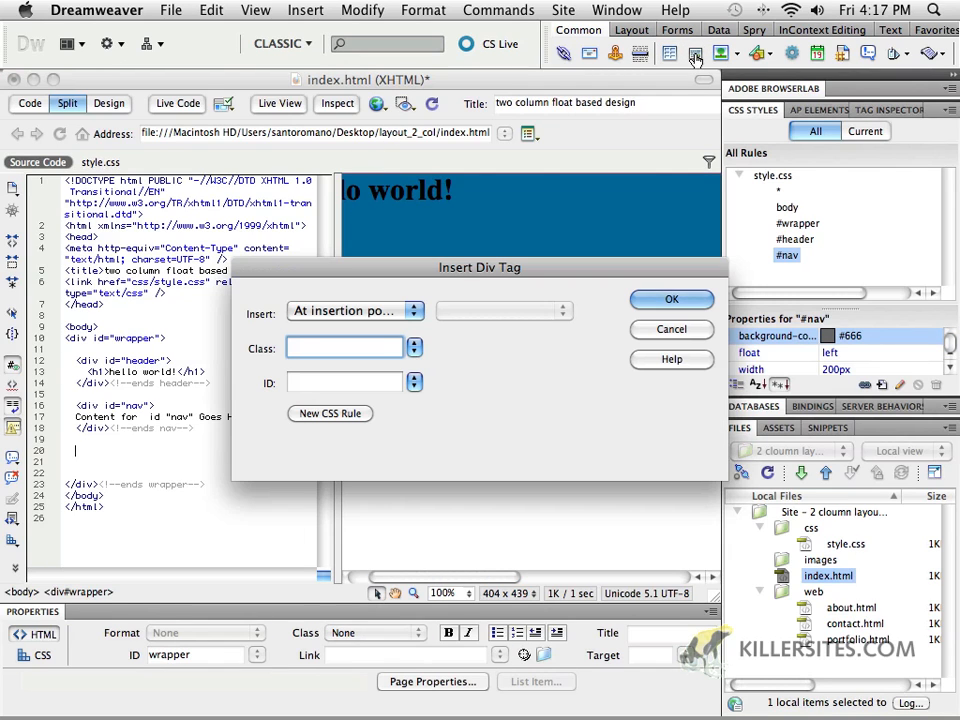
mouse_move(689, 50)
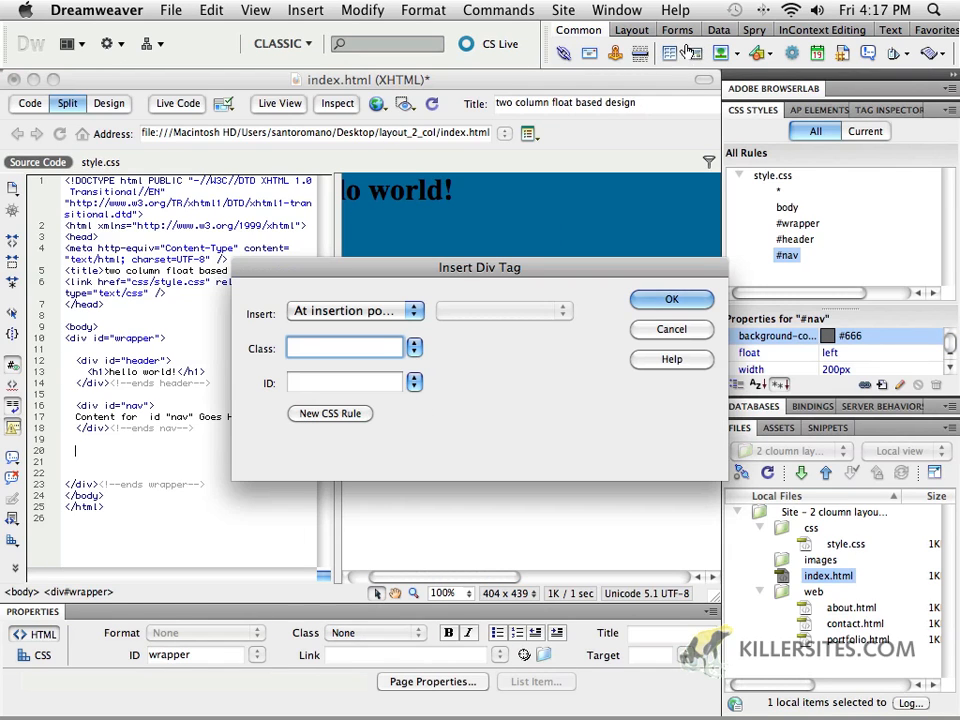
mouse_move(309, 413)
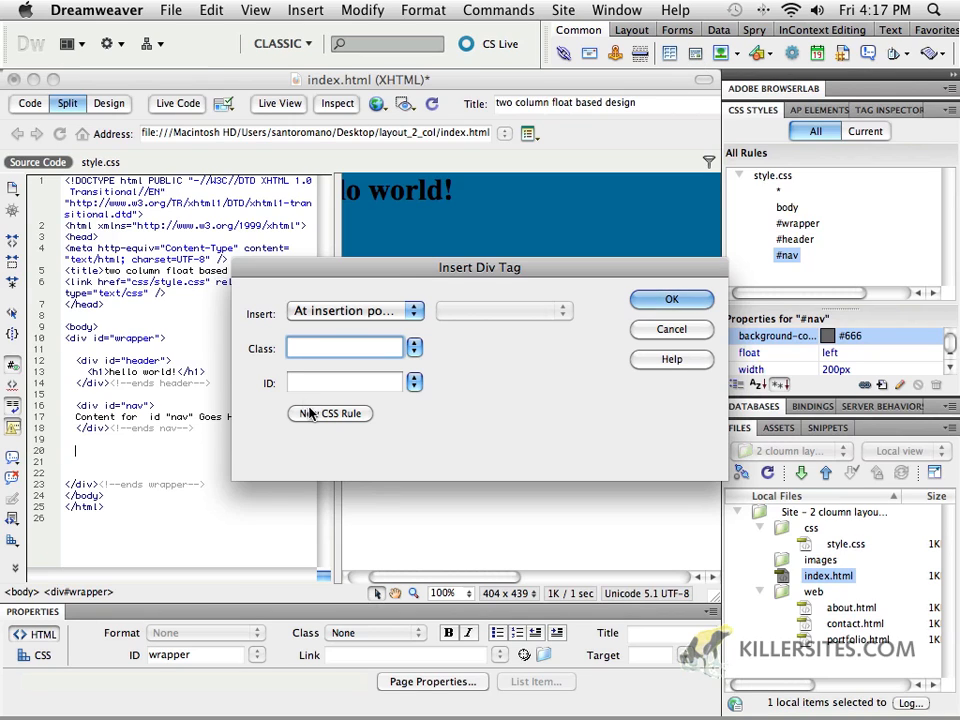
click(329, 413)
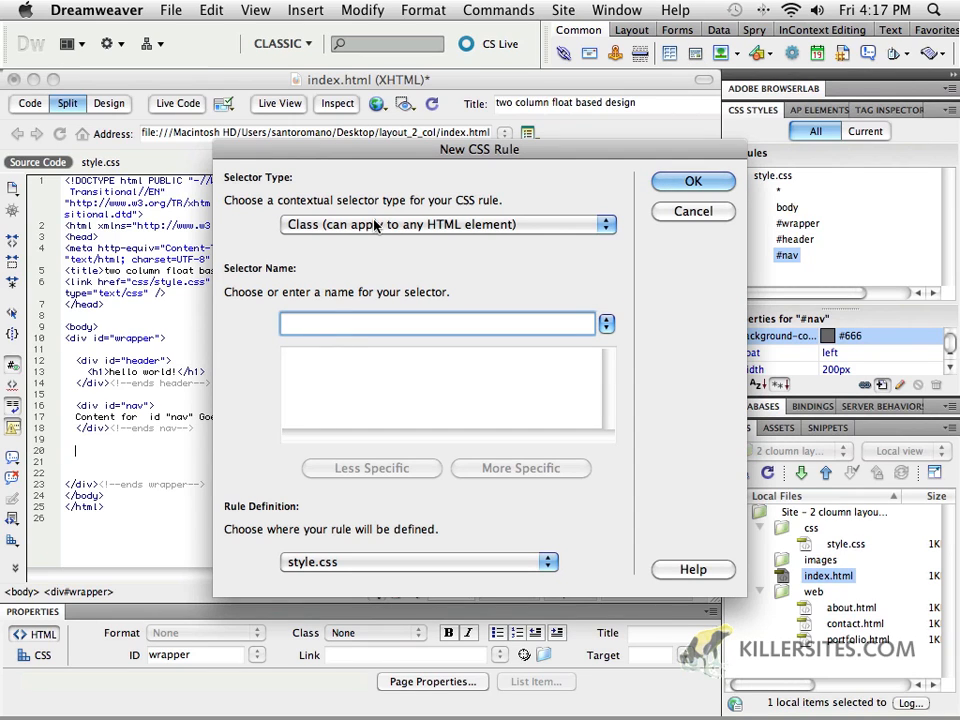
click(447, 224)
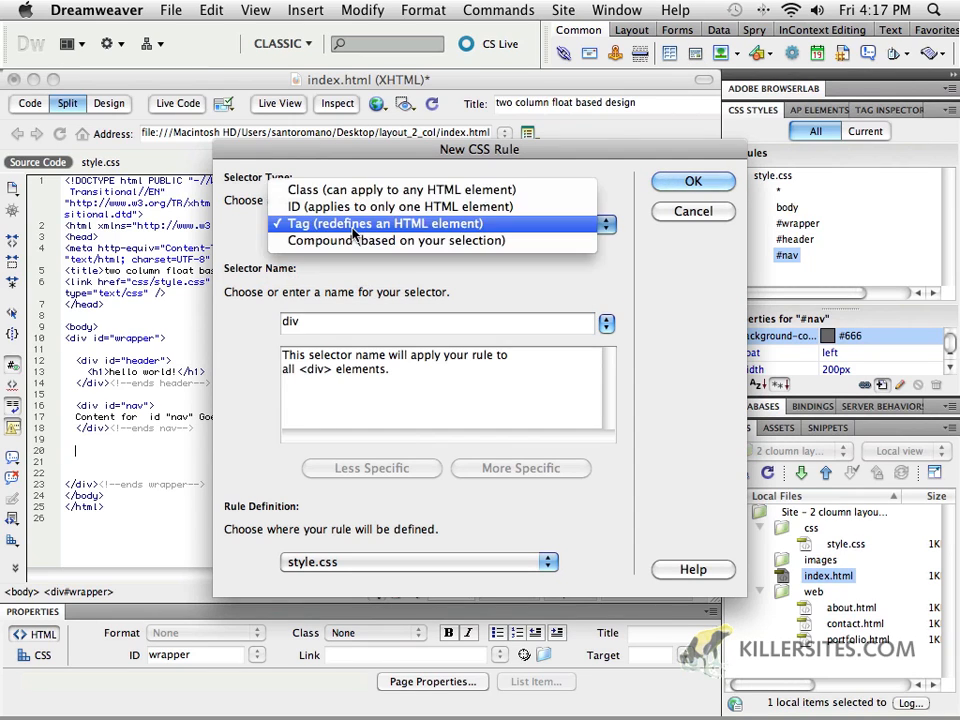
click(400, 206)
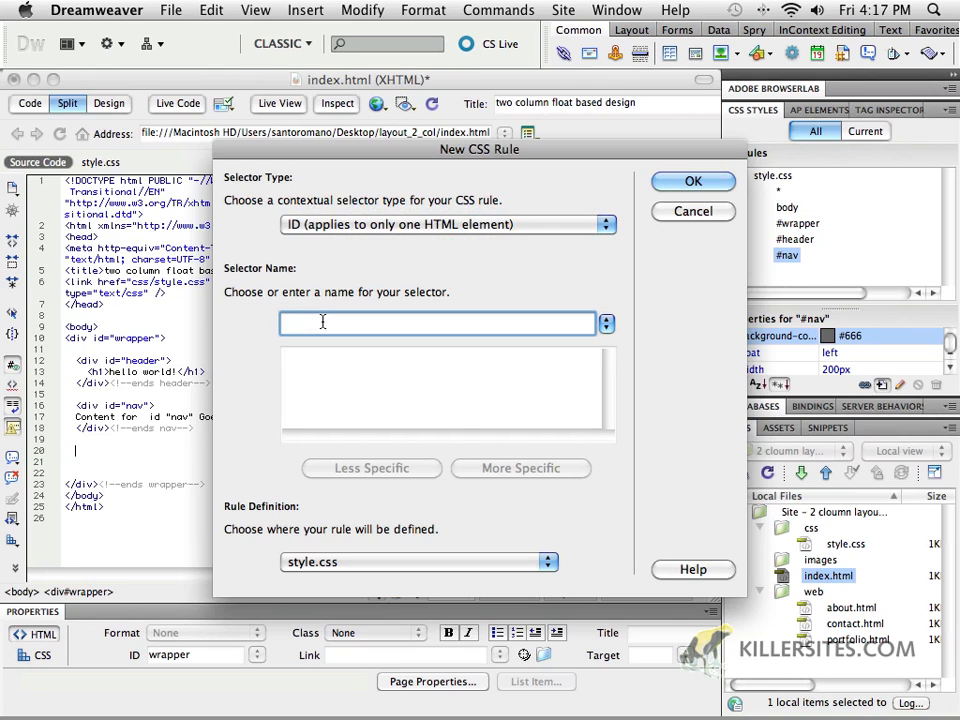
- Name the new ID rule #main and confirm it
text(#)
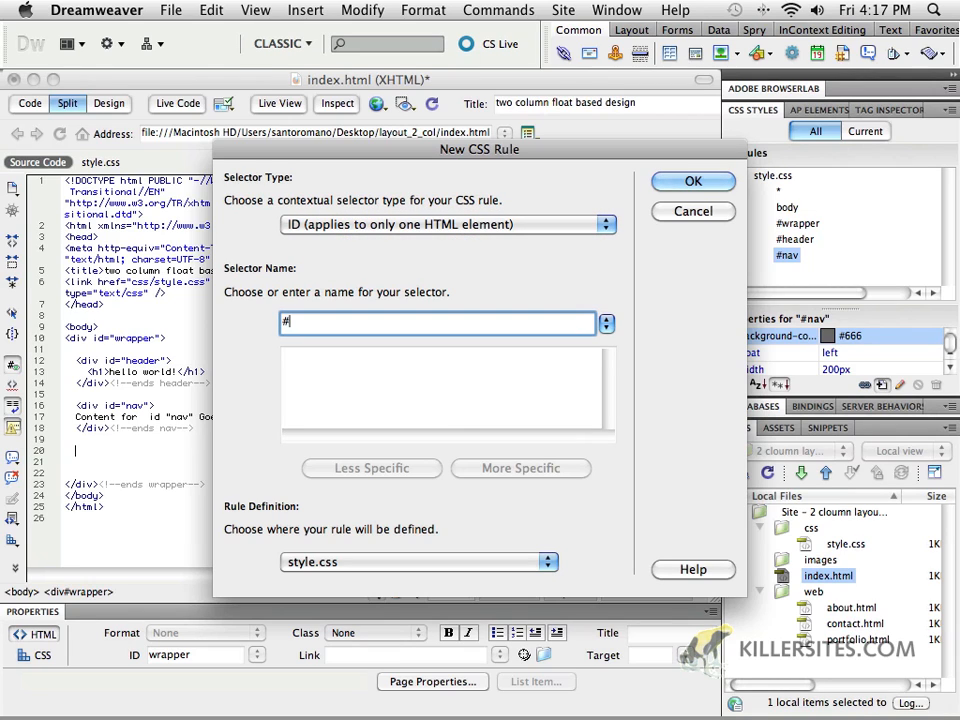
text(mai)
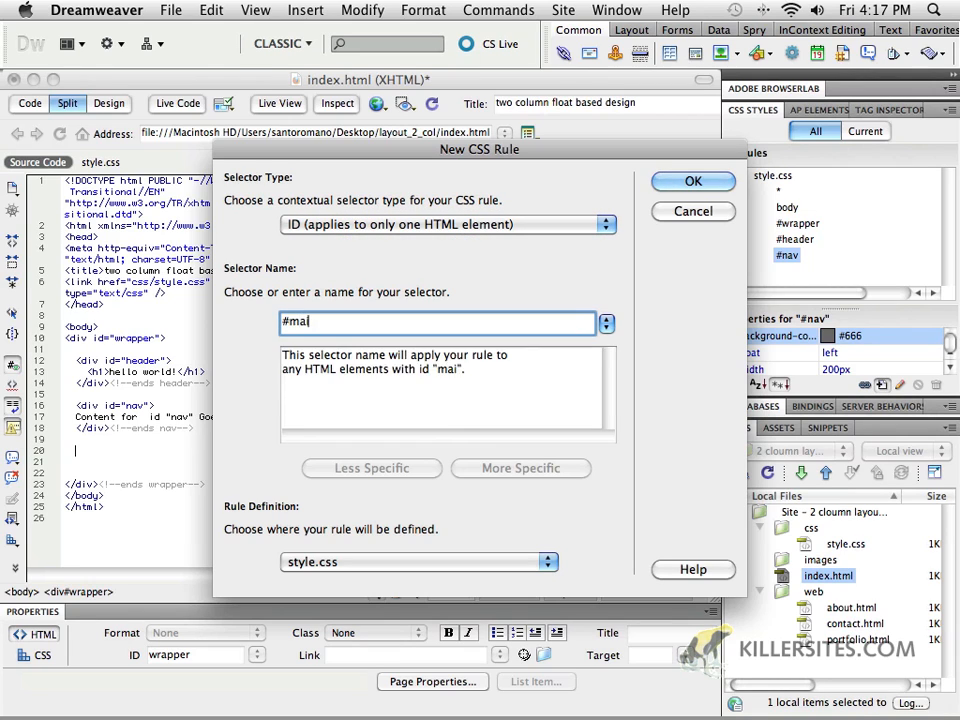
text(n)
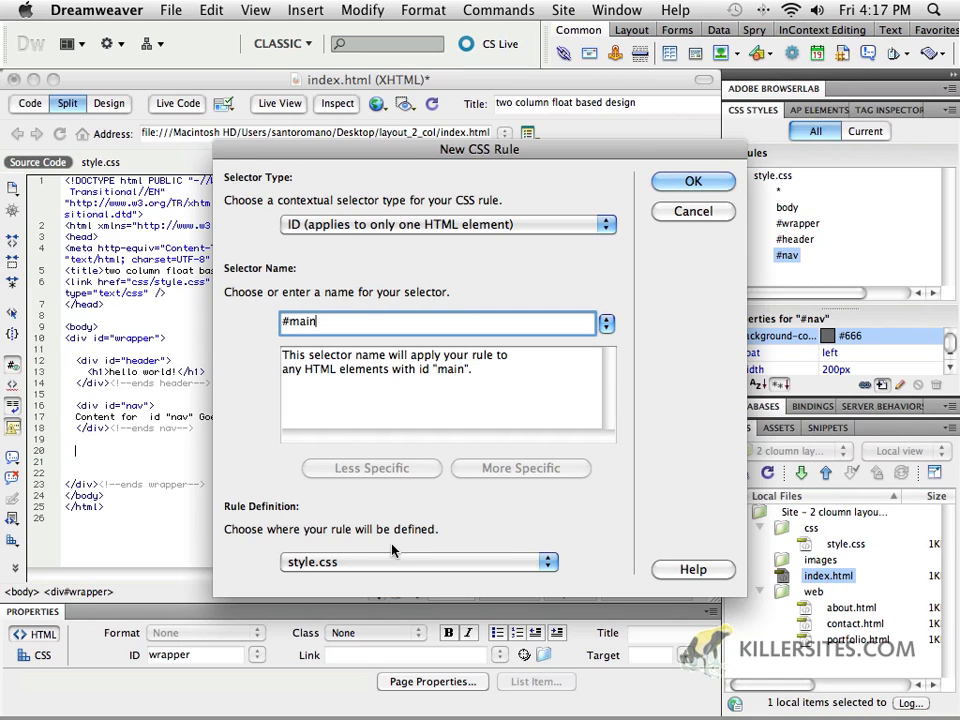
click(692, 181)
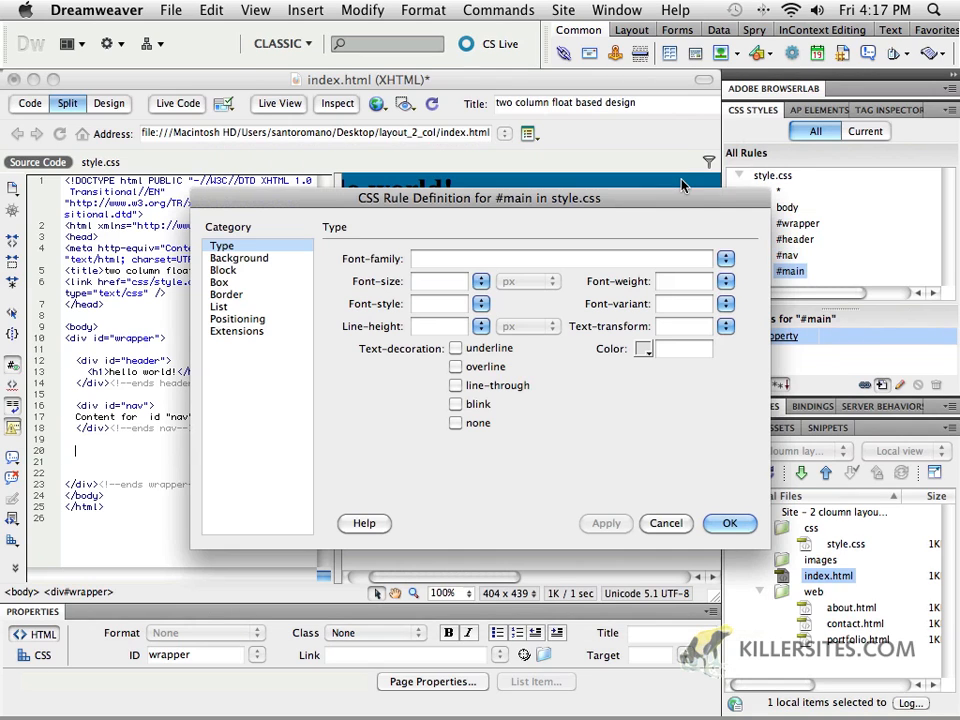
mouse_move(245, 337)
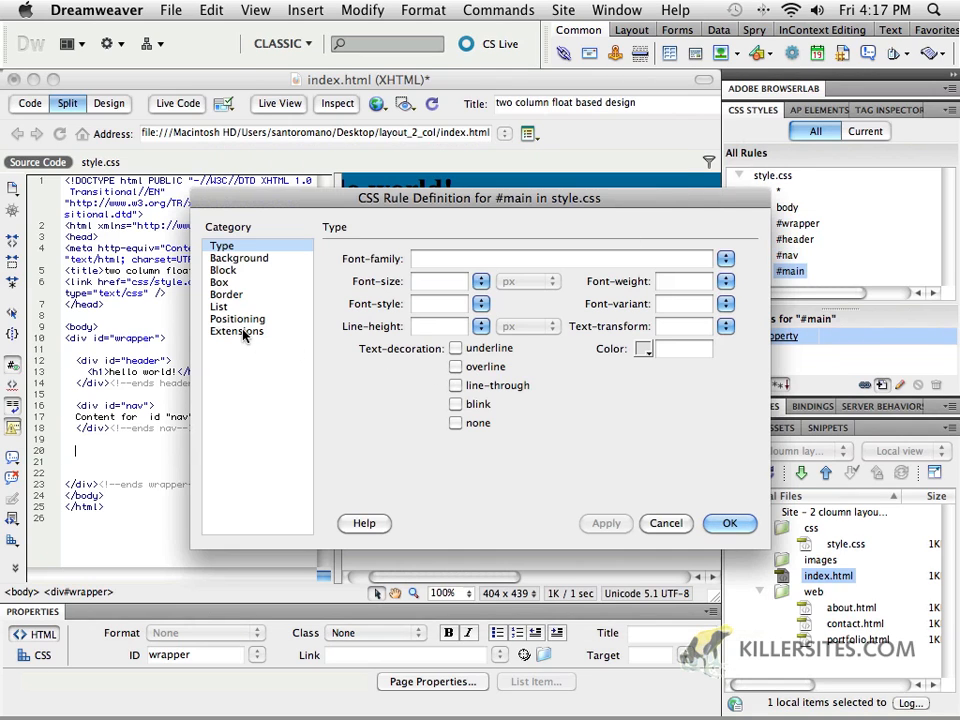
- Give #main a 700px width, right float and #FC0 background, then save the rule
click(219, 282)
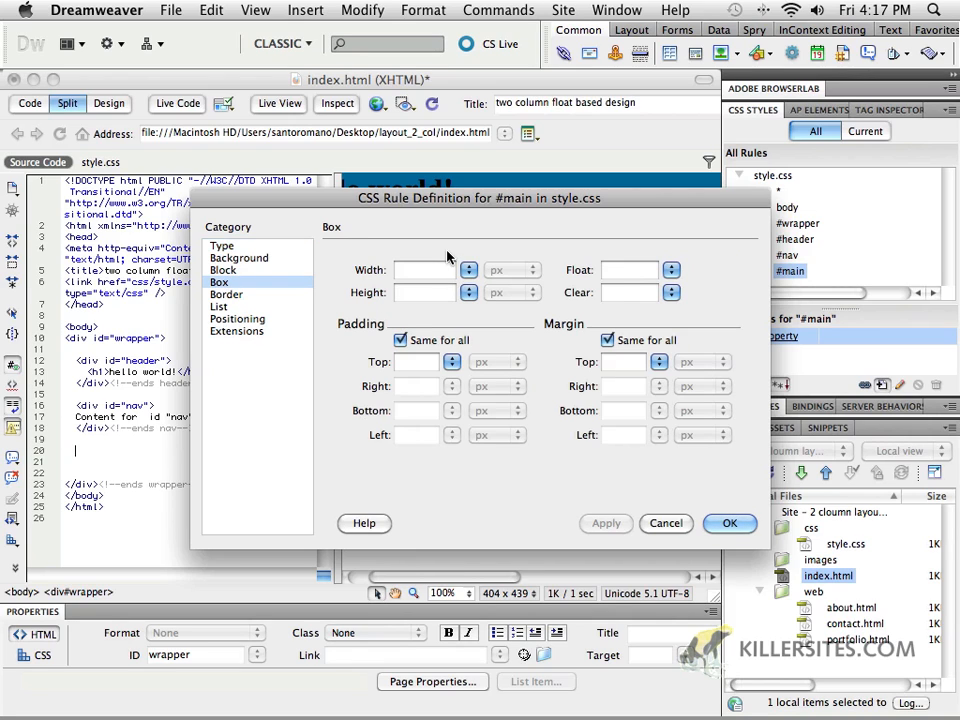
click(420, 270)
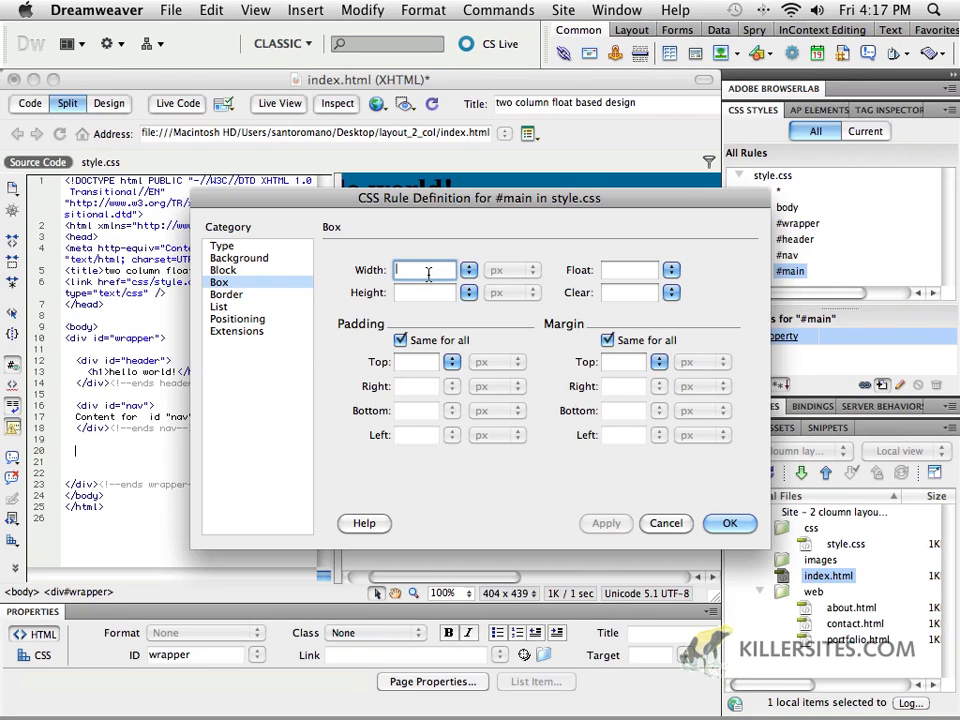
click(424, 270)
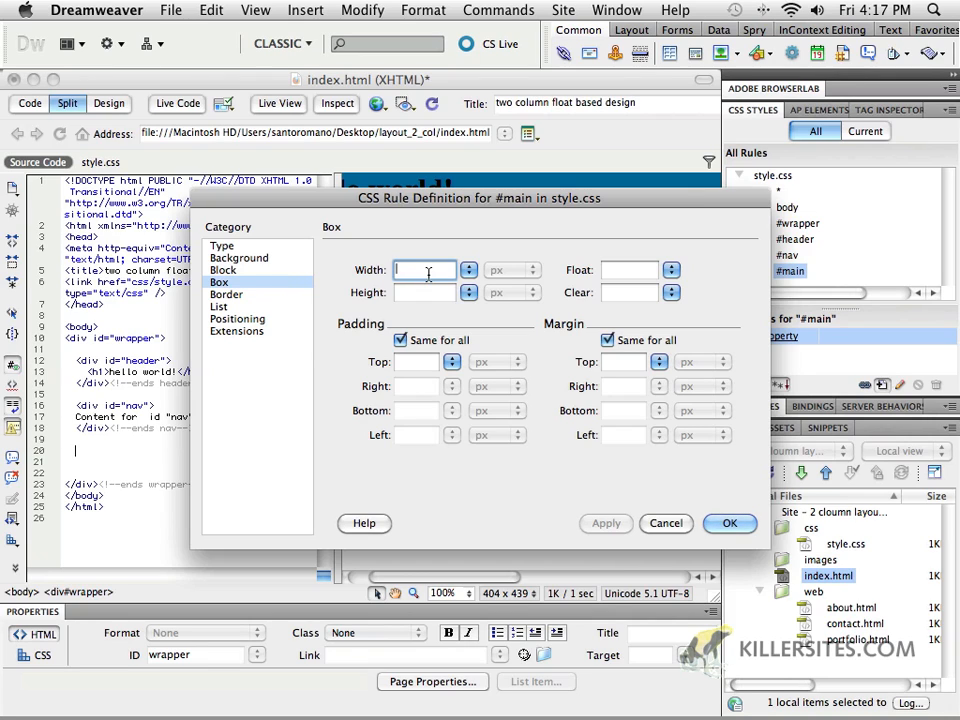
text(7)
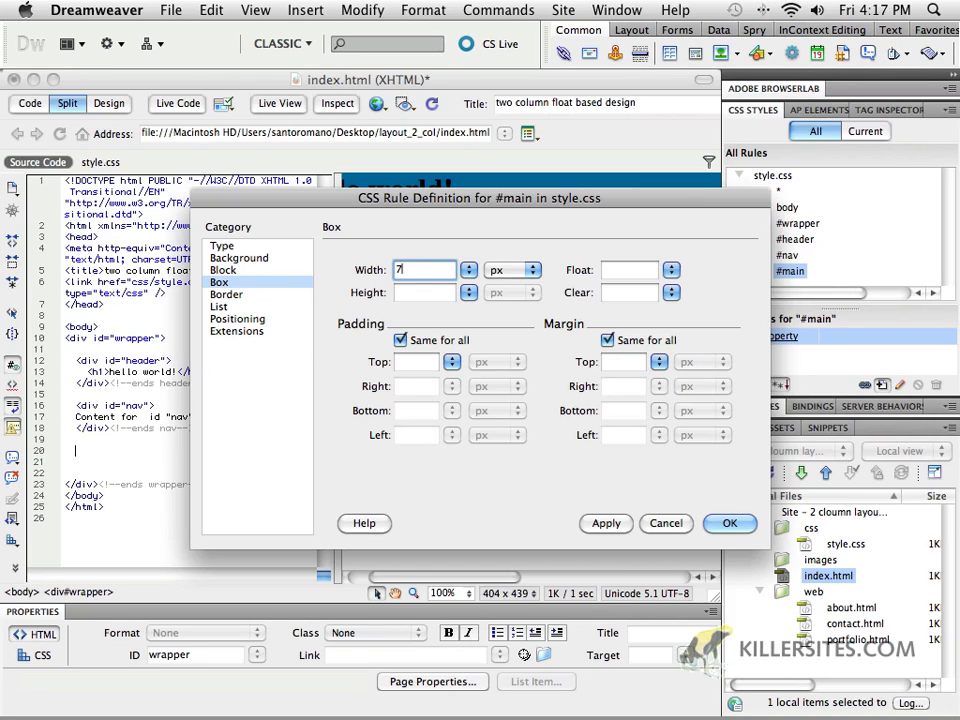
text(00)
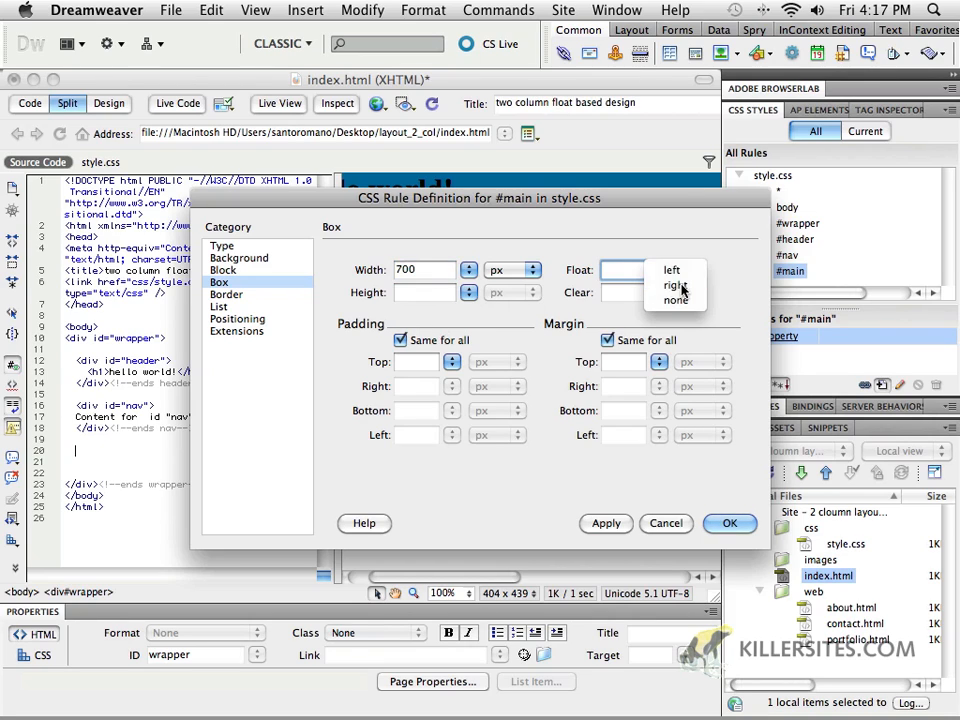
click(672, 285)
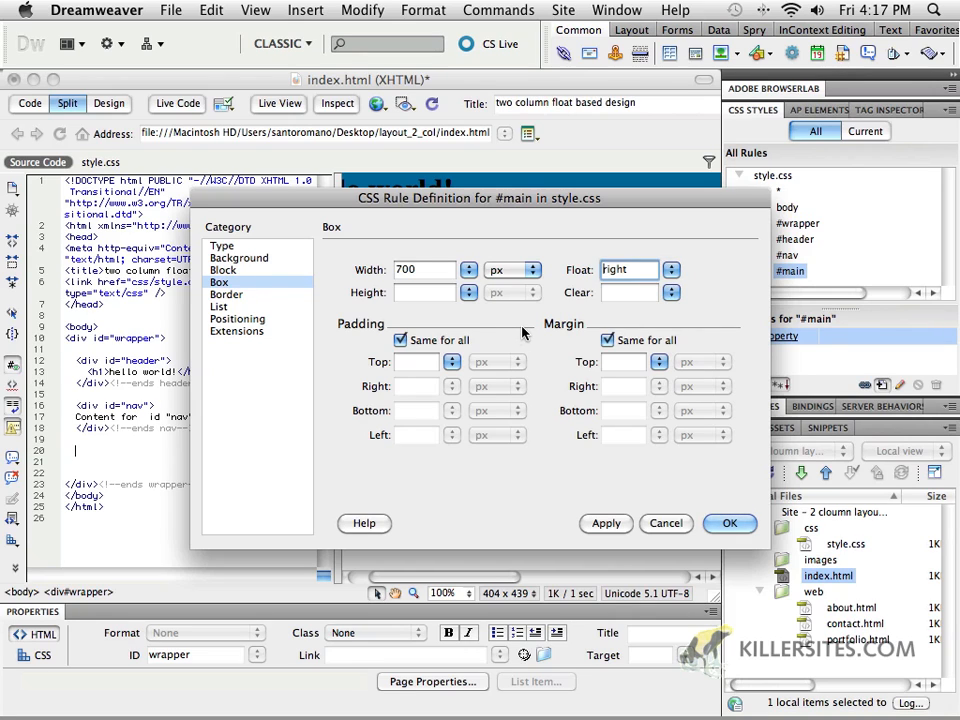
mouse_move(288, 277)
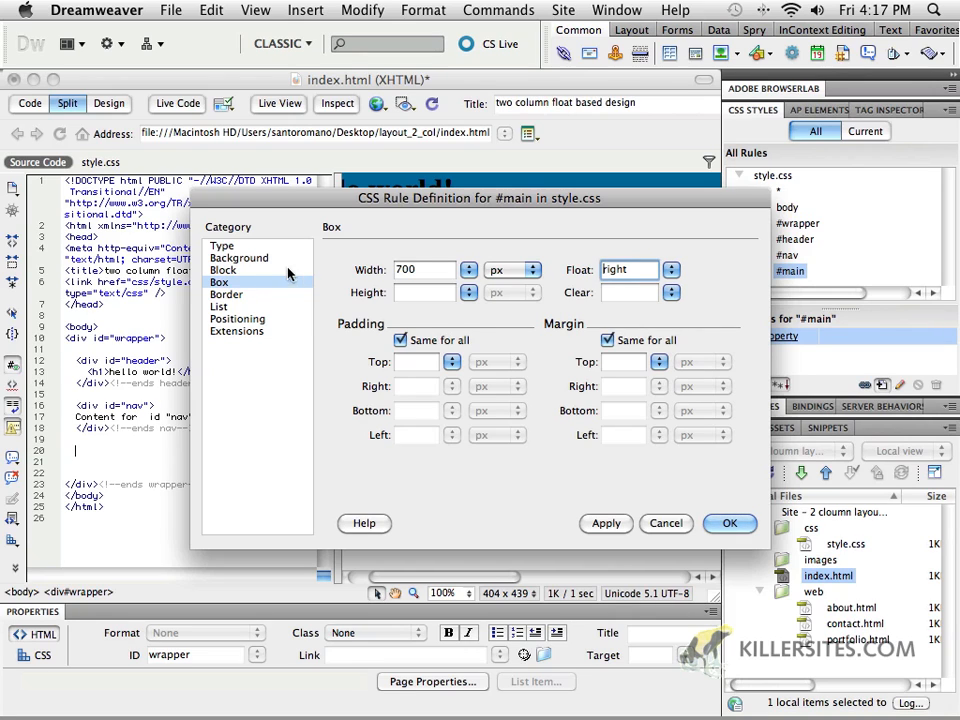
click(239, 257)
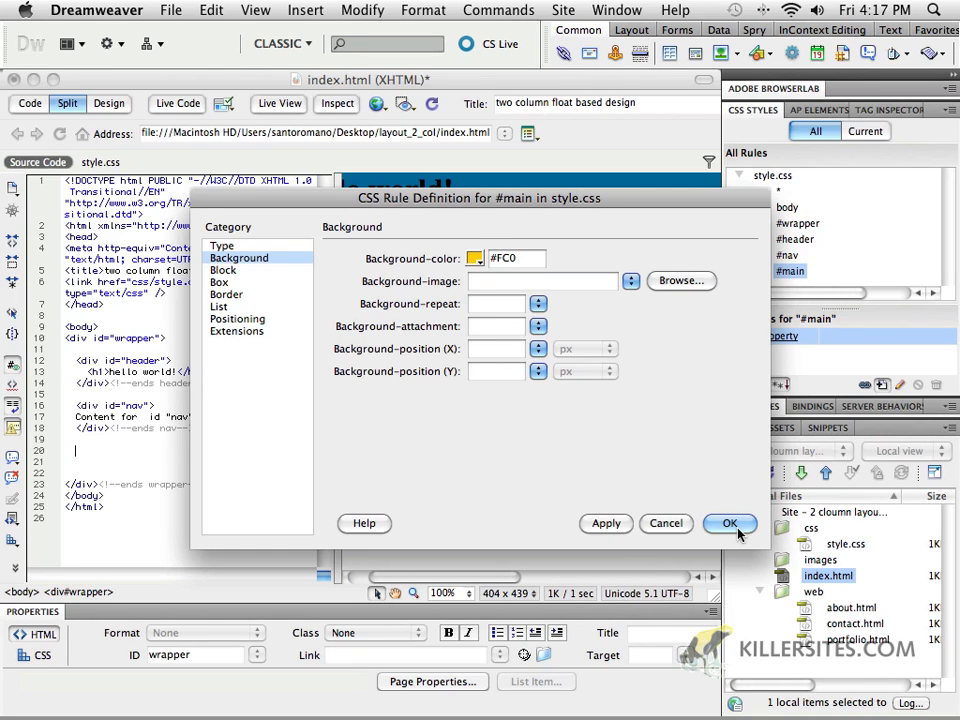
click(729, 523)
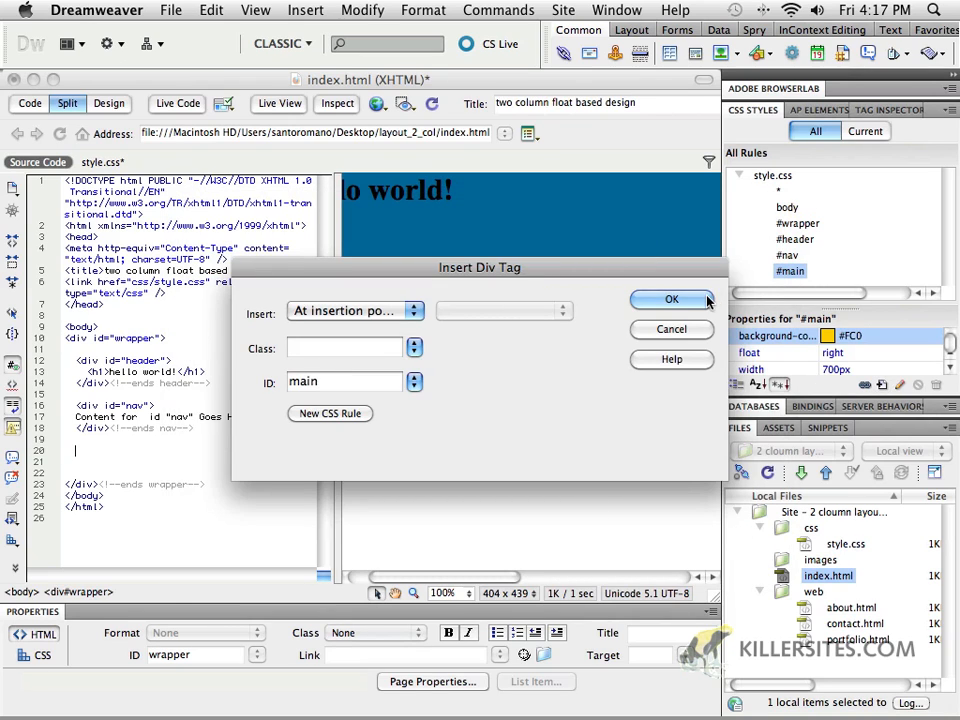
- Insert the main div, save index.html and preview it in Safari
click(671, 299)
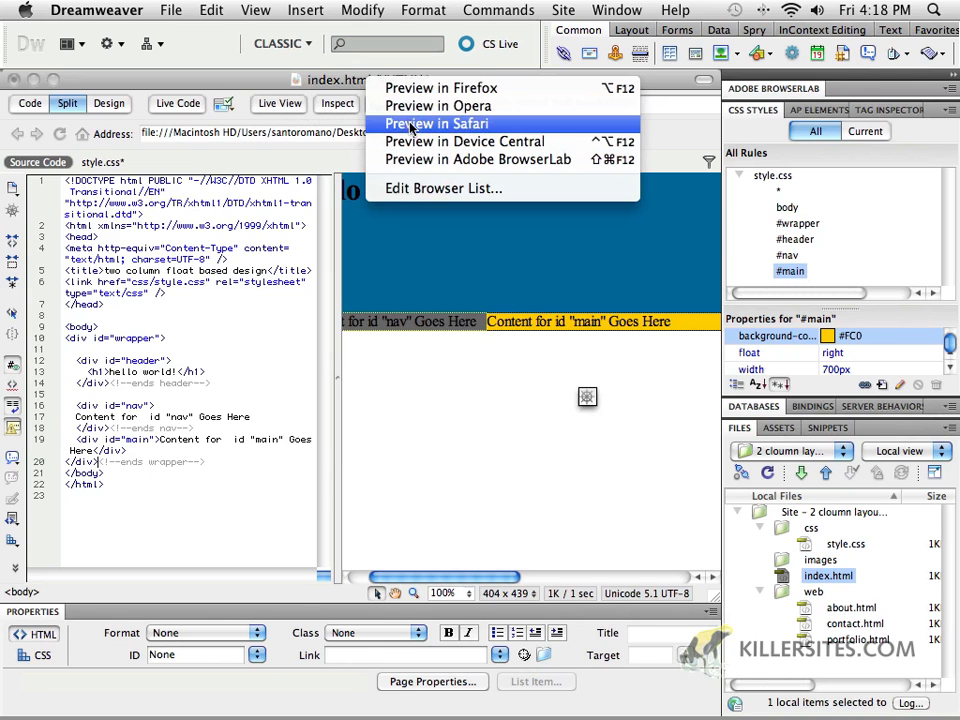
click(436, 123)
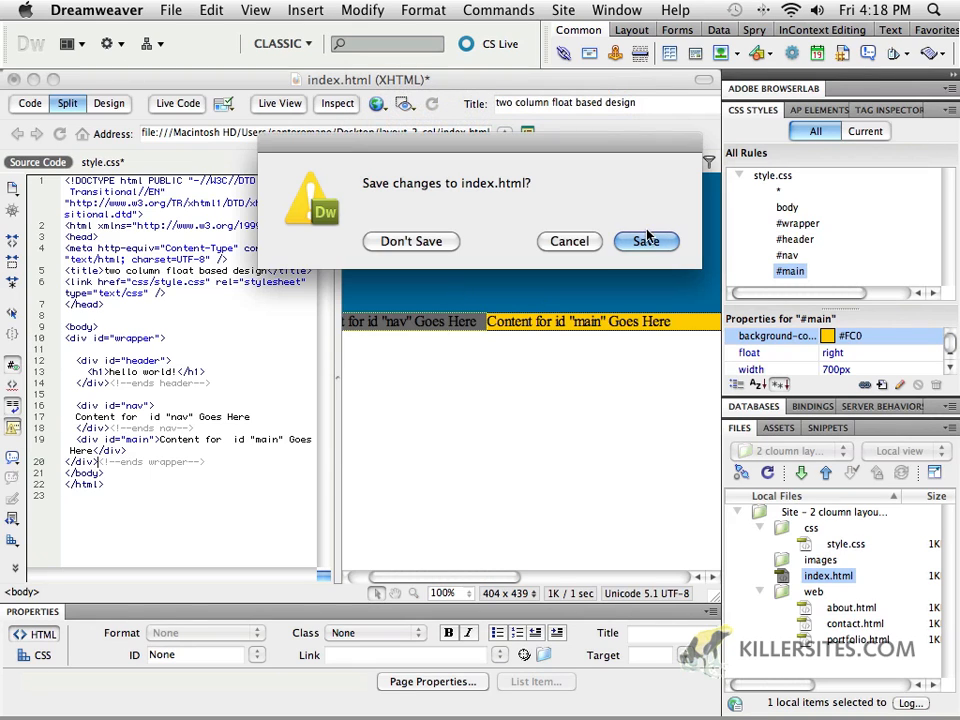
click(646, 241)
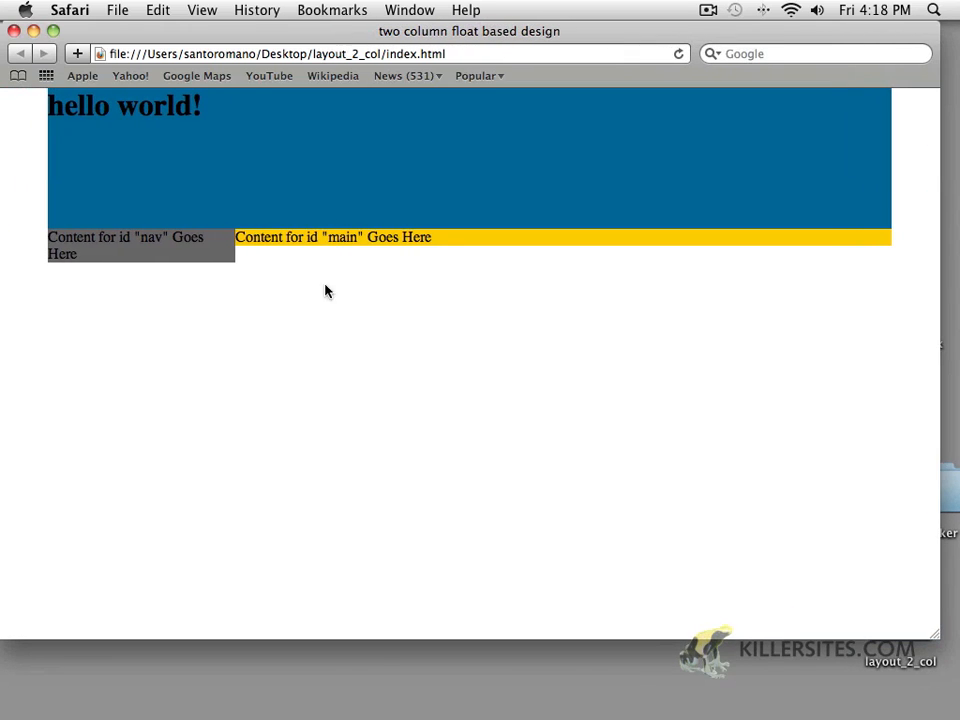
mouse_move(341, 459)
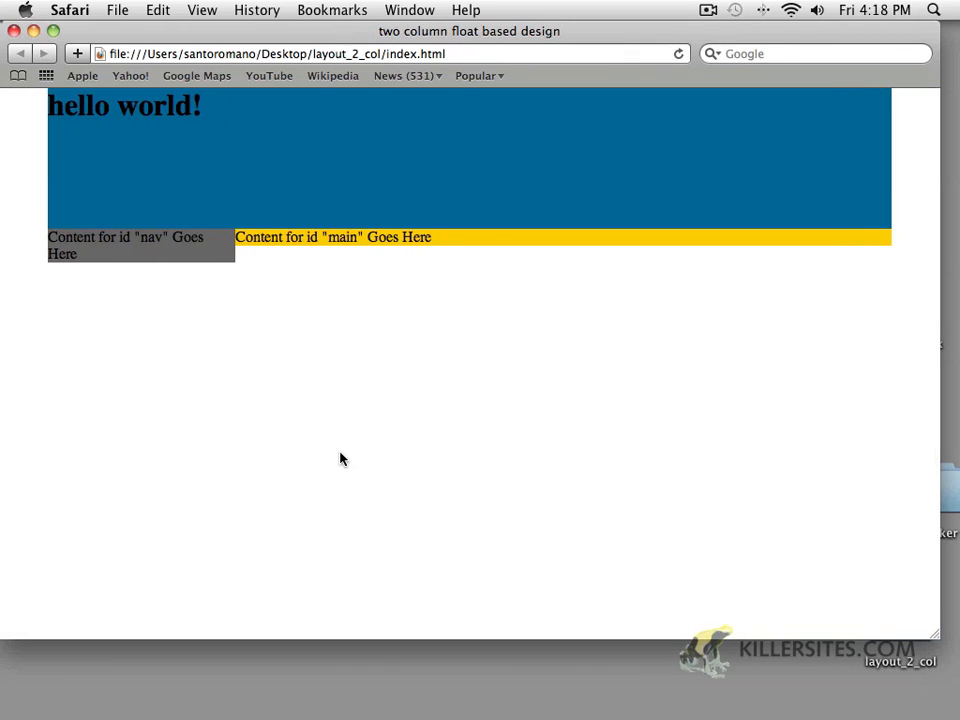
mouse_move(307, 580)
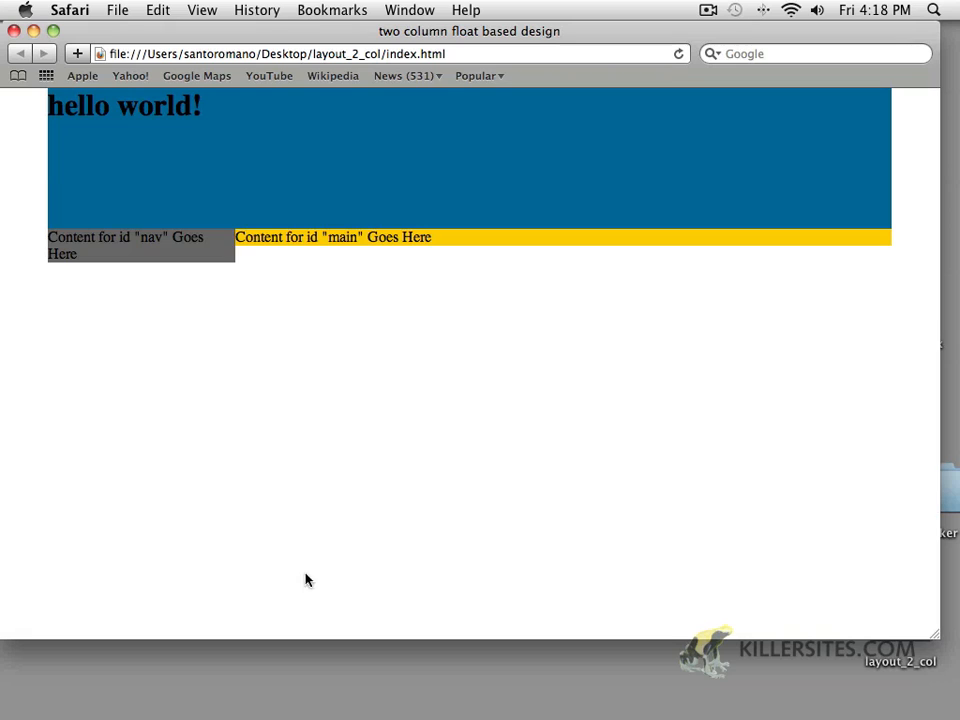
mouse_move(295, 578)
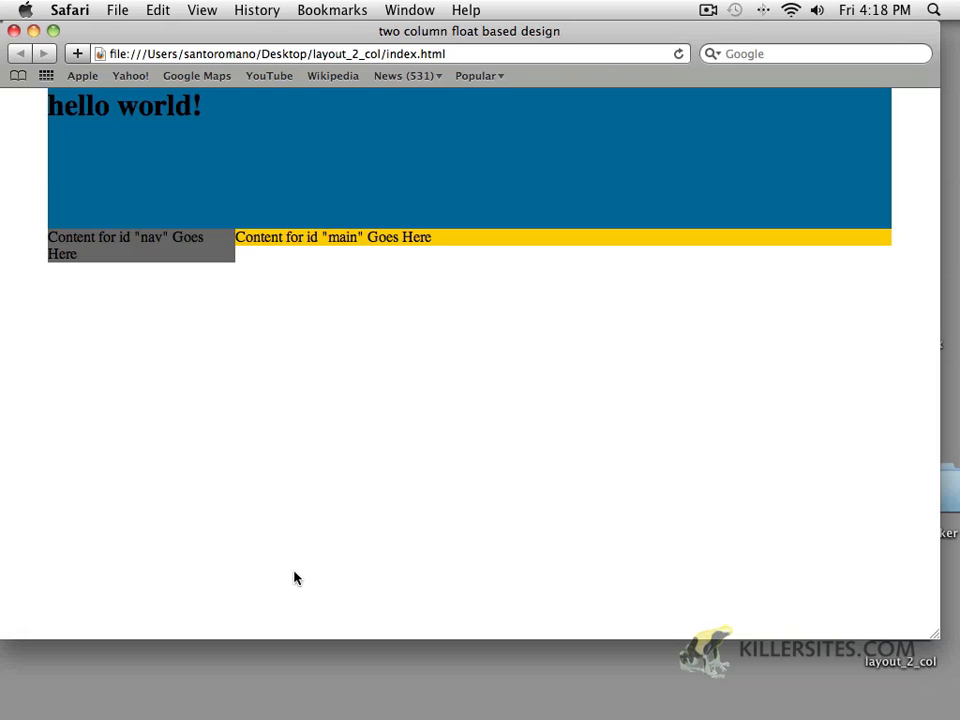
mouse_move(196, 263)
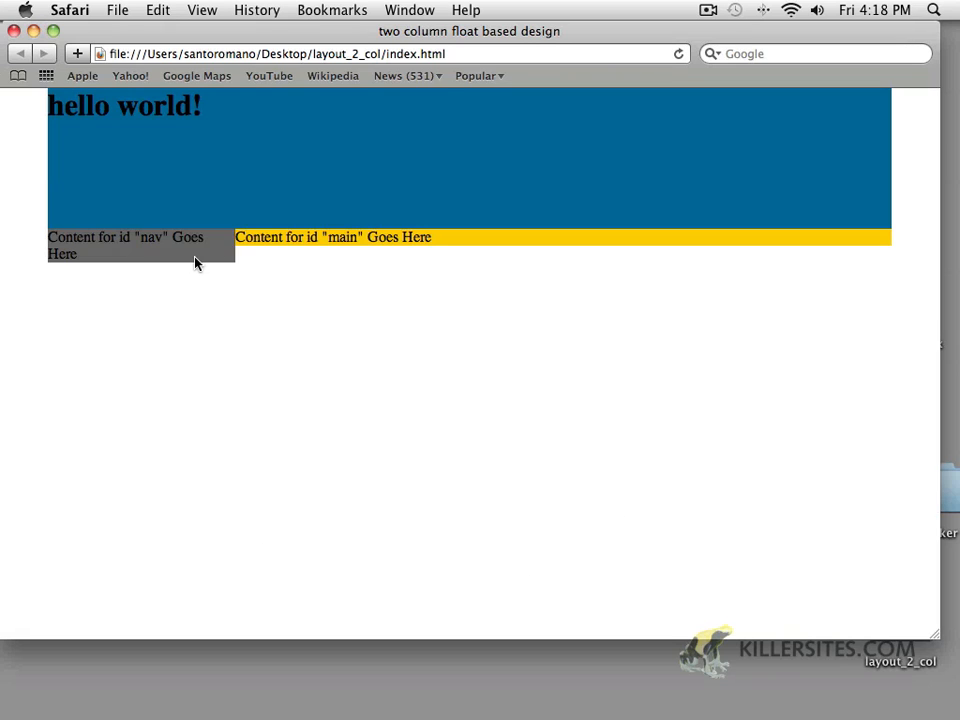
mouse_move(250, 215)
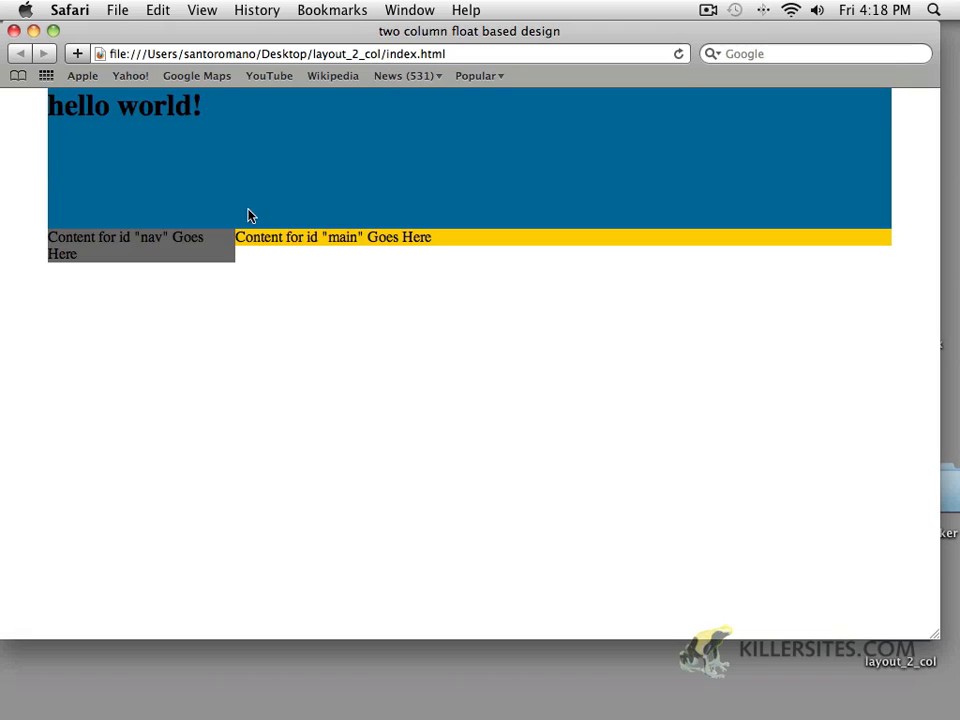
mouse_move(185, 175)
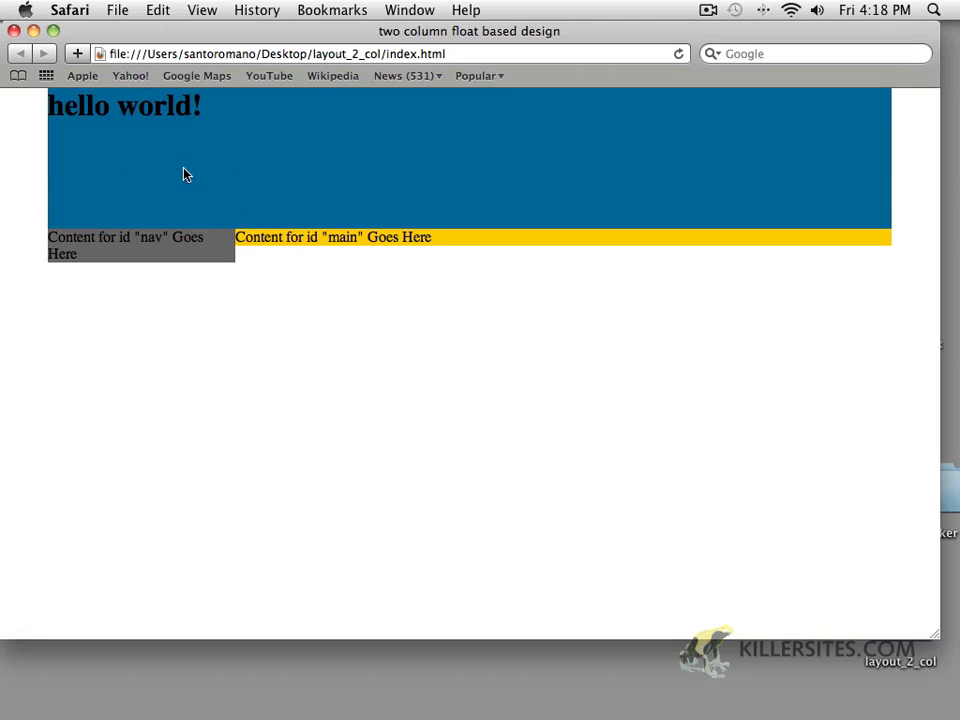
mouse_move(201, 131)
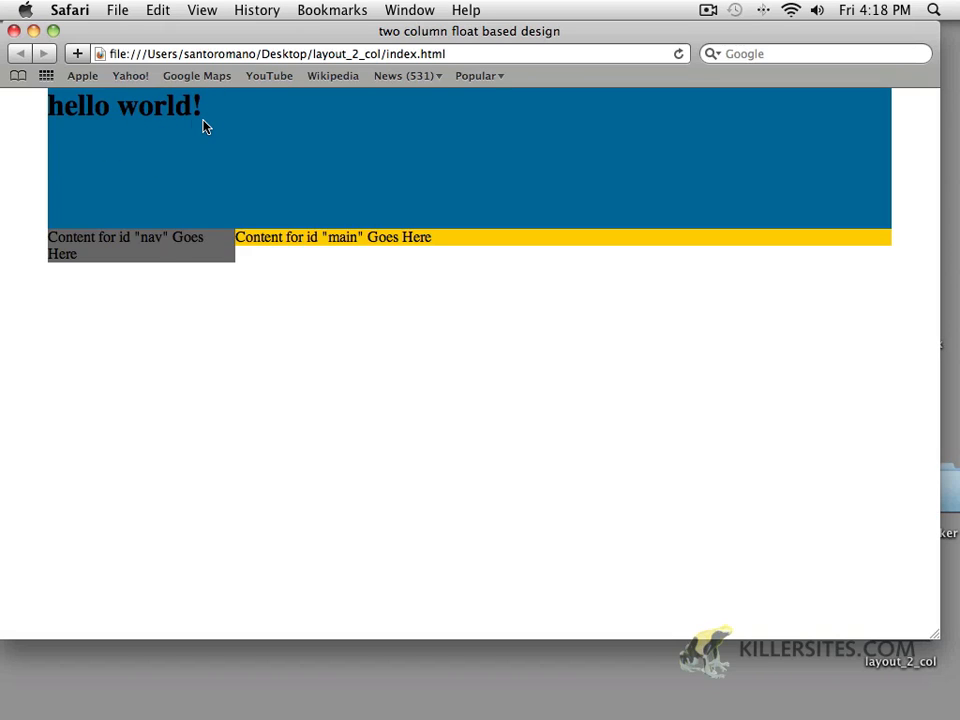
mouse_move(172, 252)
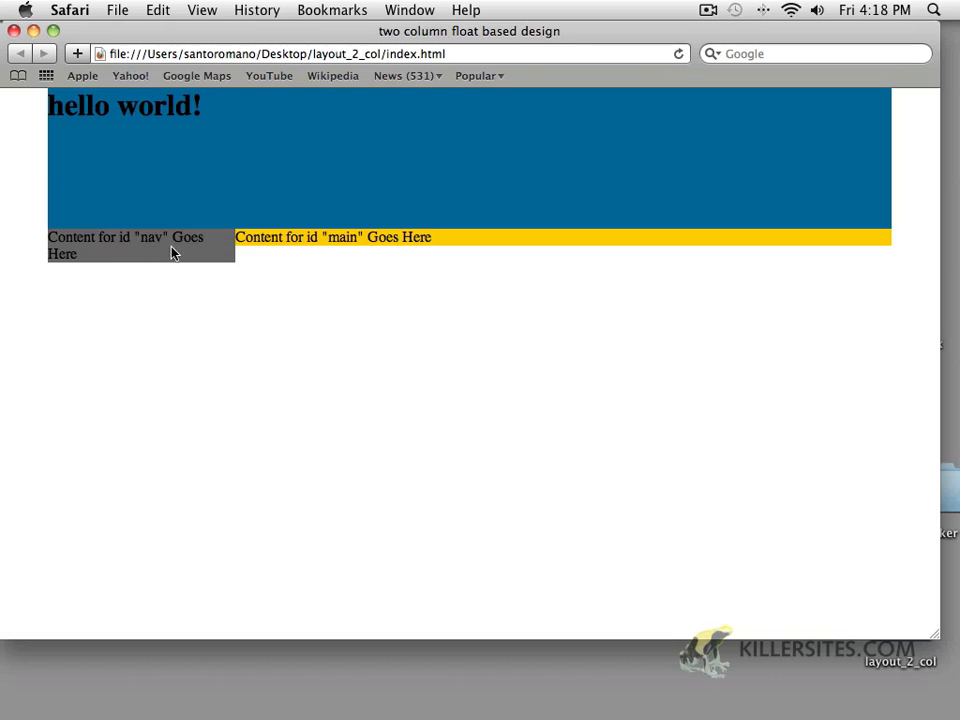
mouse_move(267, 238)
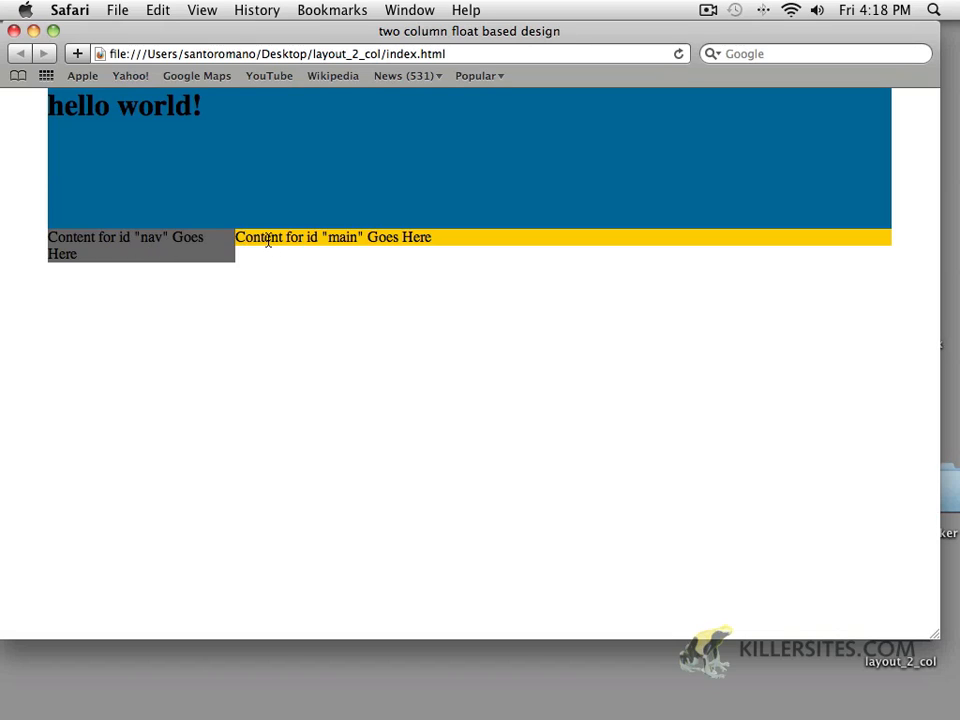
mouse_move(255, 261)
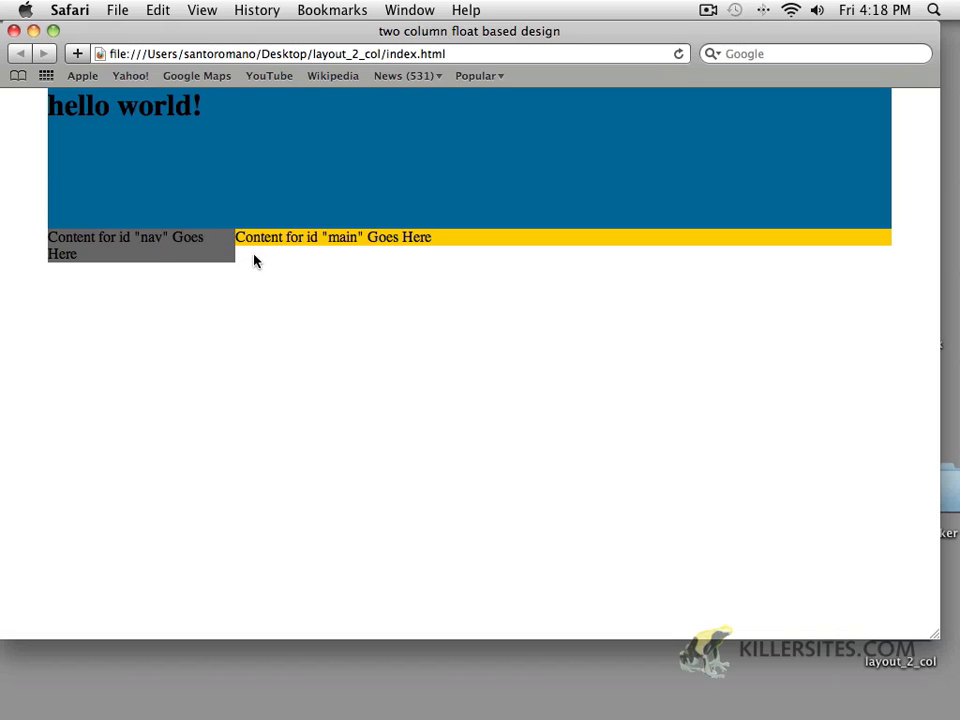
mouse_move(205, 272)
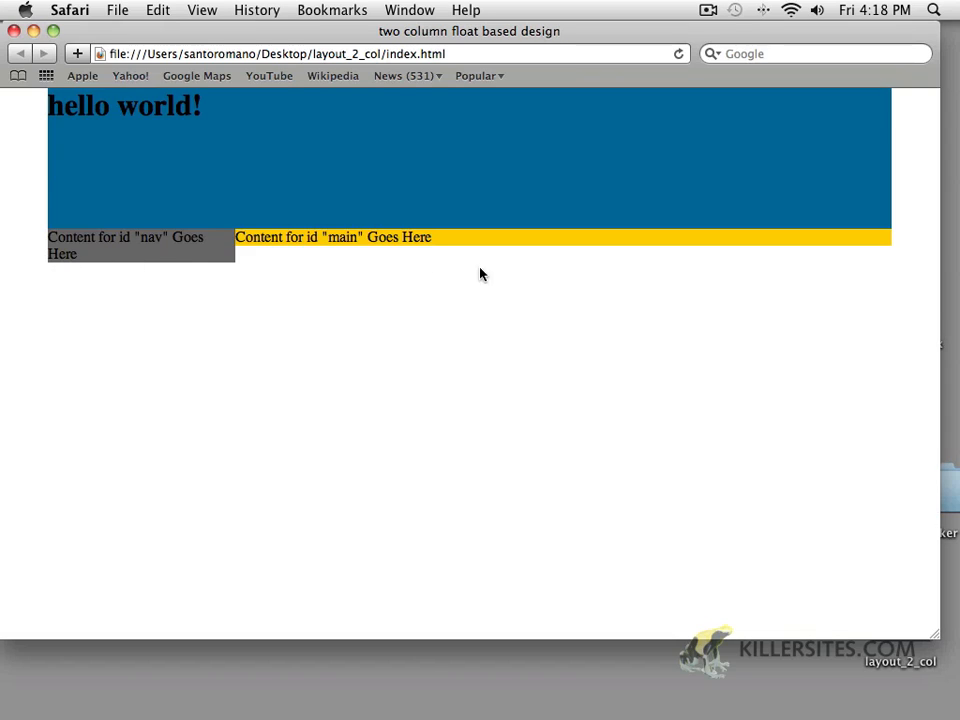
mouse_move(583, 291)
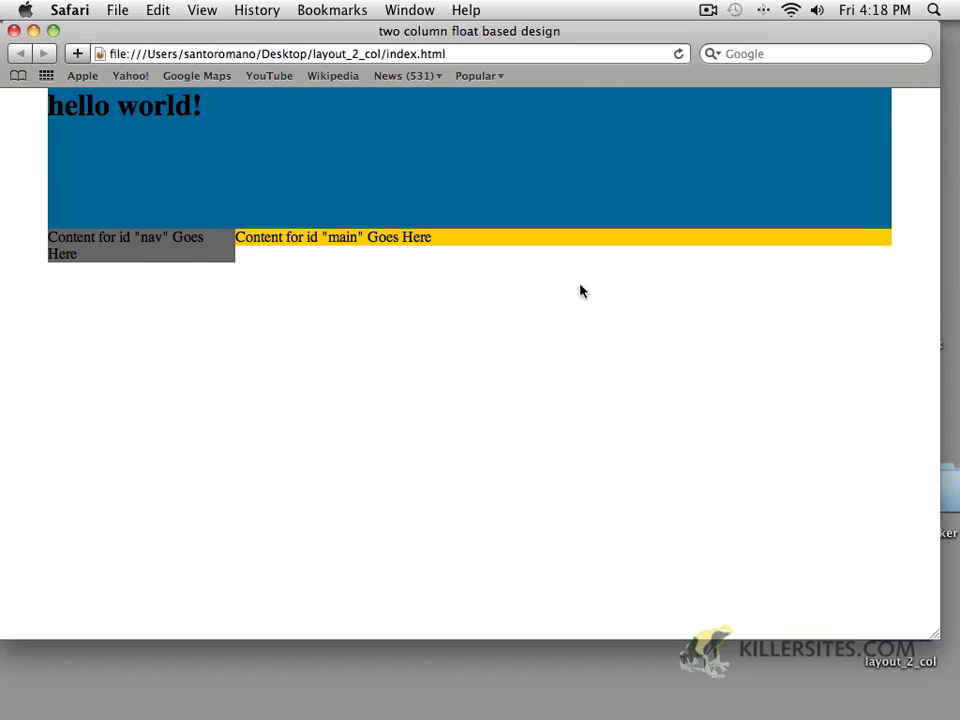
mouse_move(133, 270)
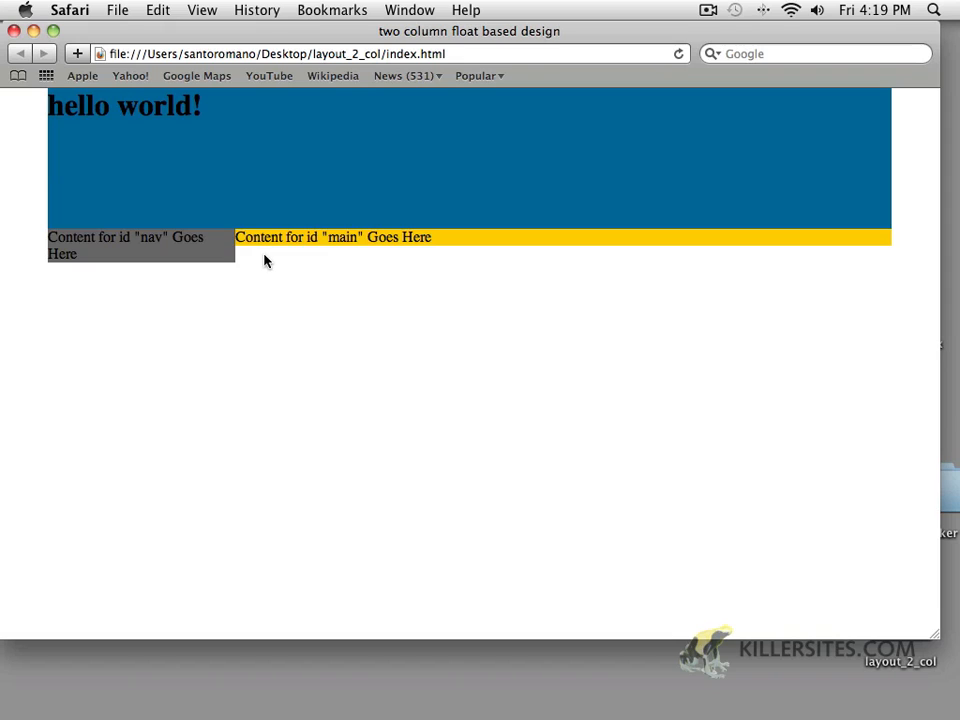
mouse_move(351, 341)
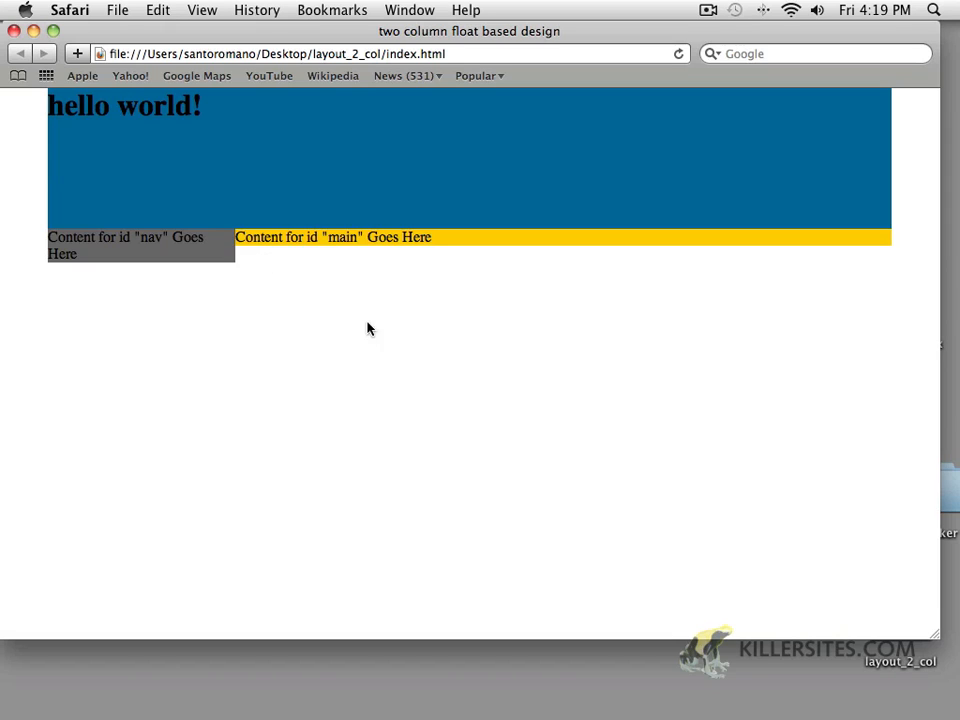
mouse_move(256, 263)
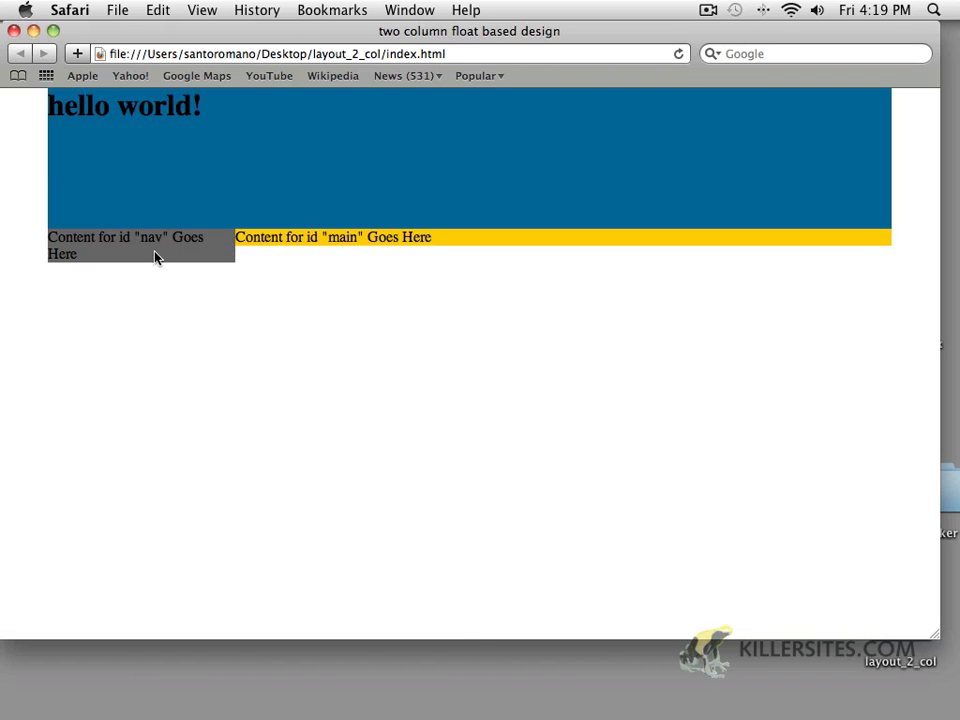
mouse_move(165, 264)
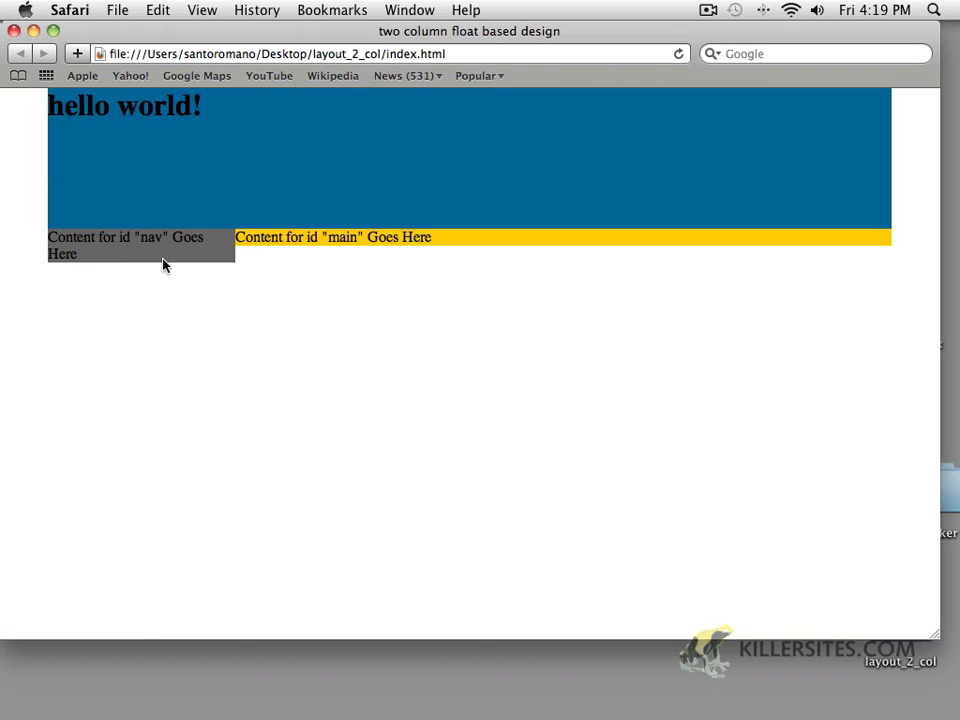
mouse_move(110, 162)
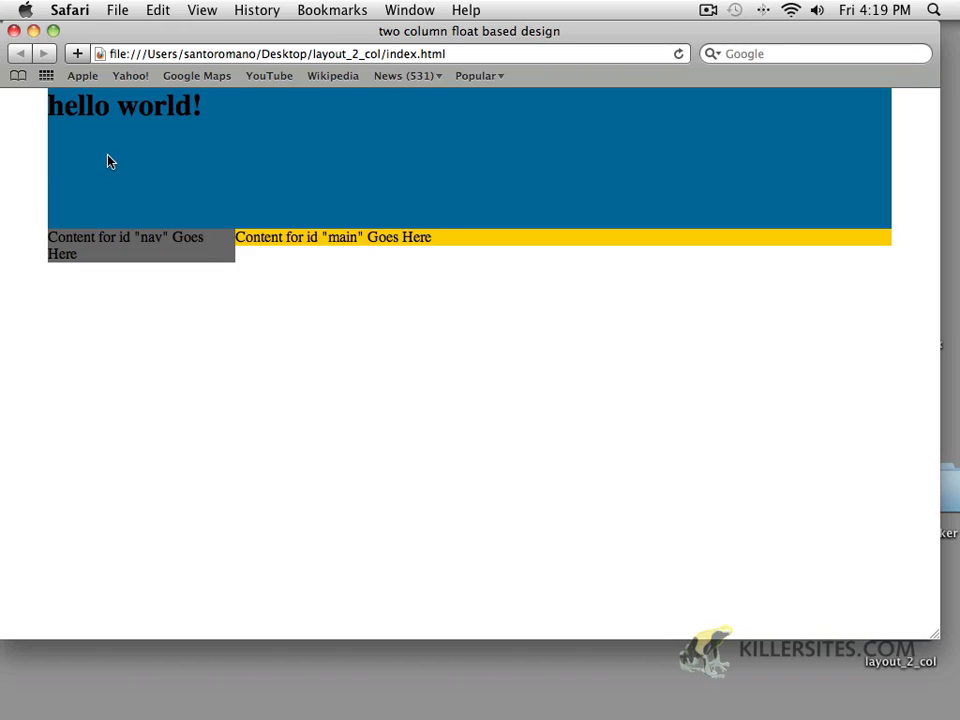
- Search for lorem ipsum and scroll through the generated placeholder paragraphs
click(815, 53)
text(l)
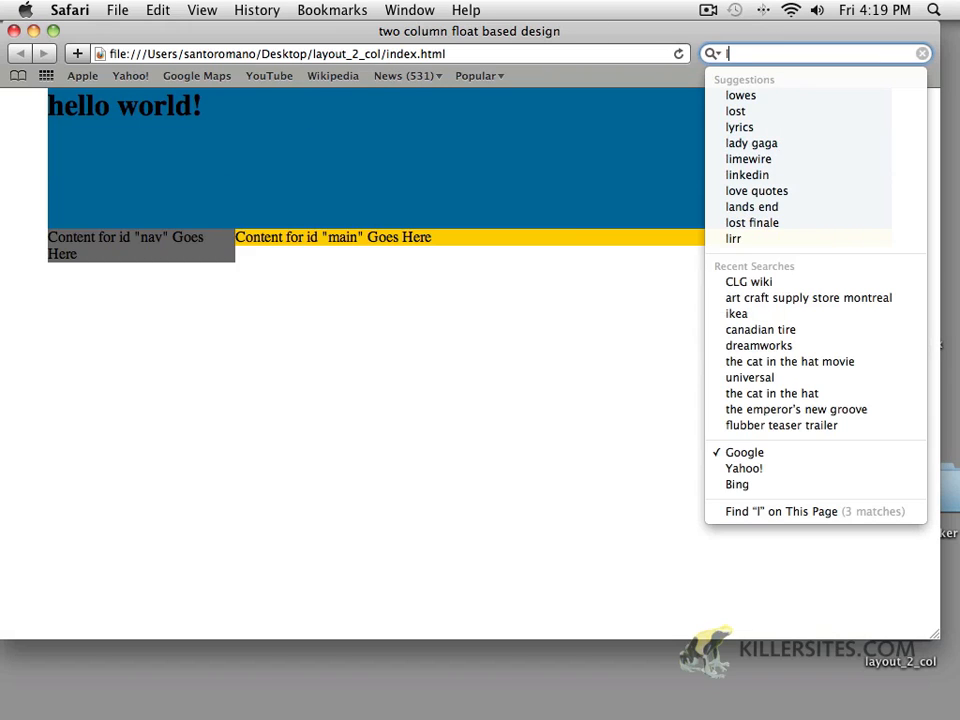
text(ipsum.com)
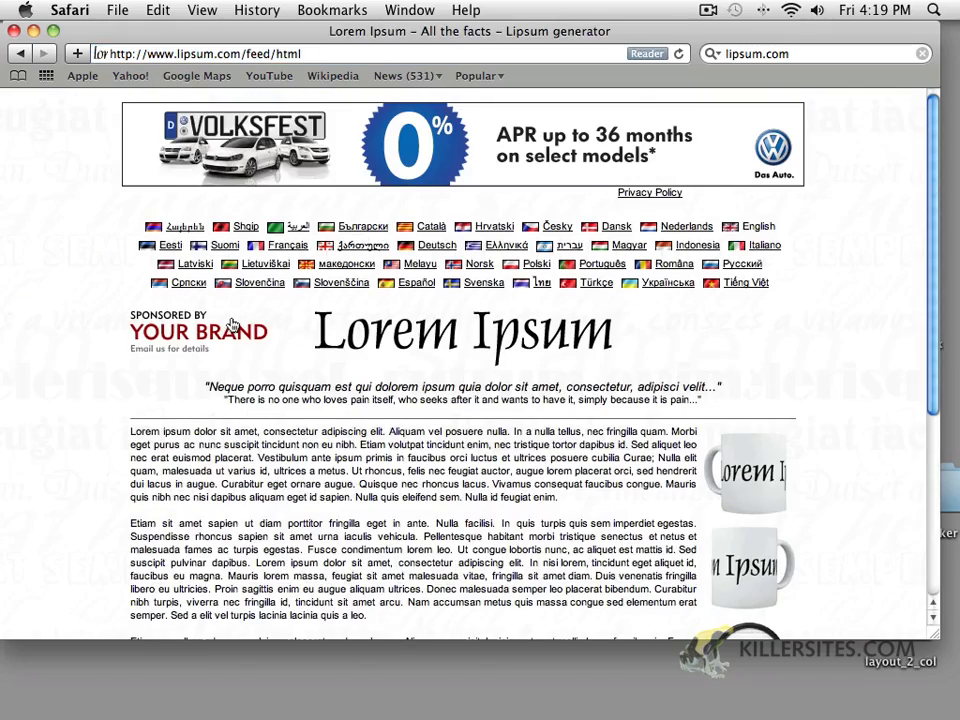
scroll(down, 3)
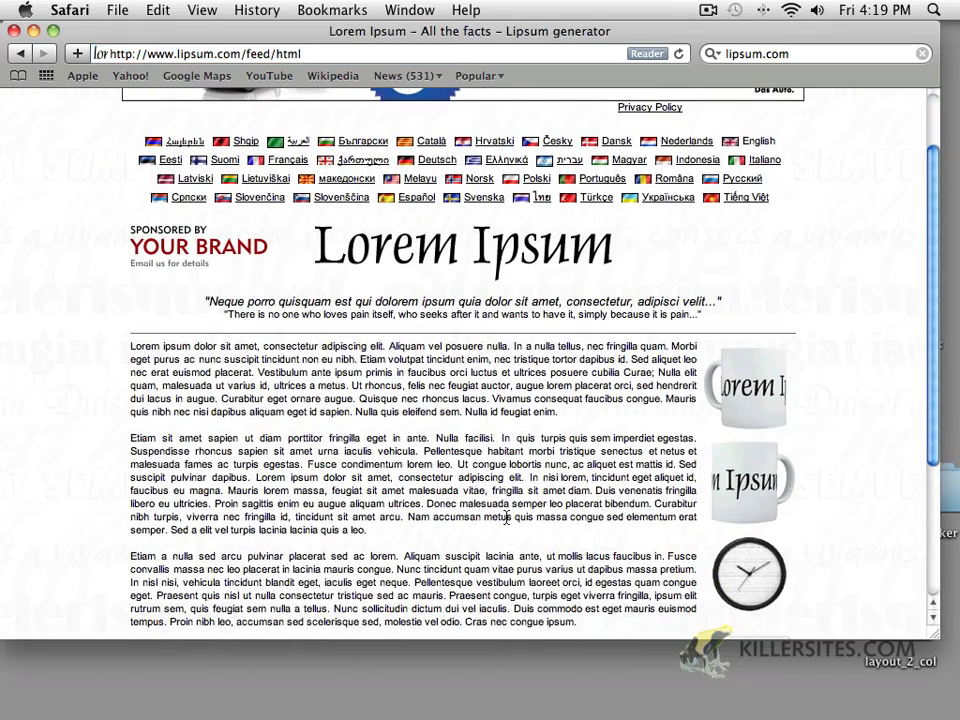
scroll(down, 3)
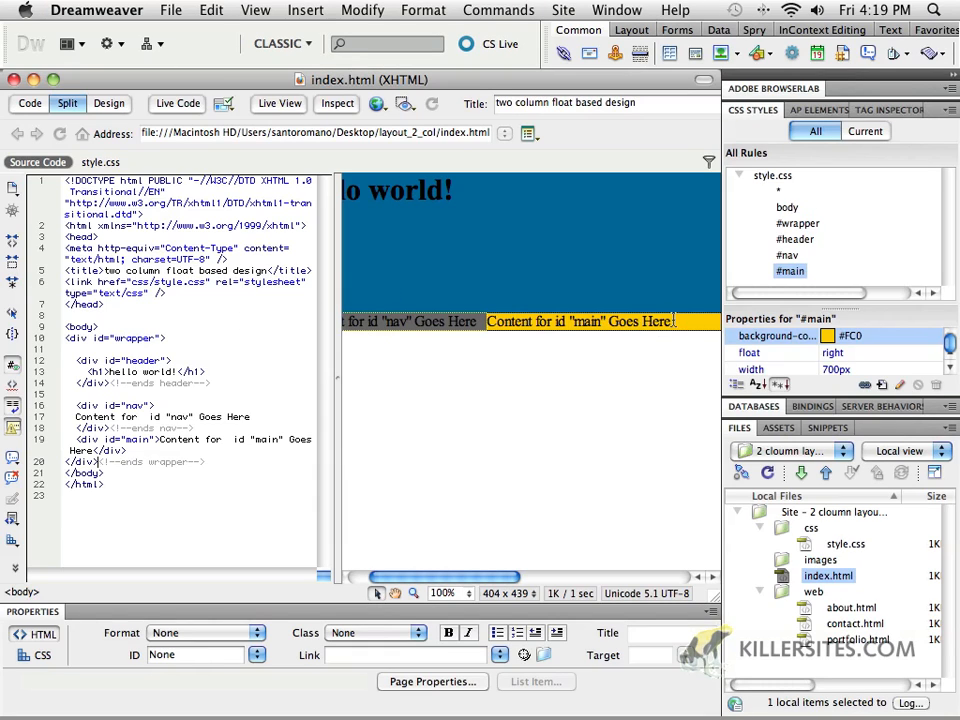
- Back in index.html, select the main div's placeholder text for replacement
click(580, 321)
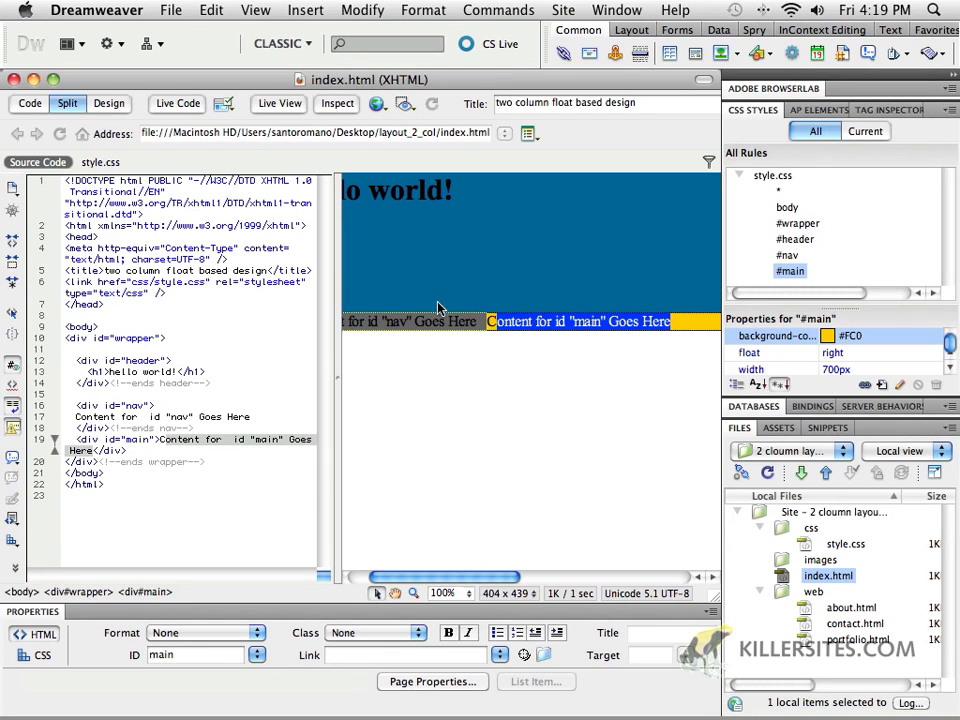
mouse_move(109, 103)
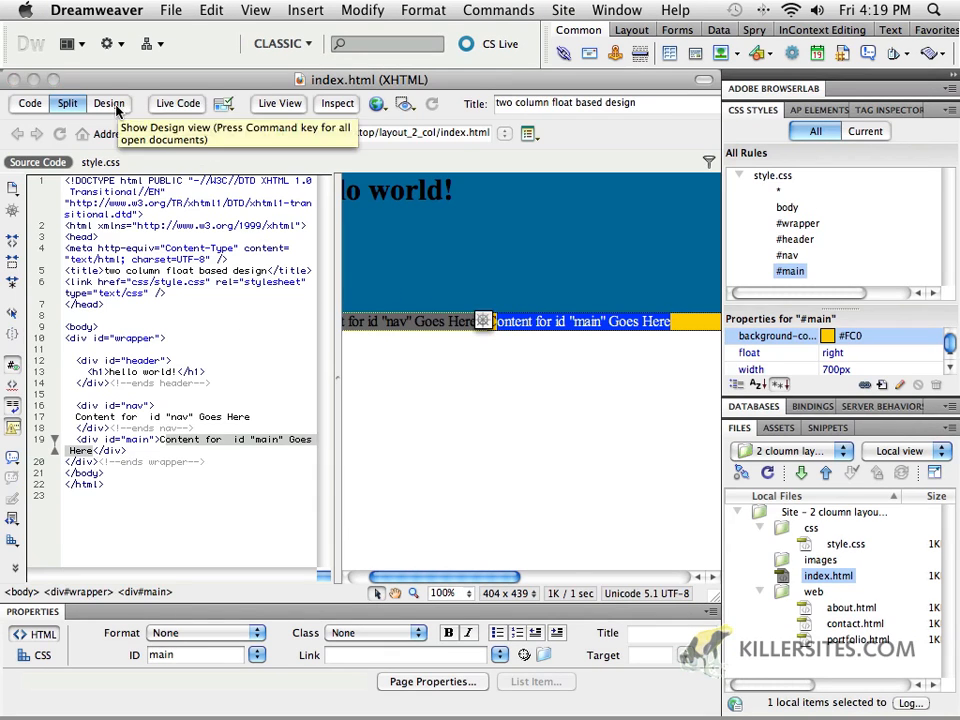
click(109, 103)
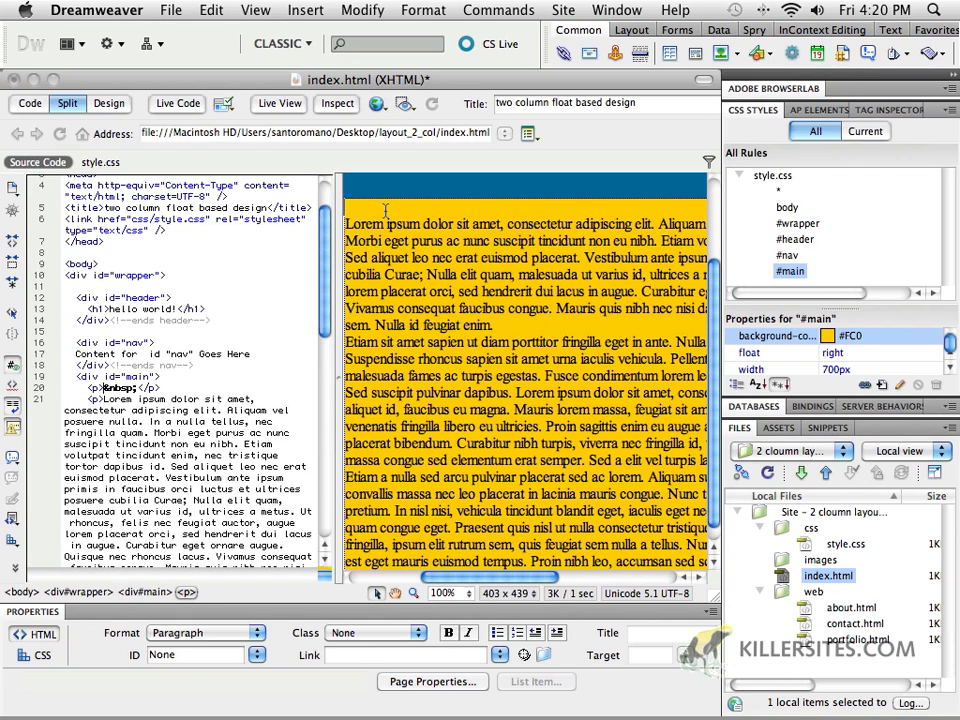
- Add an 'Exciting Headline' Heading 1 and make 'Sed a elit vel turpis...' a subheading
text(Exciting Head)
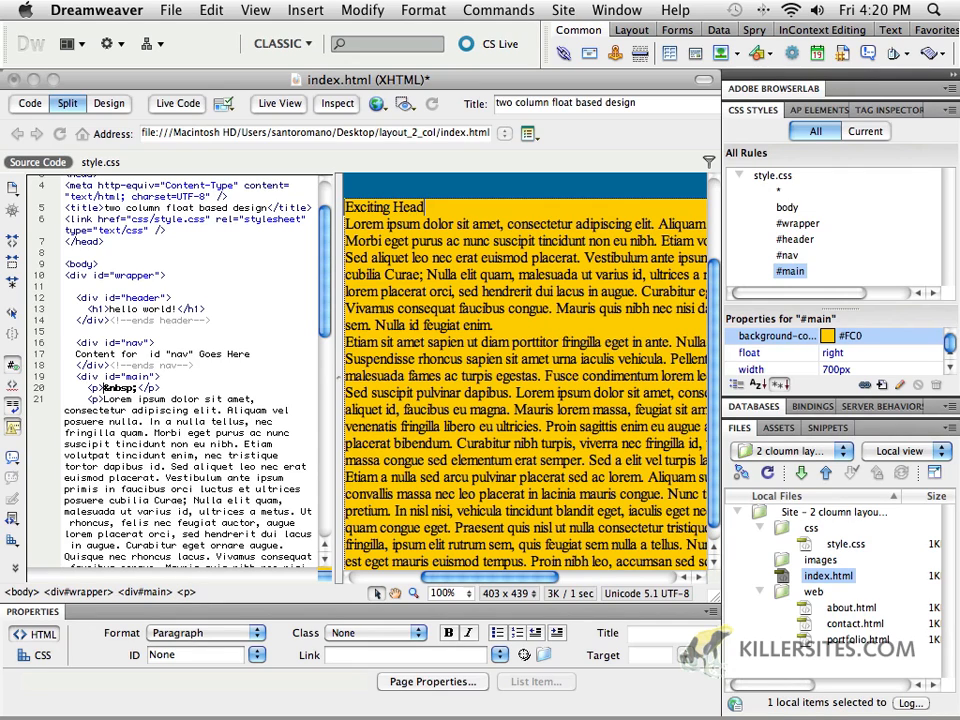
text(line)
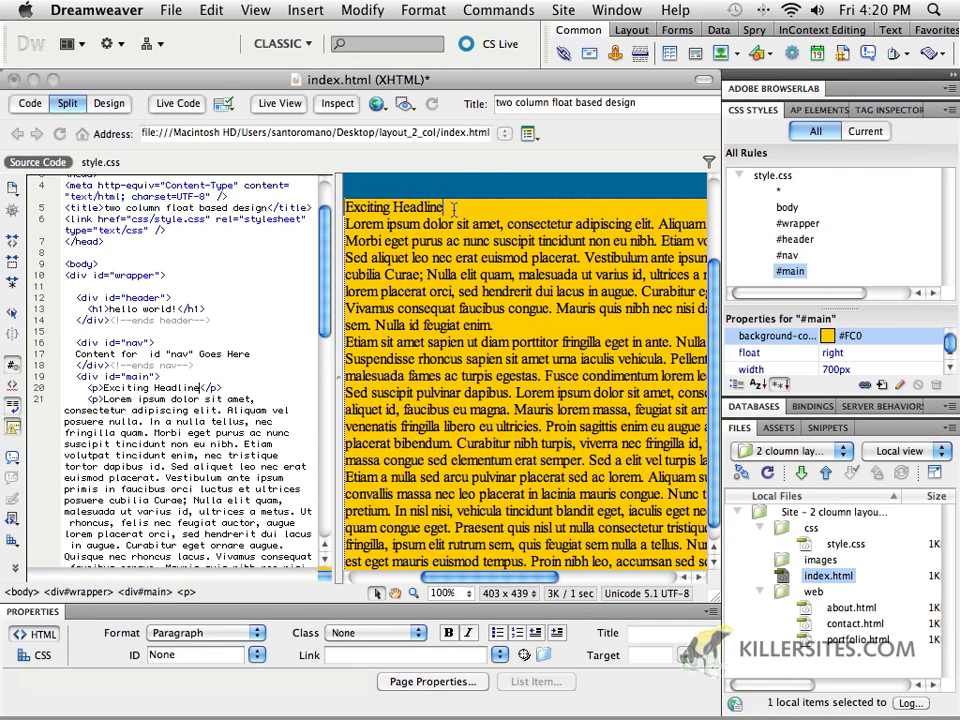
click(205, 632)
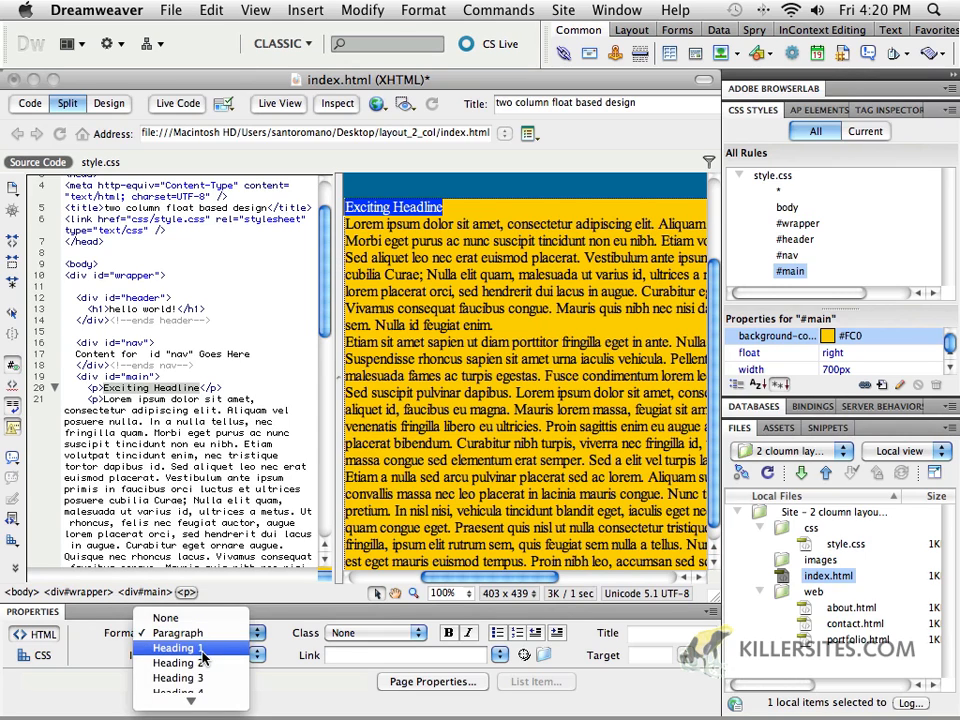
click(173, 648)
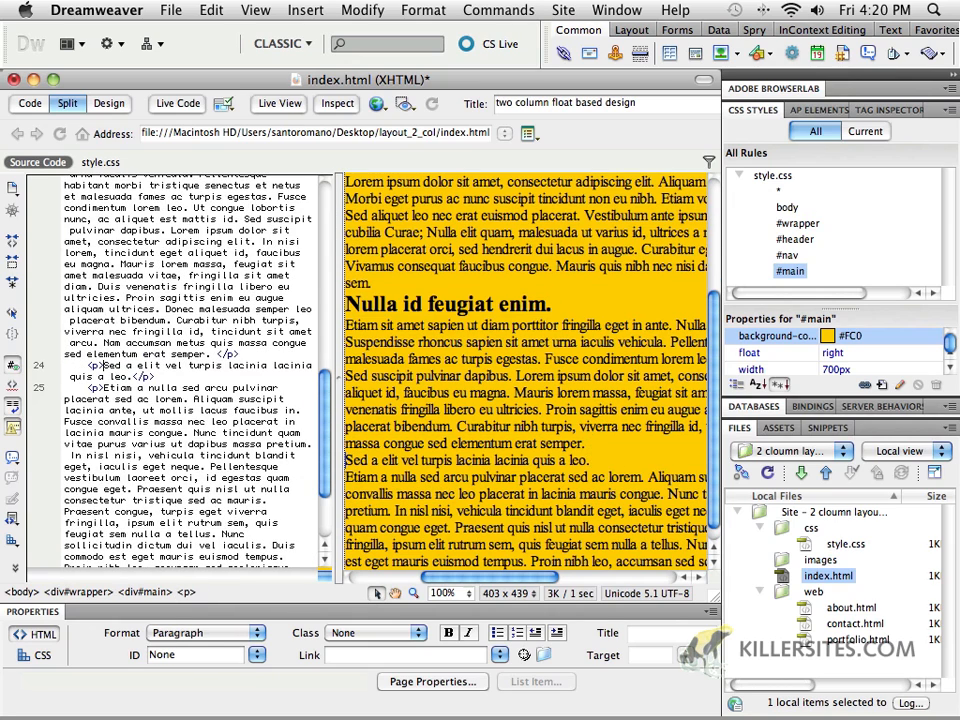
double_click(466, 460)
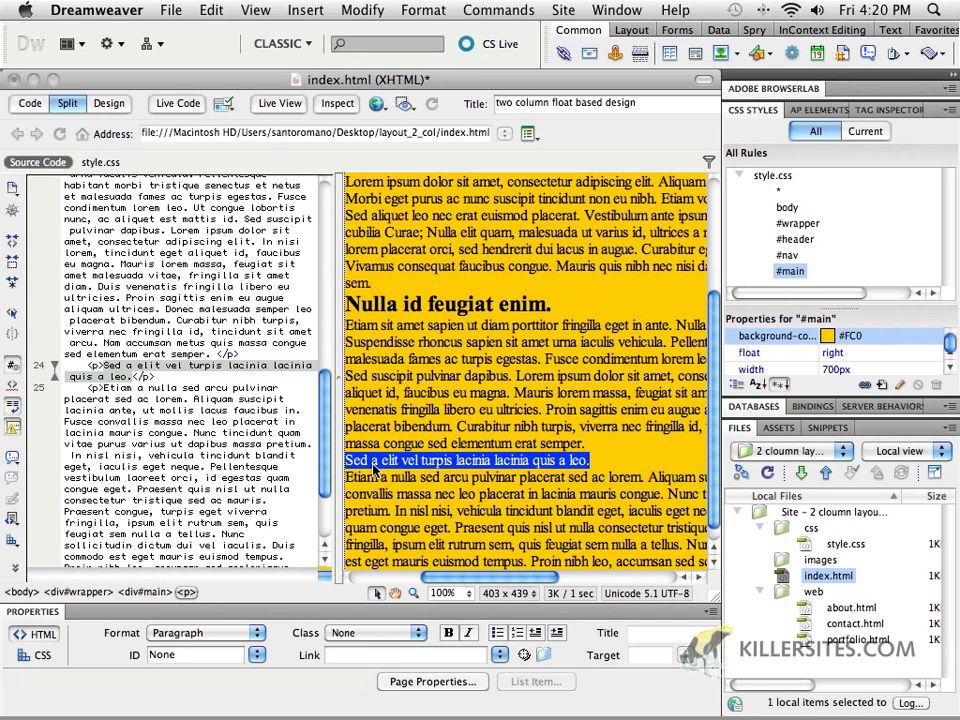
click(207, 632)
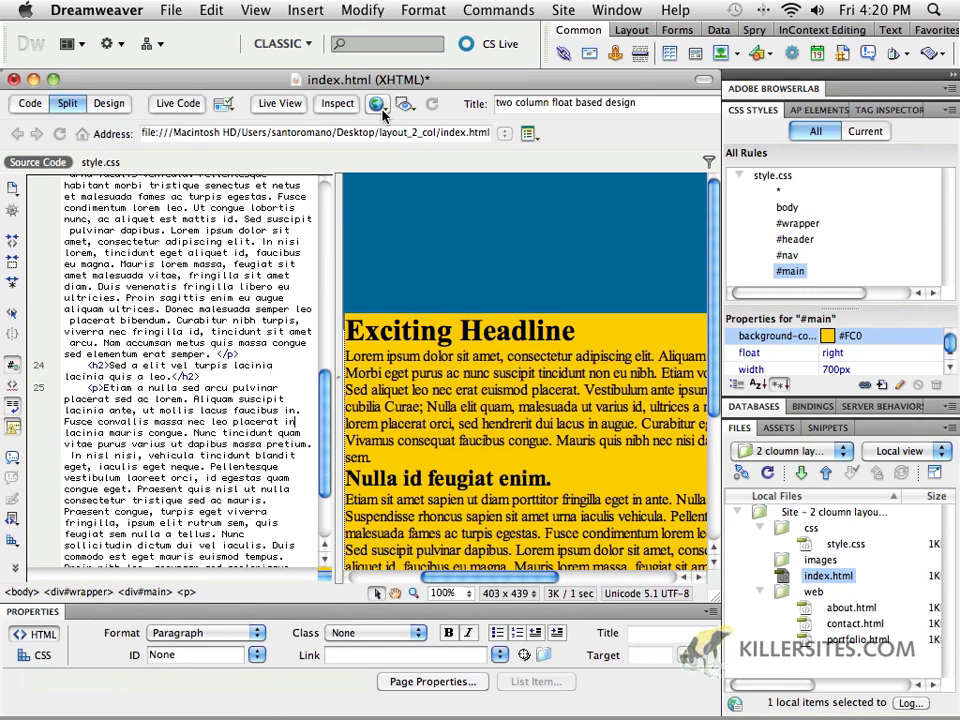
- Preview index.html in Safari and scroll down the page
click(377, 105)
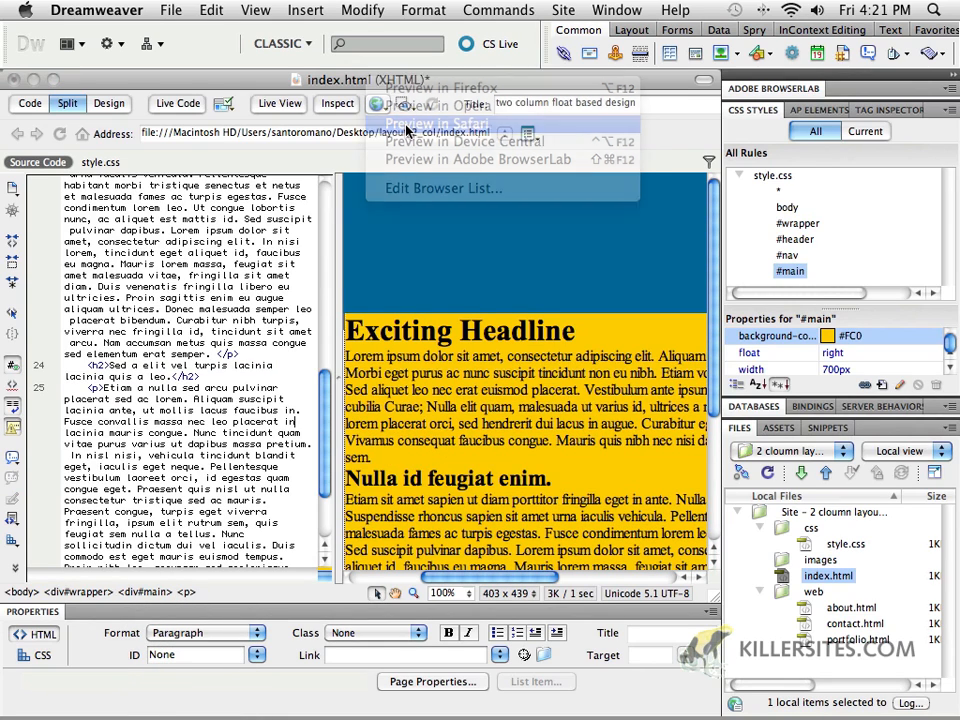
click(439, 122)
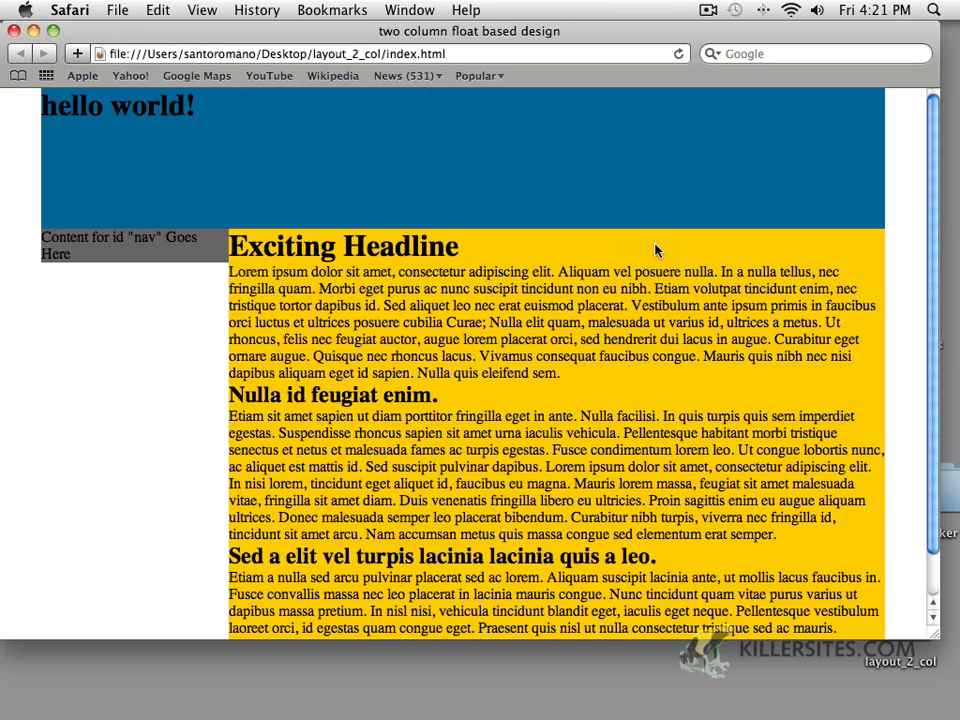
scroll(down, 3)
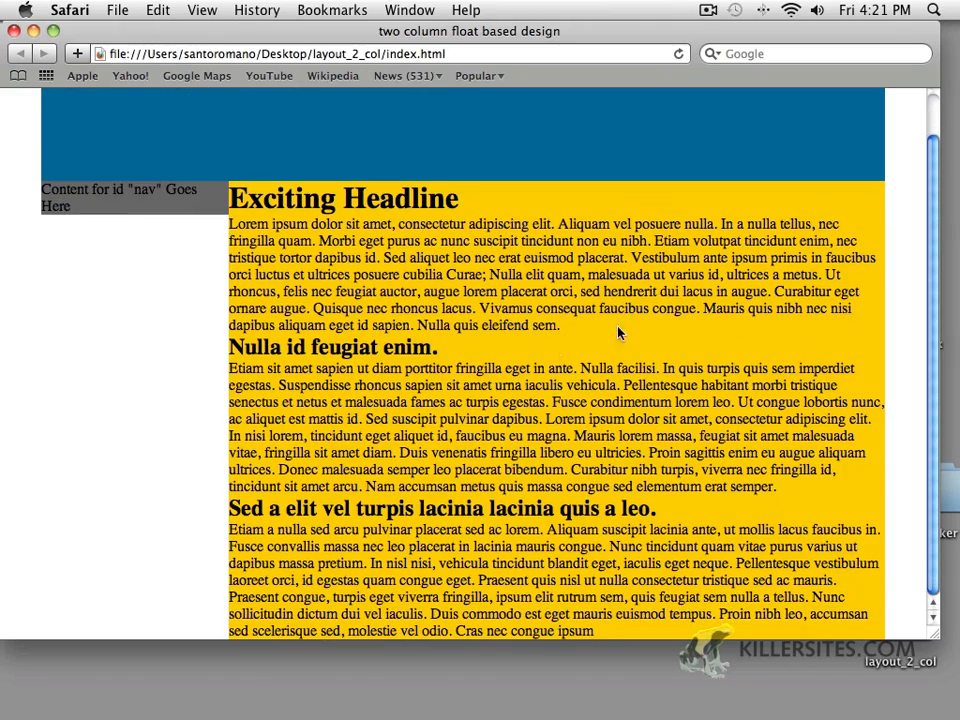
mouse_move(360, 162)
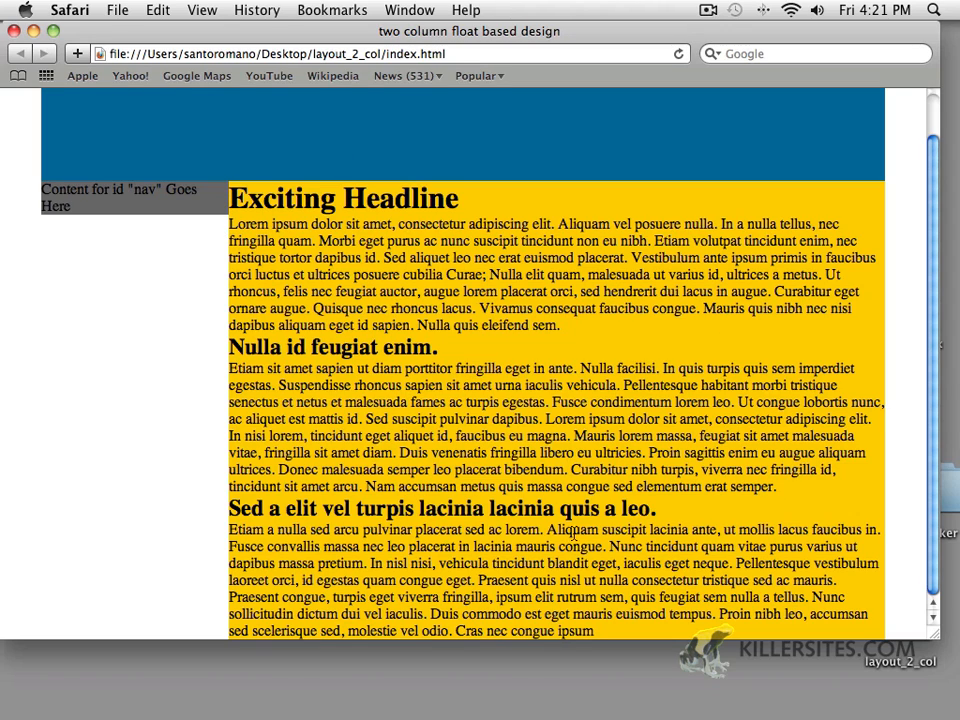
mouse_move(182, 298)
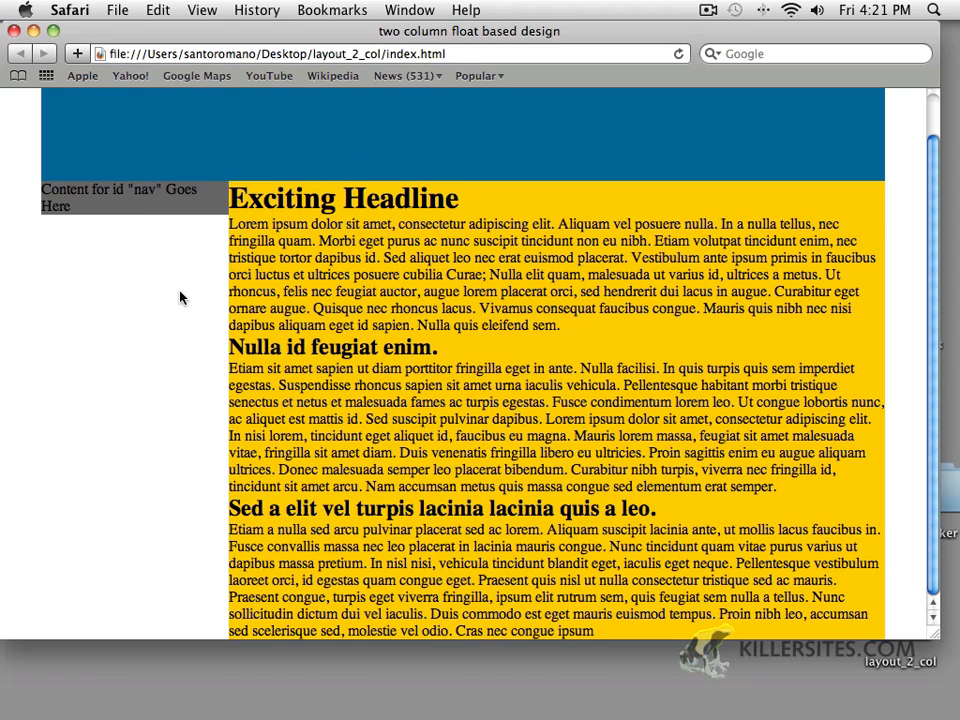
mouse_move(163, 228)
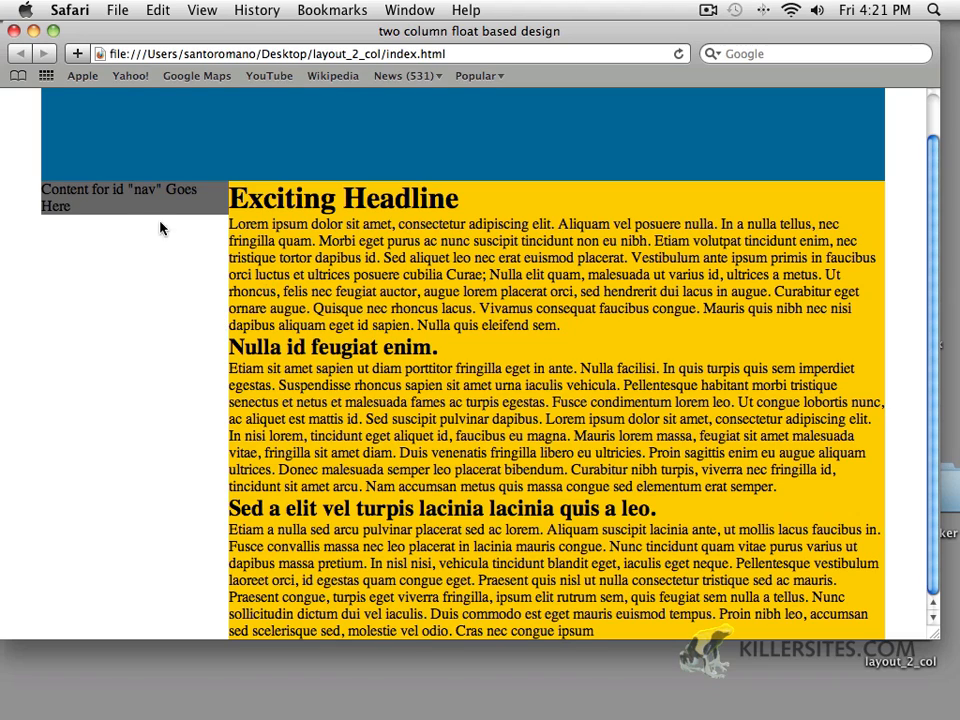
mouse_move(160, 361)
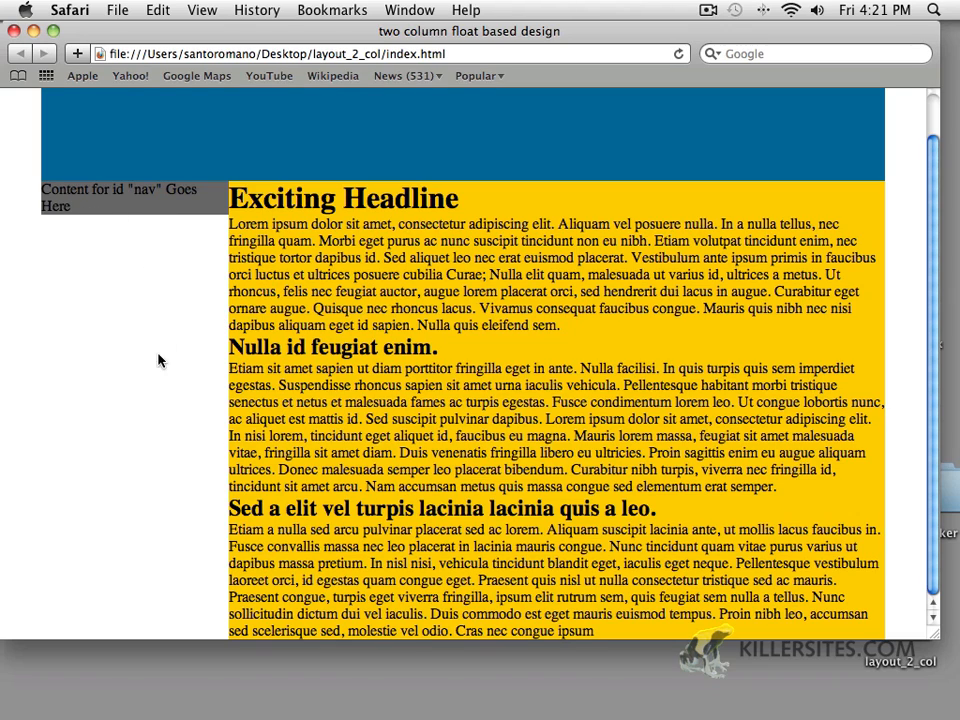
mouse_move(212, 363)
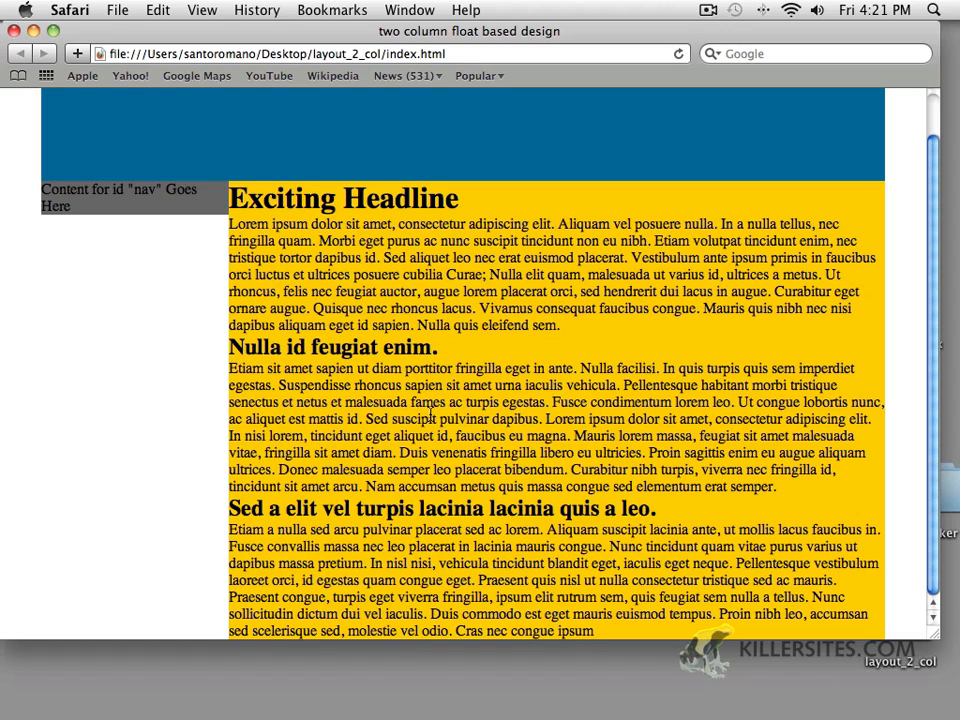
mouse_move(184, 301)
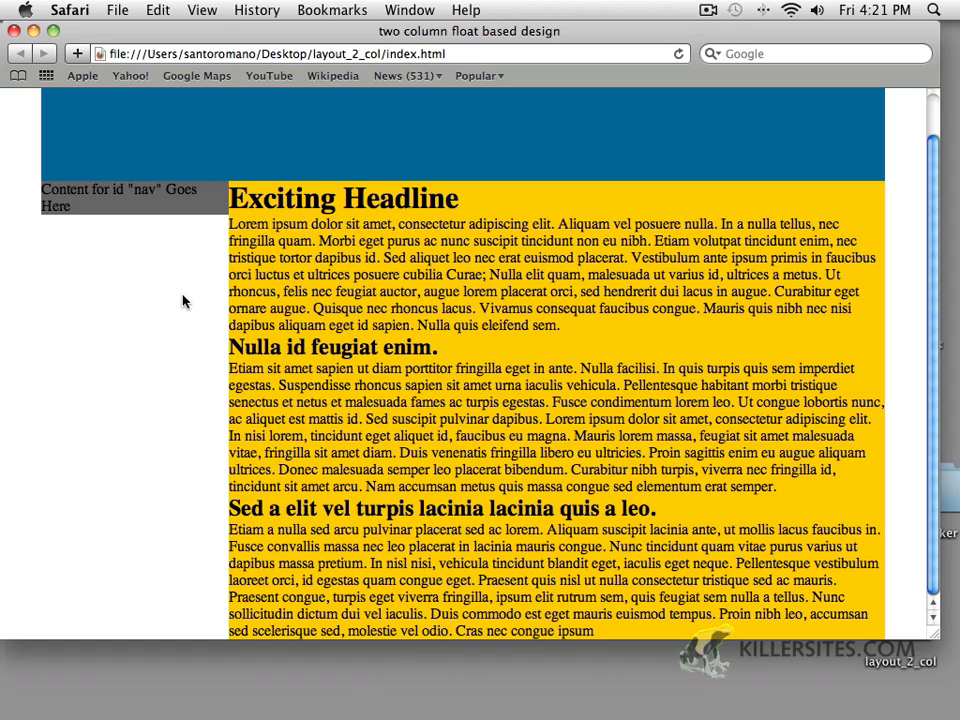
mouse_move(138, 647)
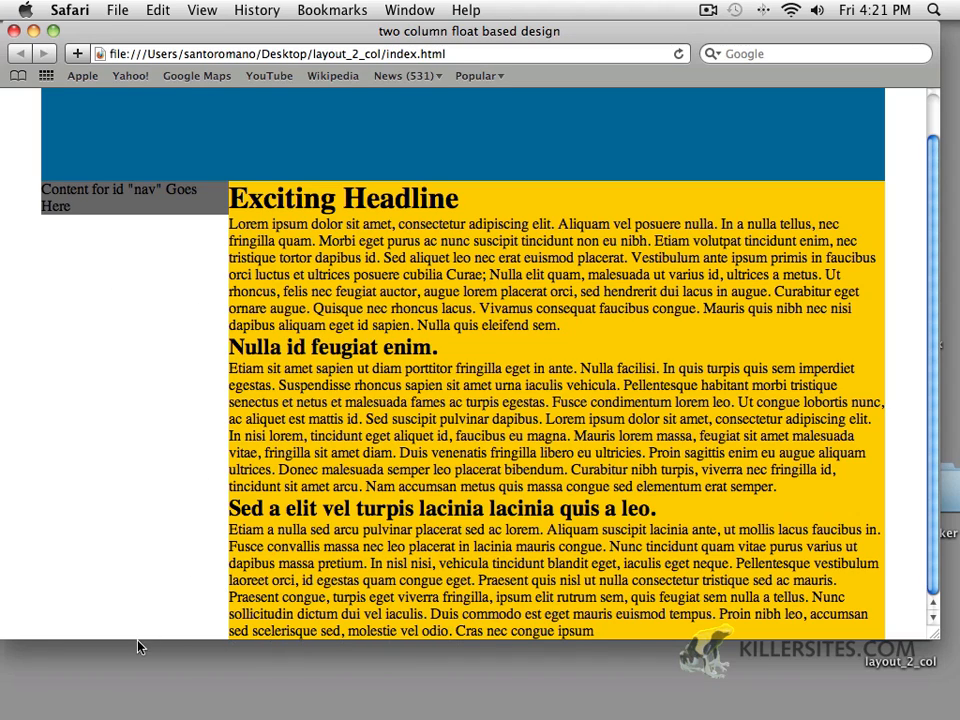
mouse_move(324, 180)
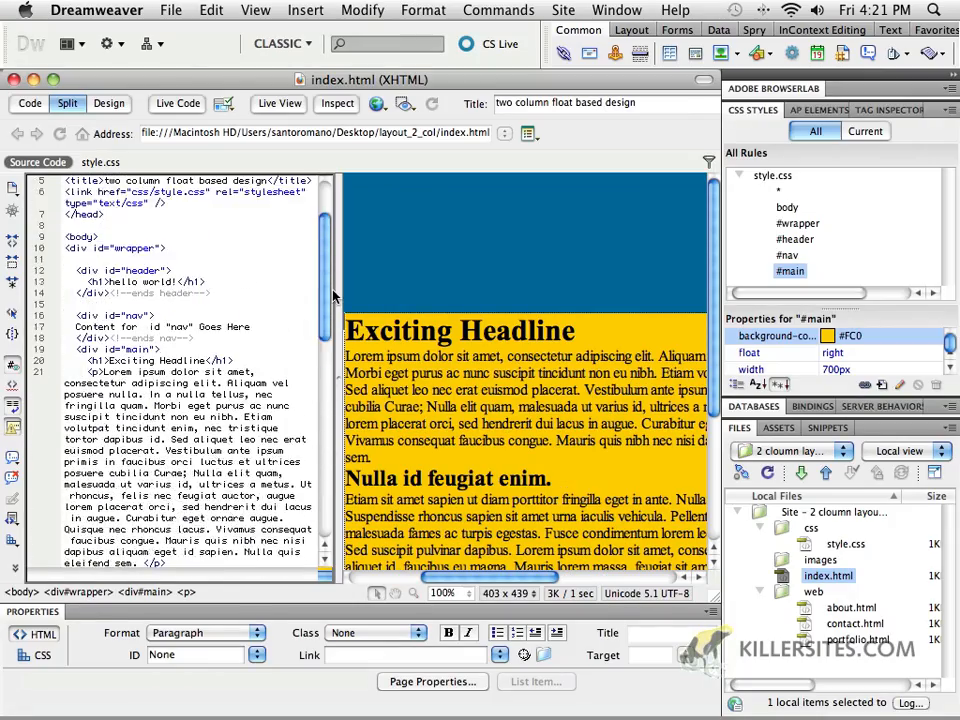
- In Code view, place the cursor after the main div's closing tag
click(29, 103)
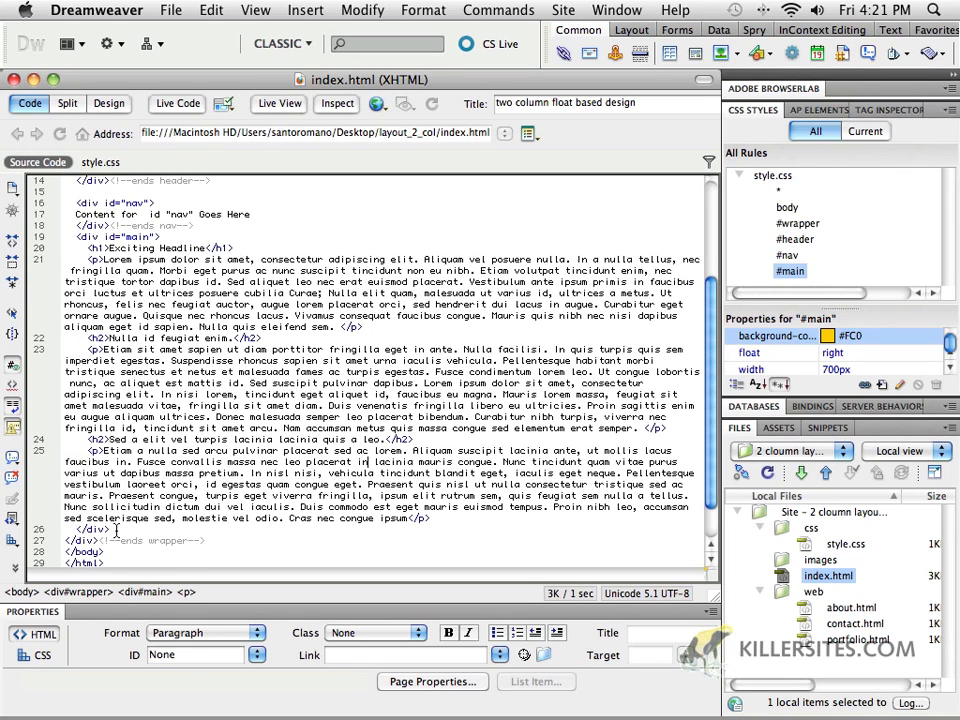
click(85, 540)
text(<!--ends main-->)
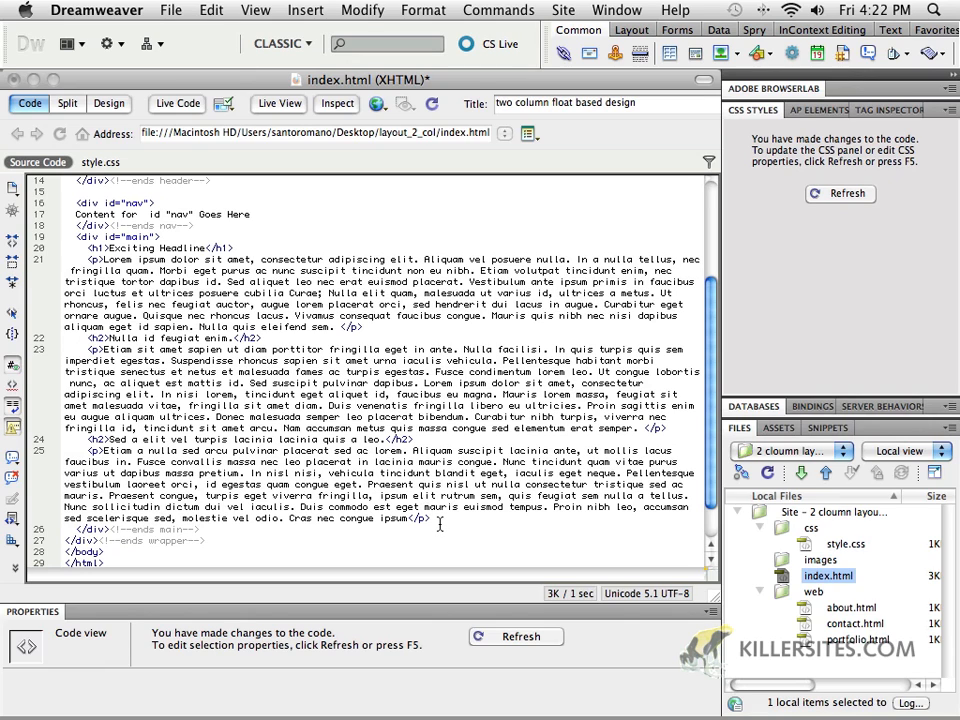
drag(62, 267, 430, 519)
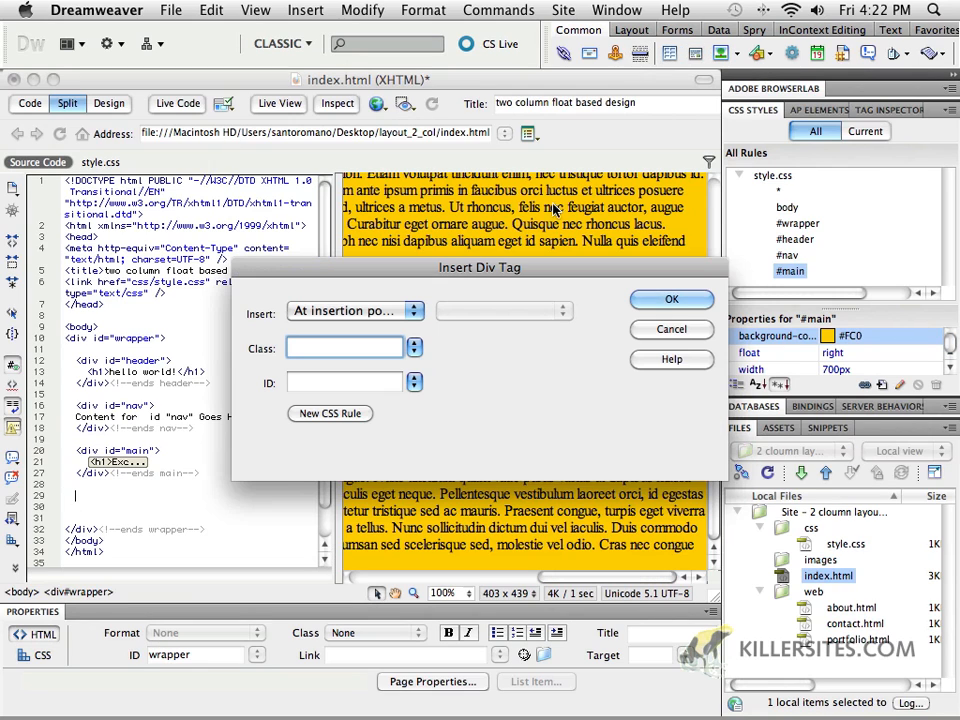
- Create a new ID rule named #footer for the div
click(329, 413)
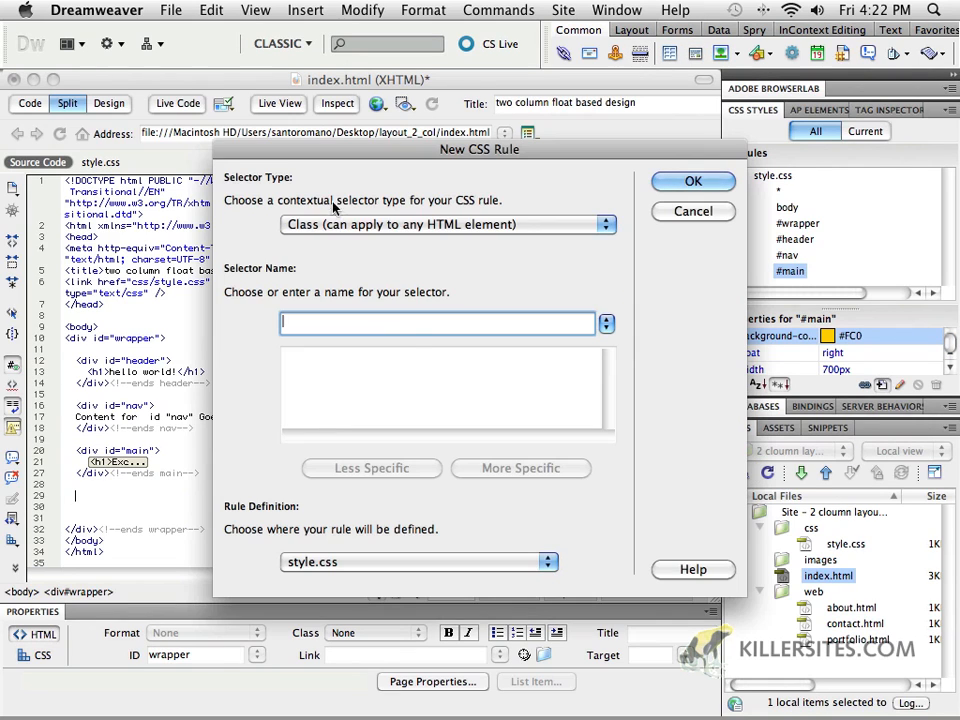
click(447, 224)
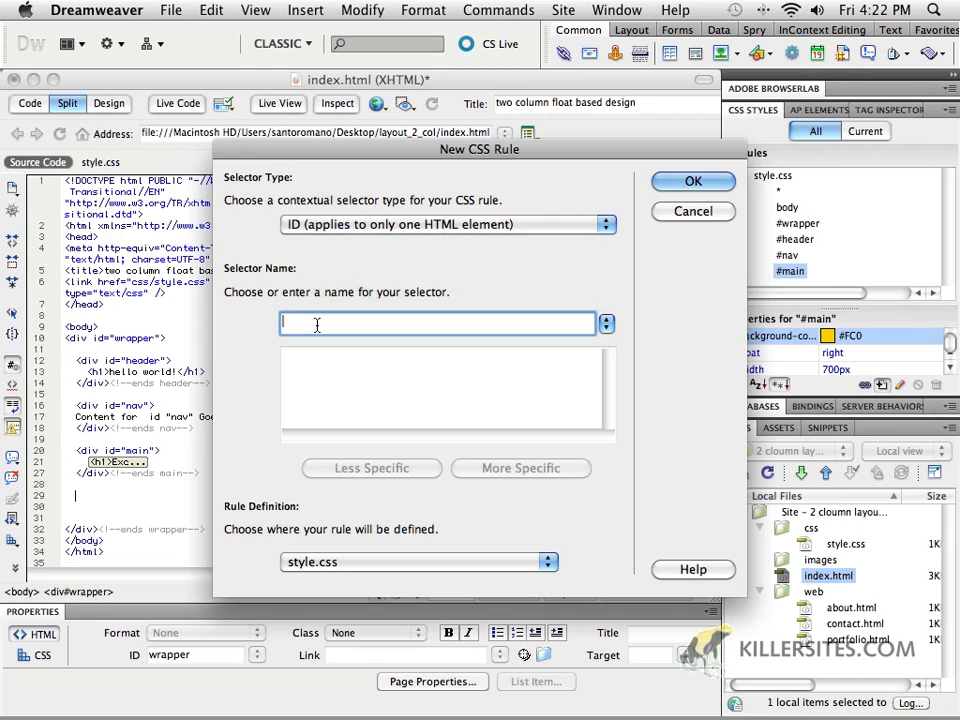
text(#f)
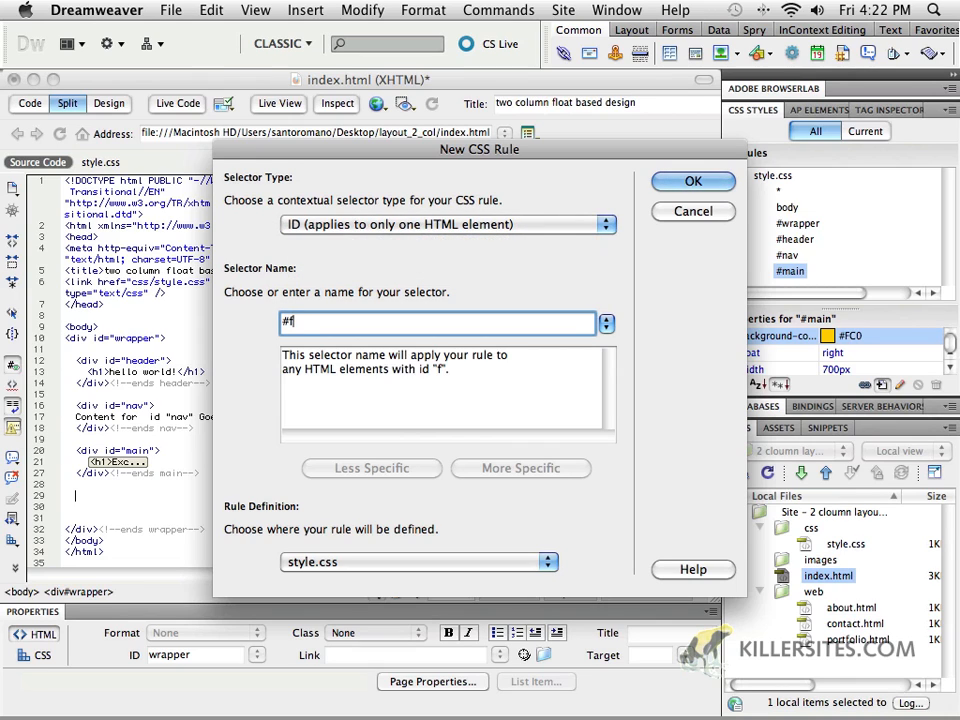
text(ooter)
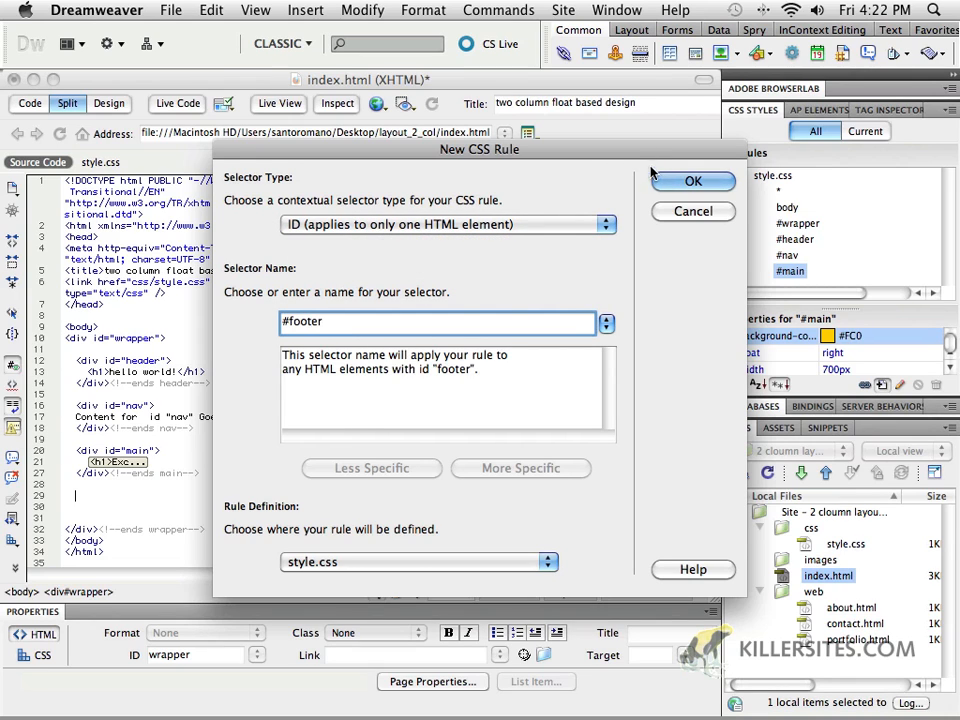
click(693, 181)
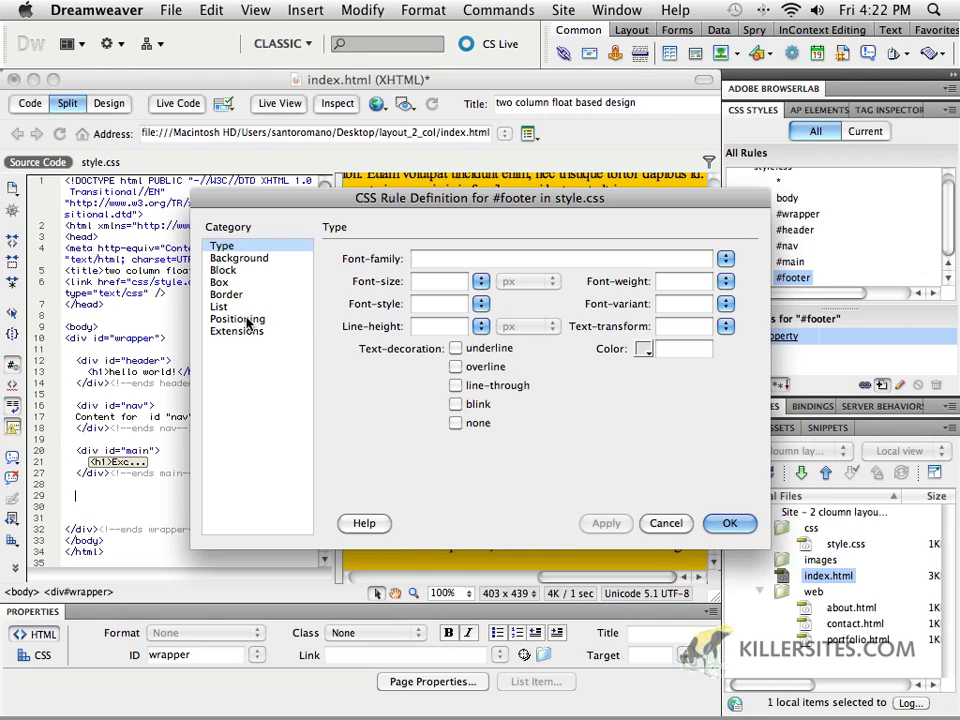
- Set #footer height to 100px and insert the footer div
click(219, 282)
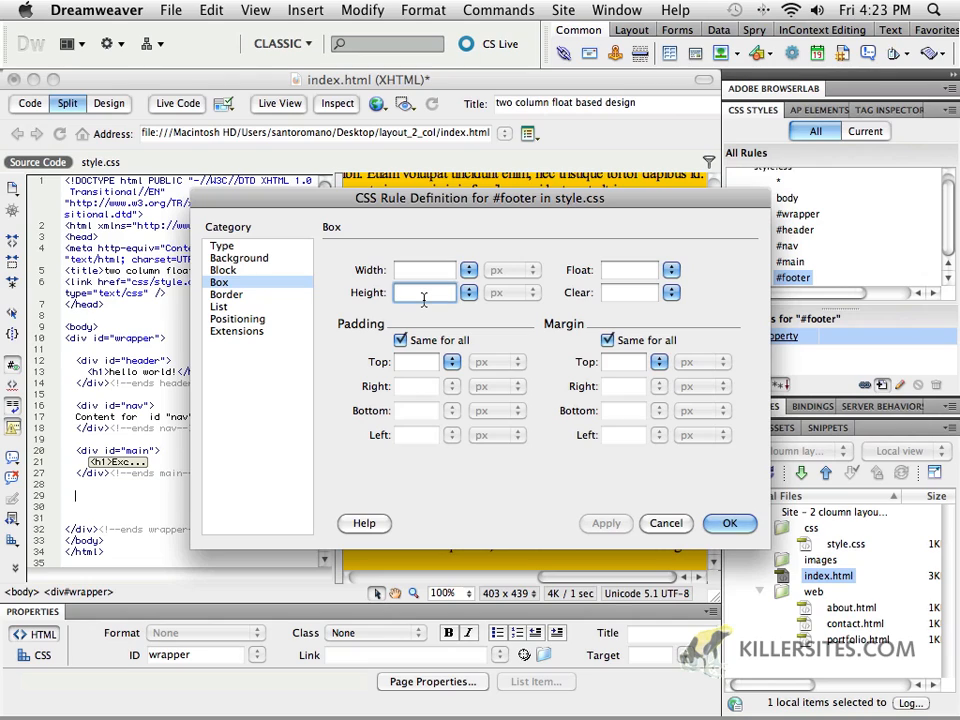
text(100)
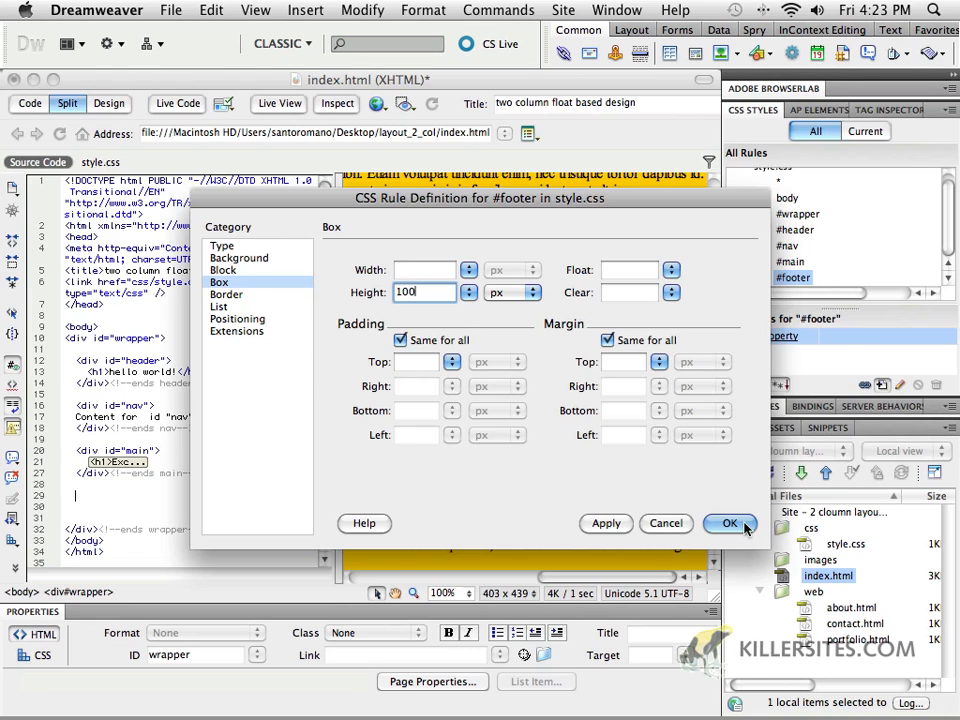
click(729, 523)
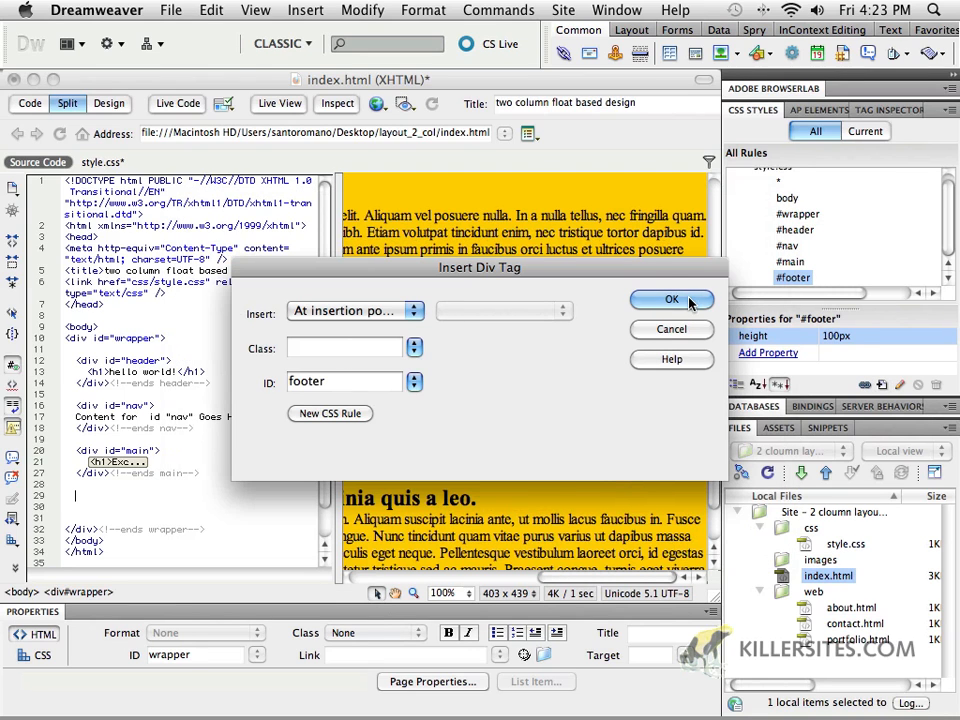
click(672, 299)
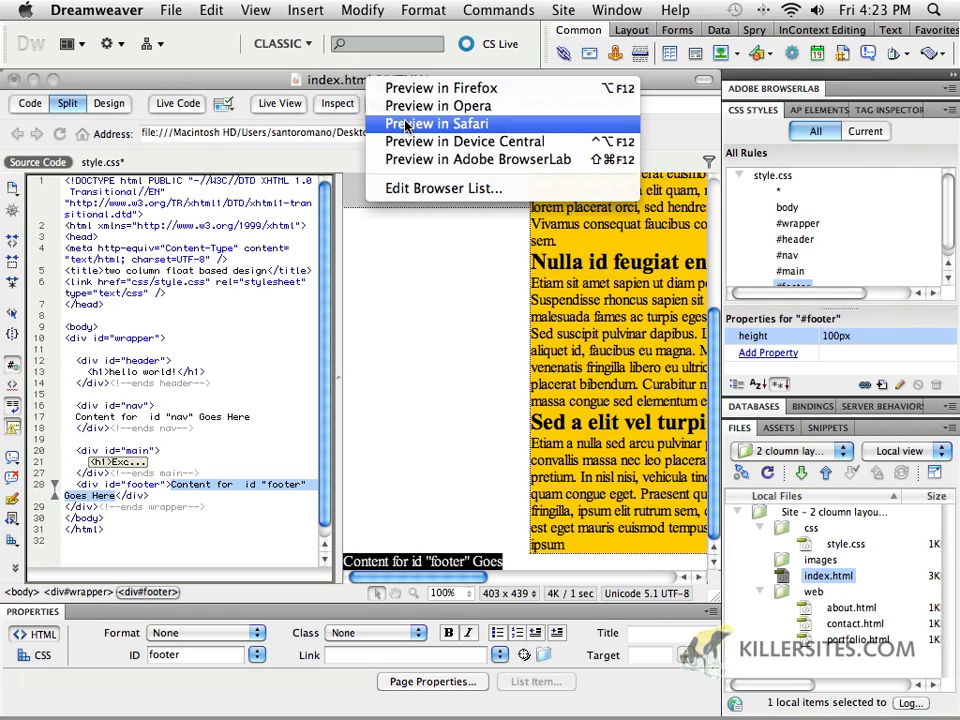
click(436, 123)
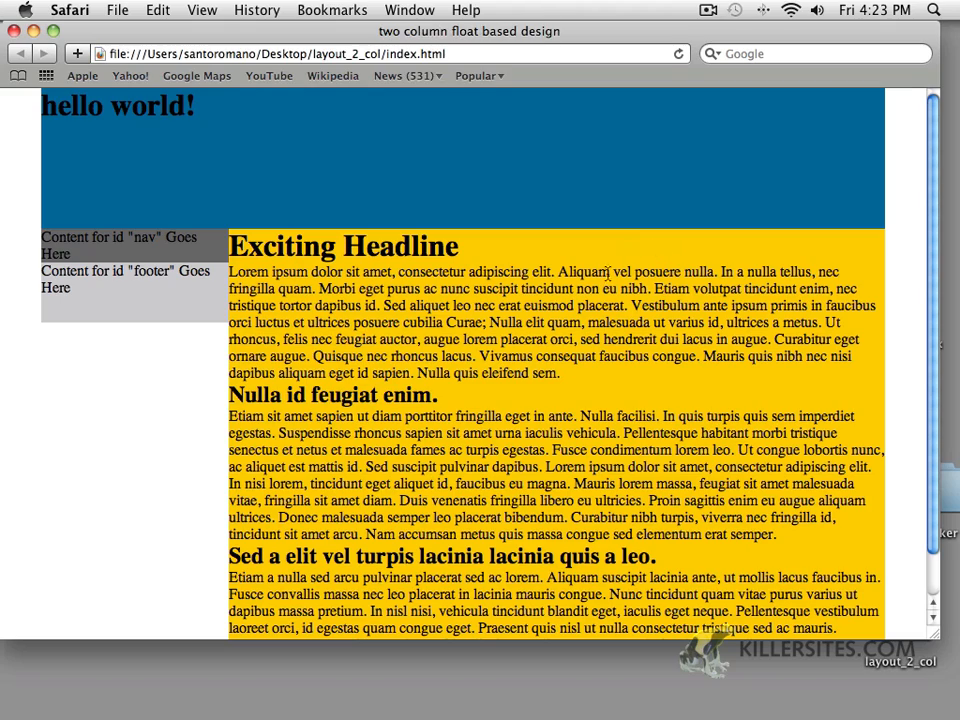
scroll(down, 3)
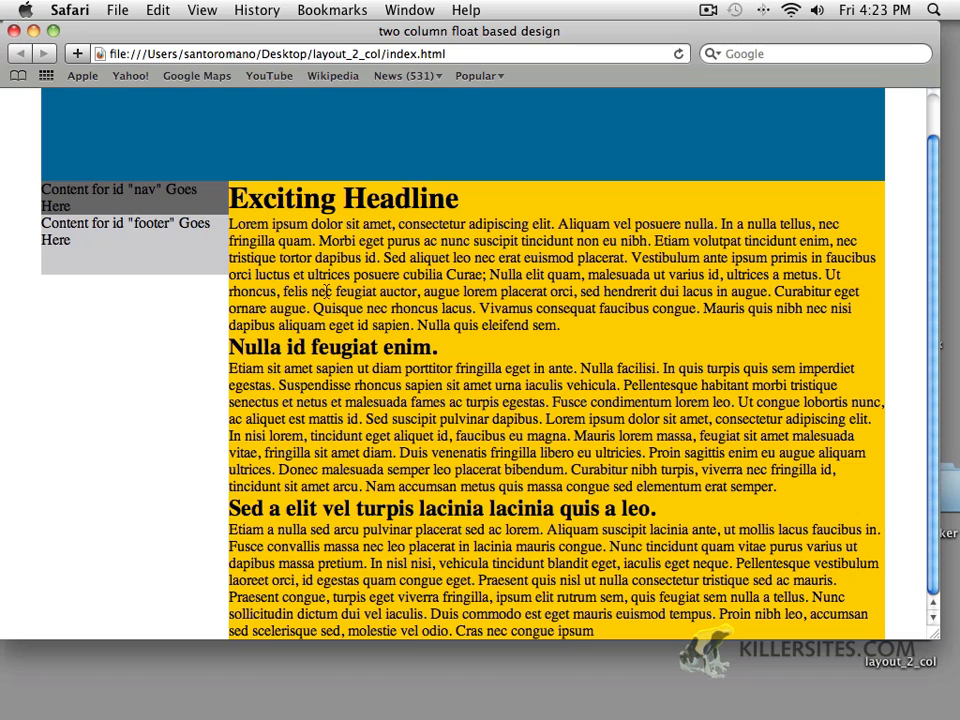
mouse_move(463, 401)
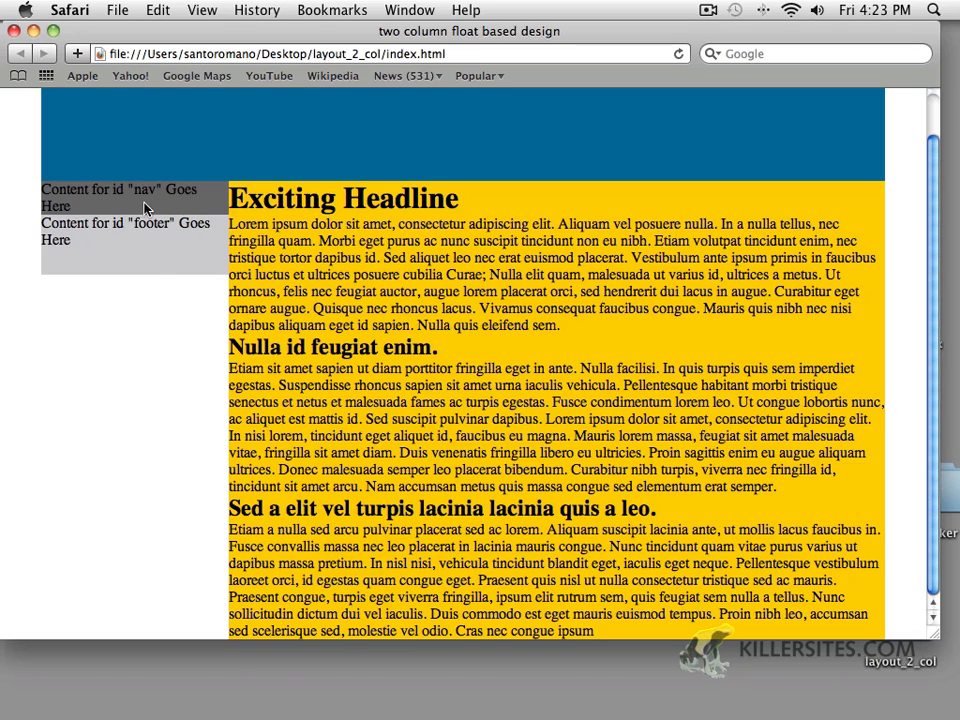
mouse_move(145, 267)
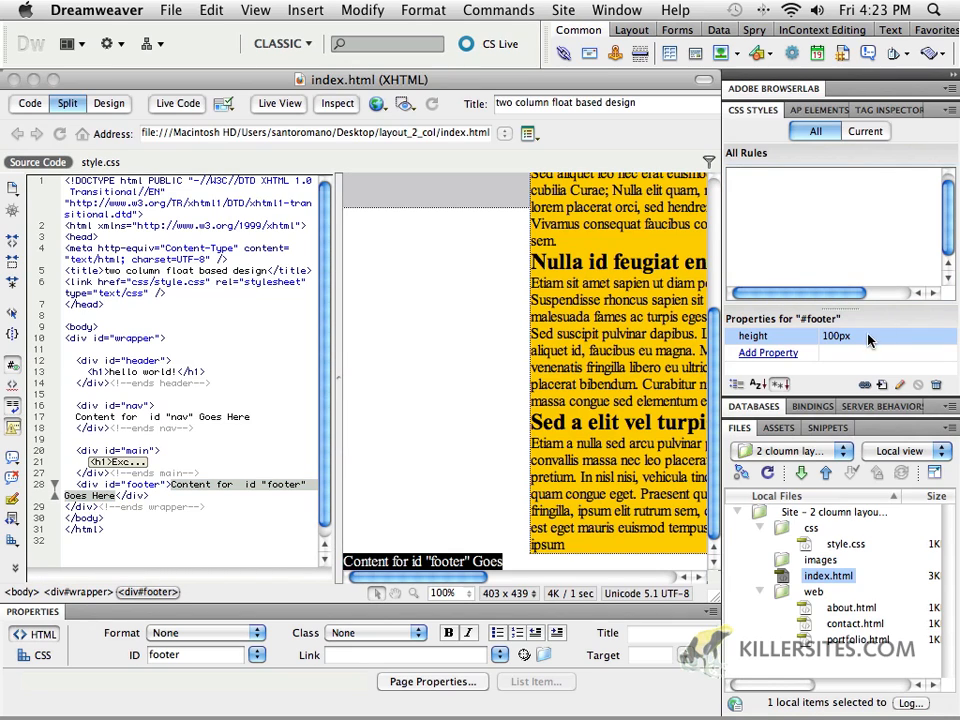
- Edit the #footer rule so its Clear setting is both
click(899, 385)
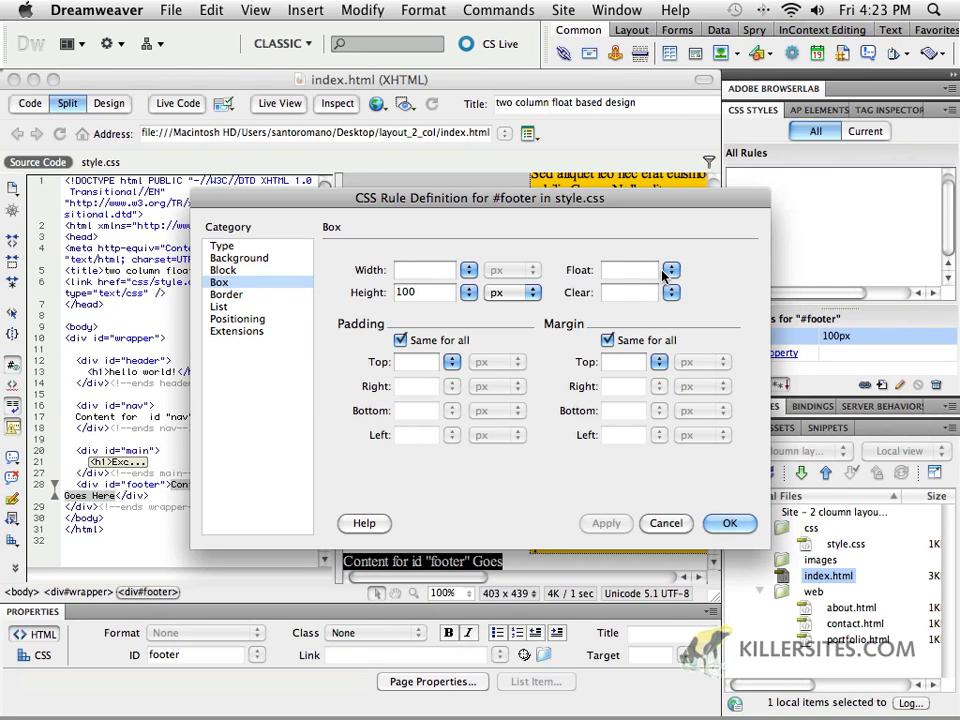
click(671, 292)
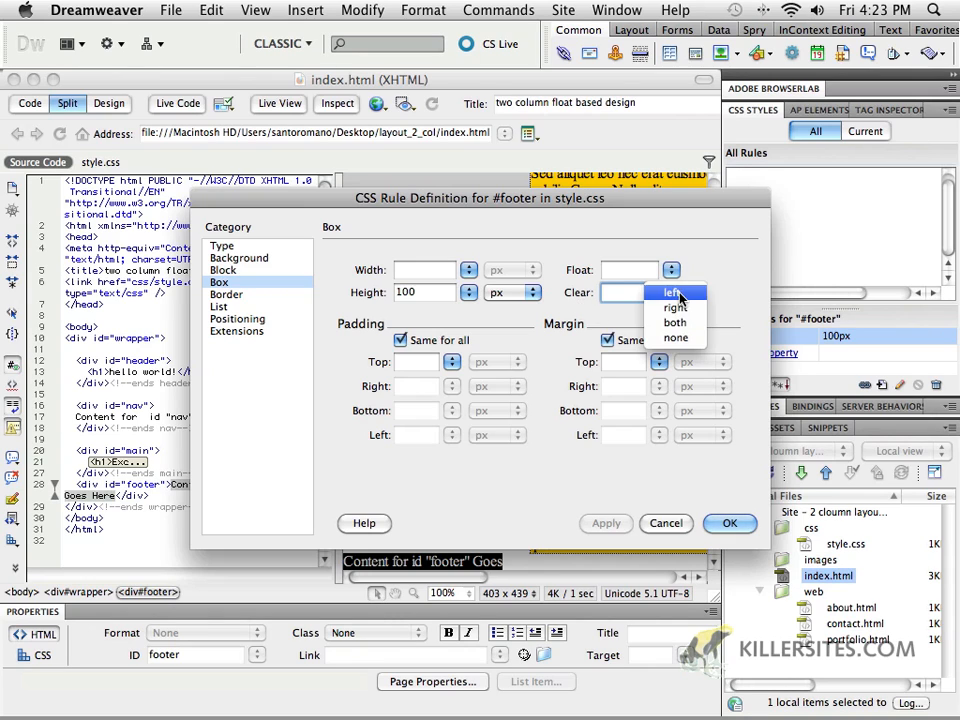
click(675, 322)
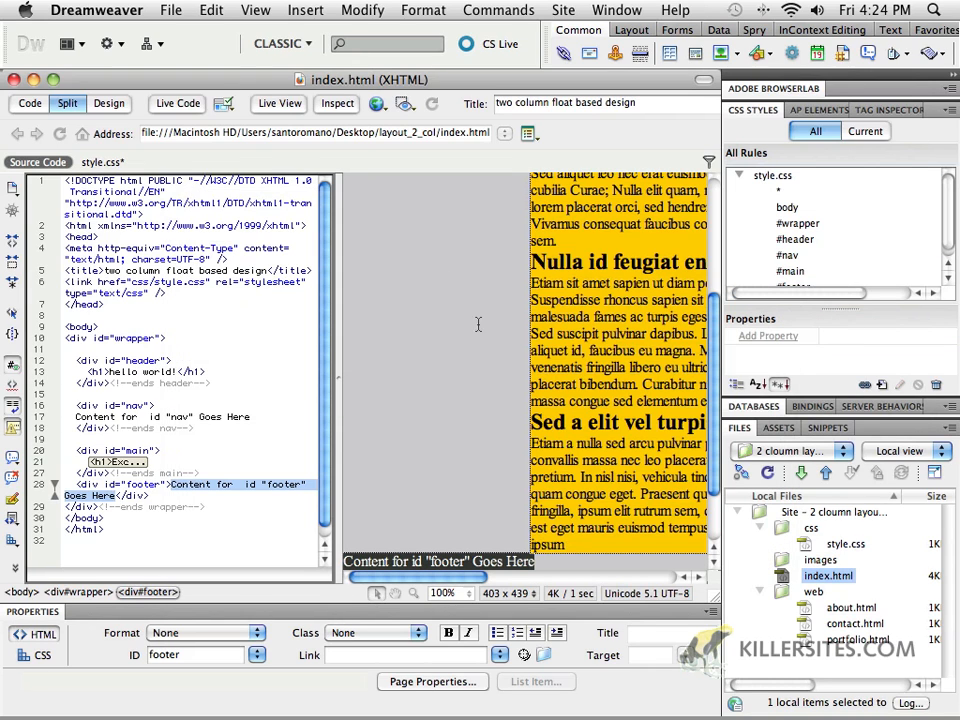
- Preview the page in Safari, saving the modified files first
click(377, 104)
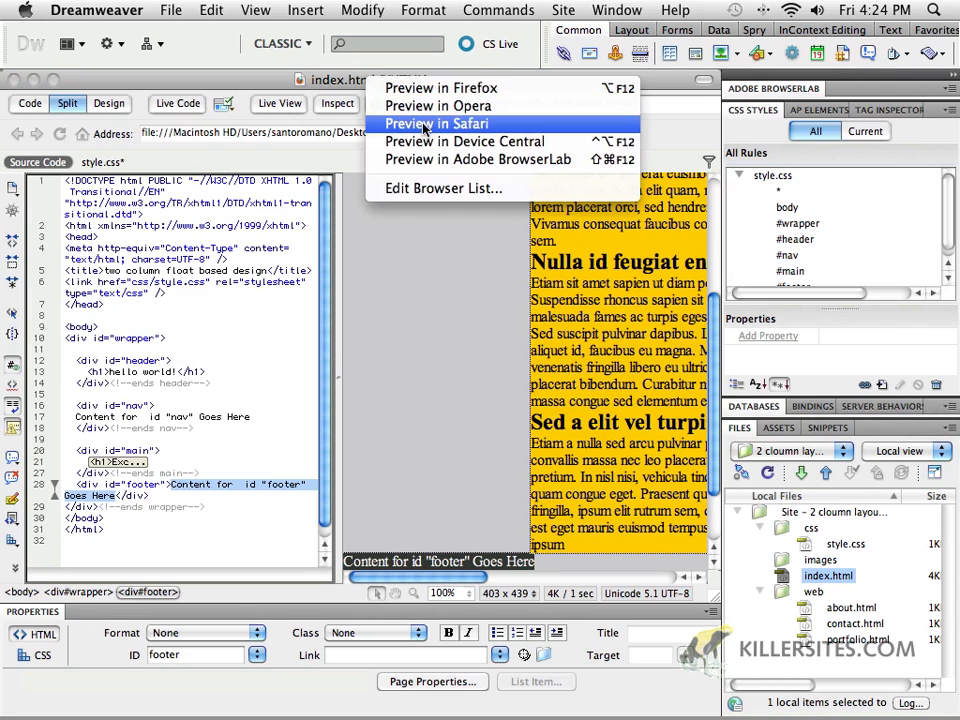
click(436, 123)
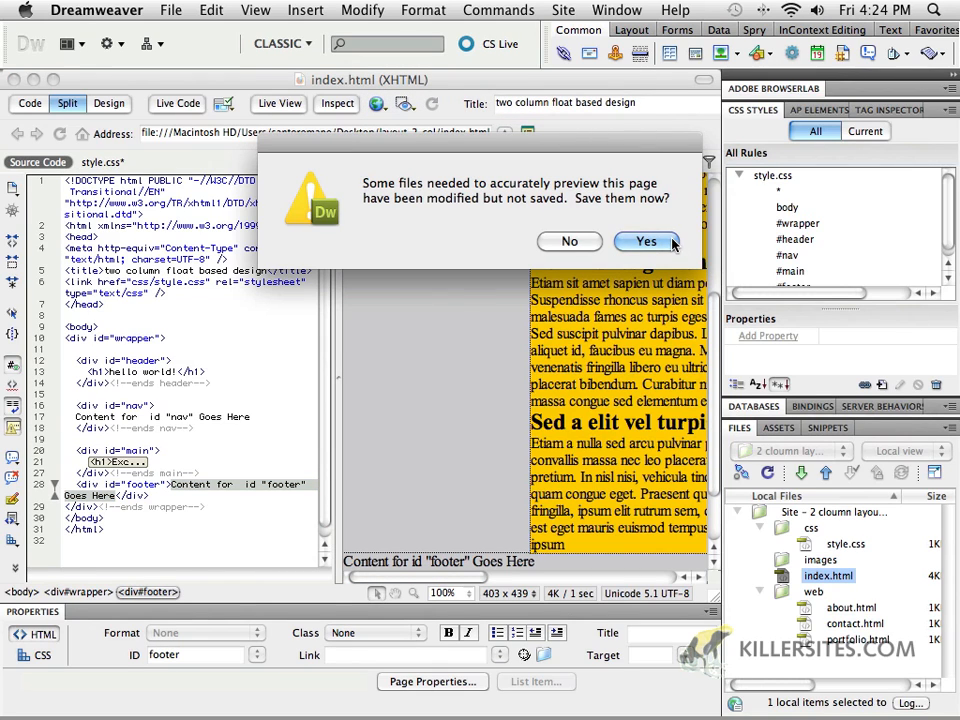
click(646, 241)
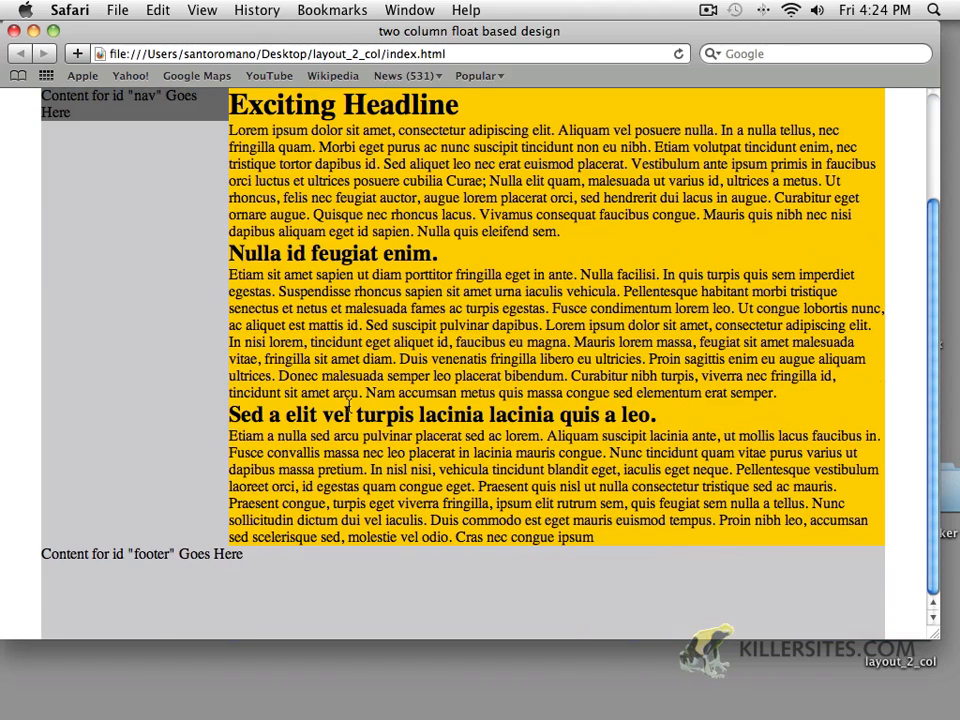
mouse_move(493, 600)
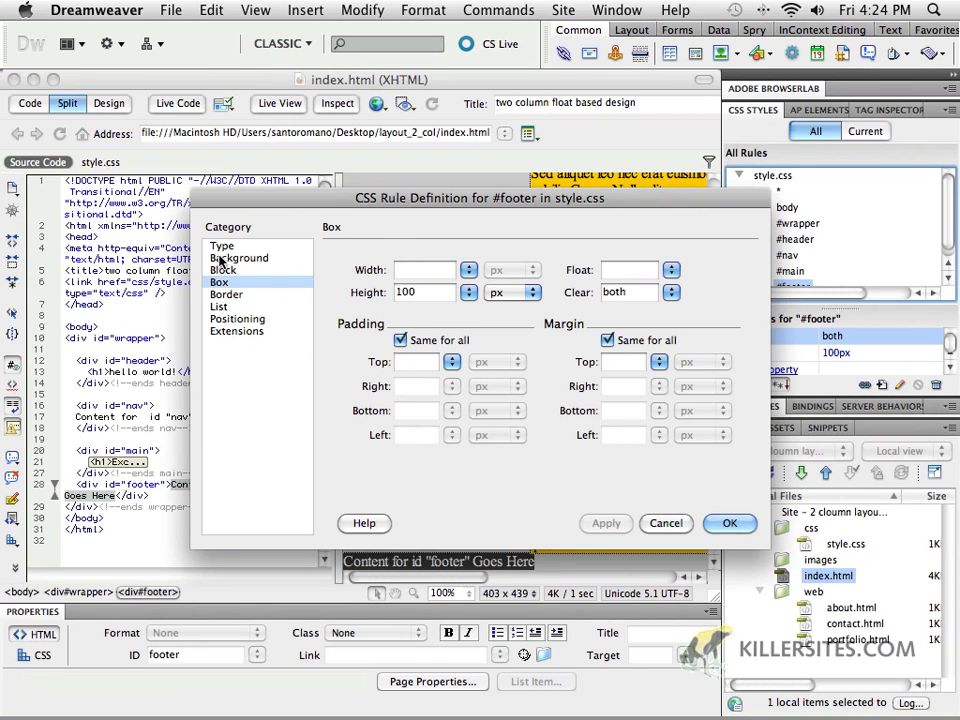
- Set the #footer background colour to #069, checking it against the #header rule
click(239, 257)
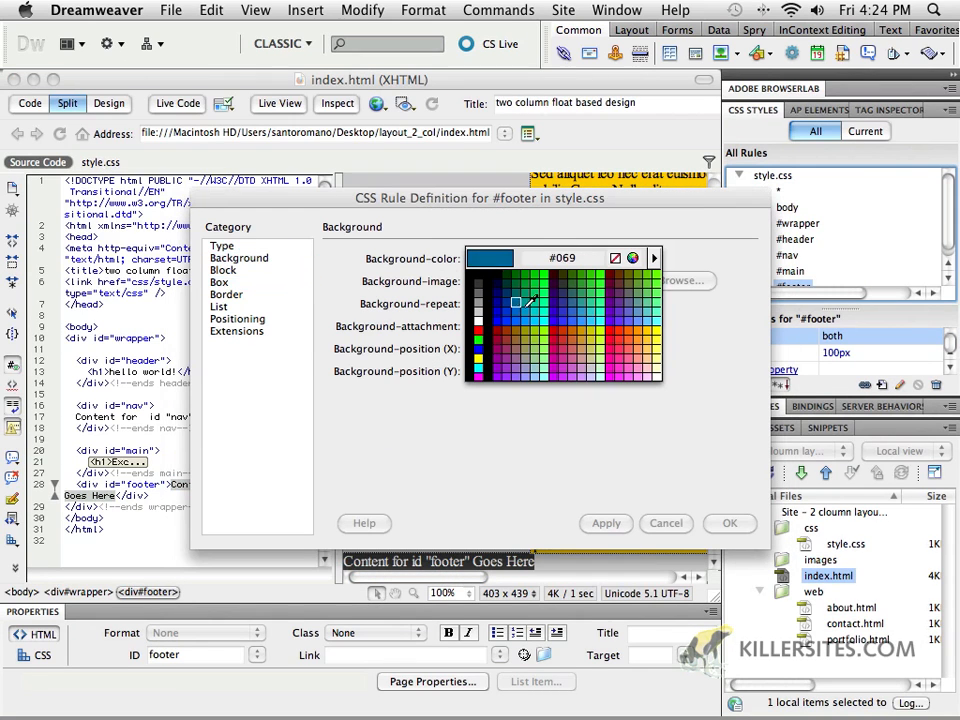
click(518, 308)
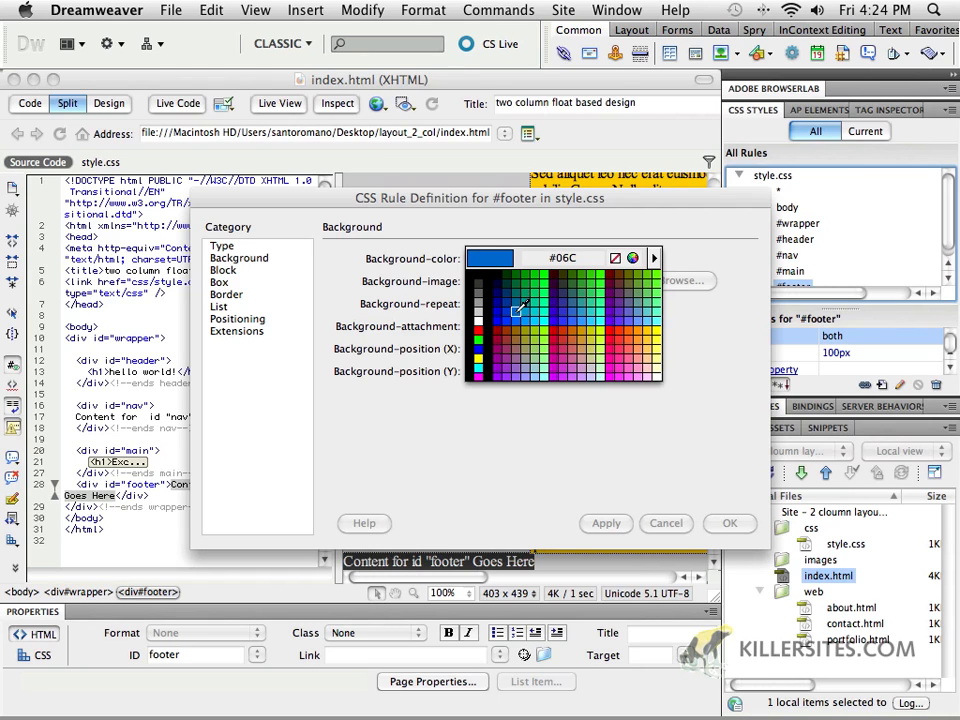
click(520, 308)
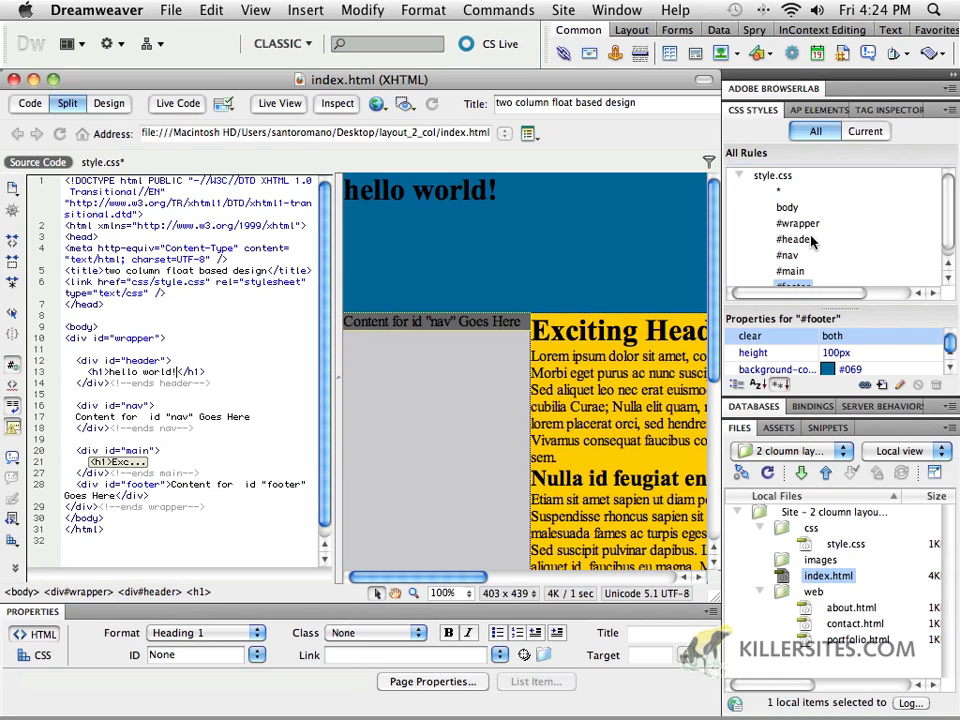
click(795, 239)
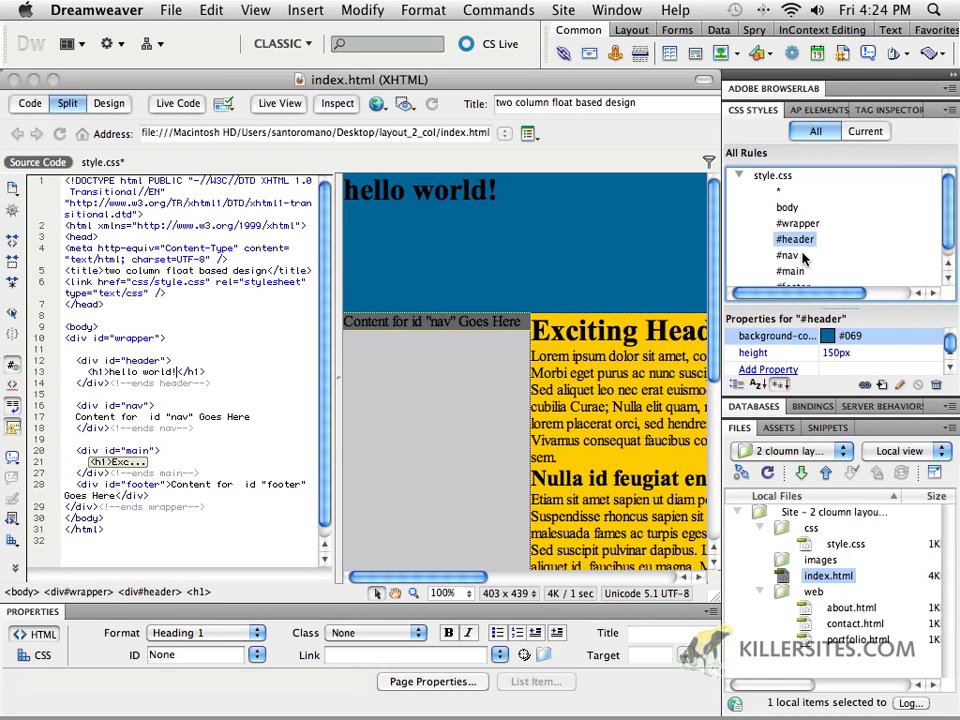
click(793, 277)
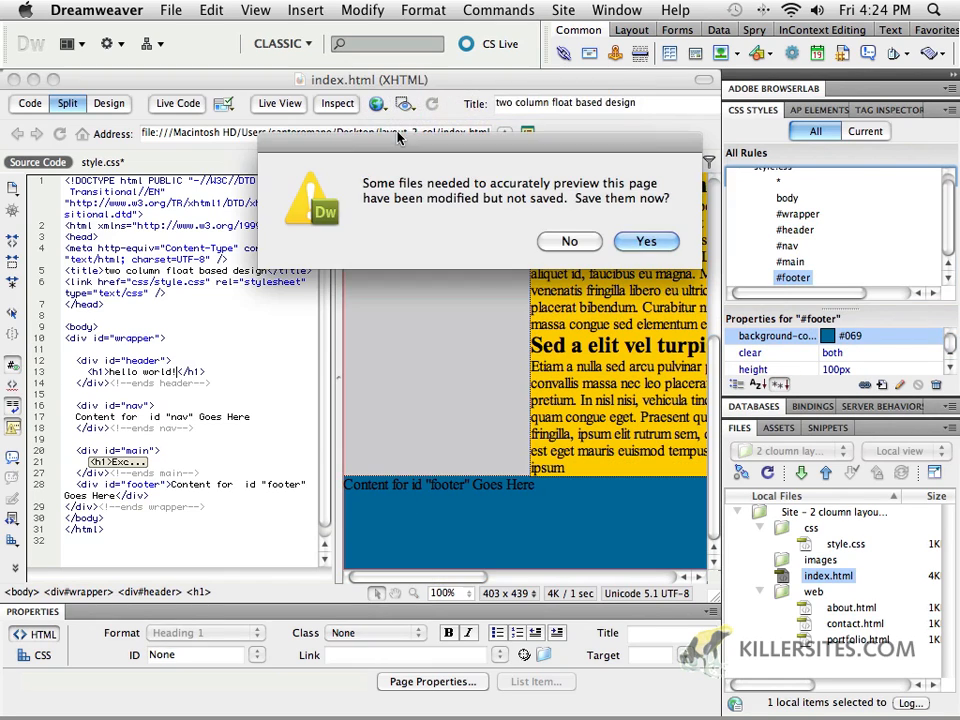
- Save the stylesheet and scroll the Safari preview to check the blue footer
click(646, 241)
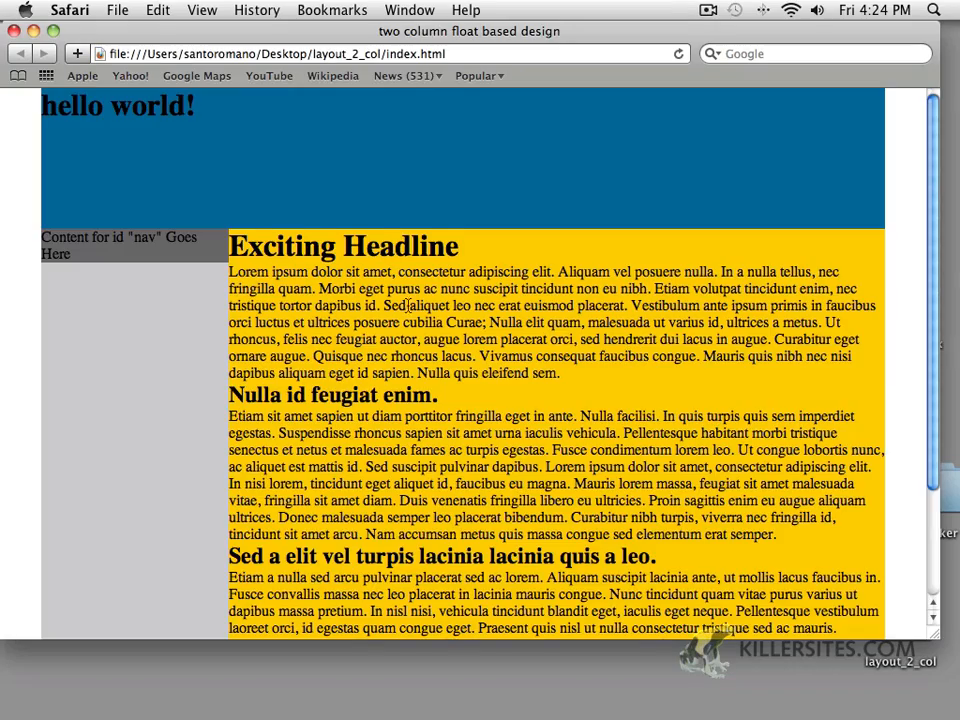
scroll(down, 3)
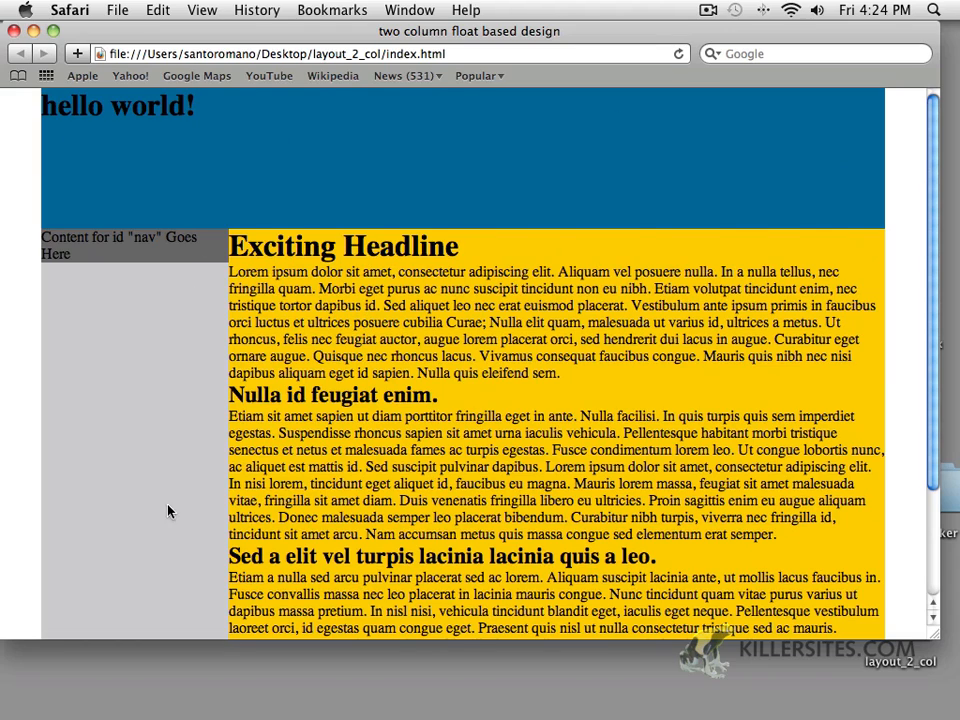
scroll(down, 3)
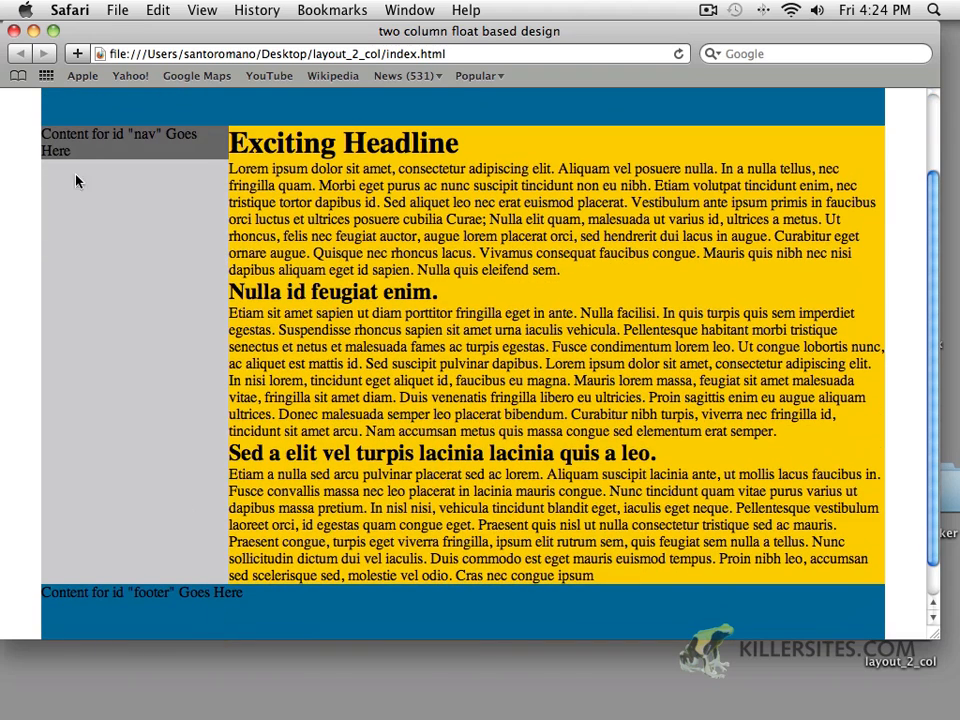
mouse_move(157, 313)
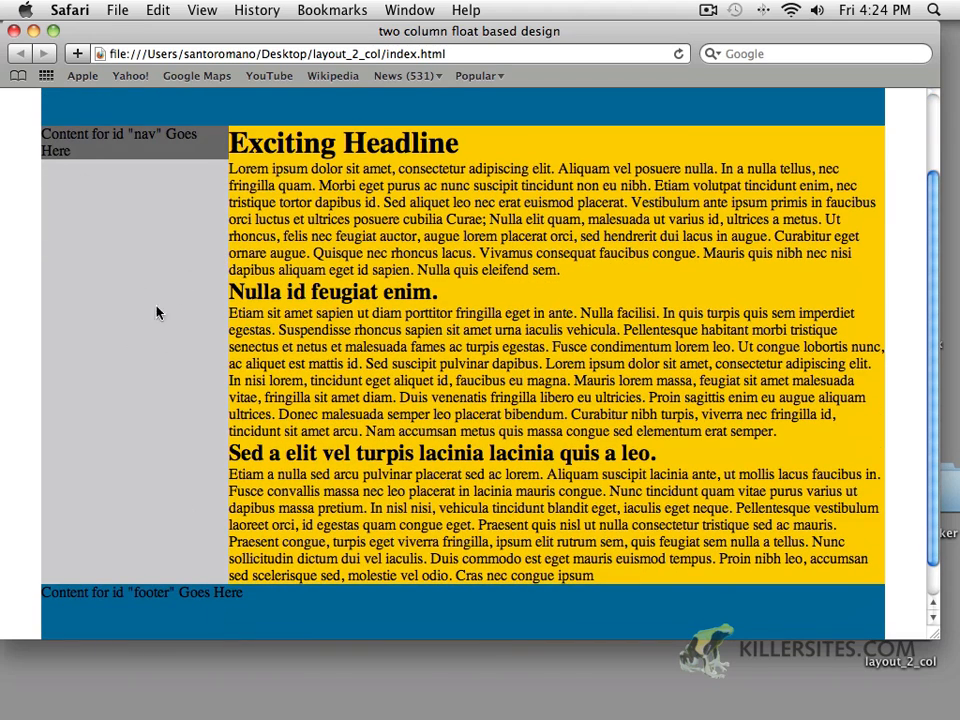
mouse_move(172, 366)
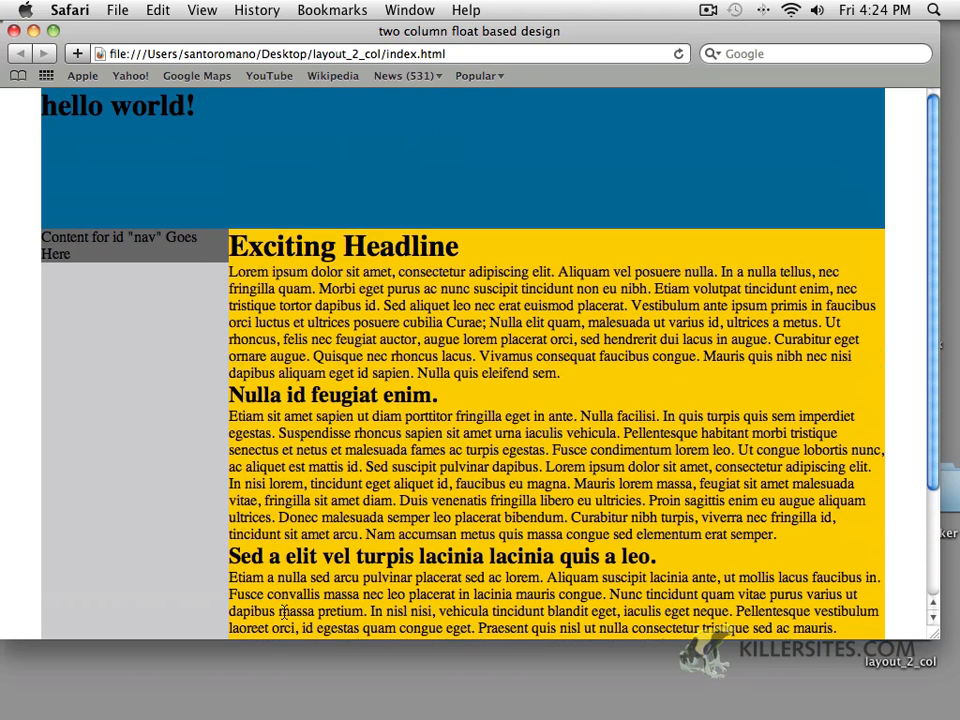
mouse_move(451, 353)
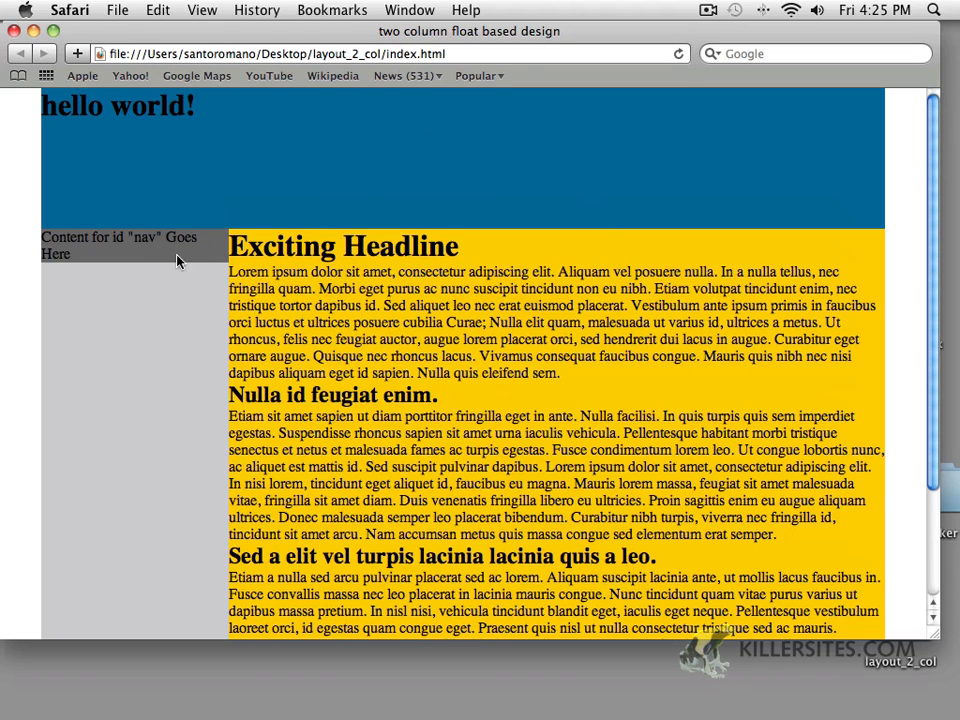
scroll(down, 3)
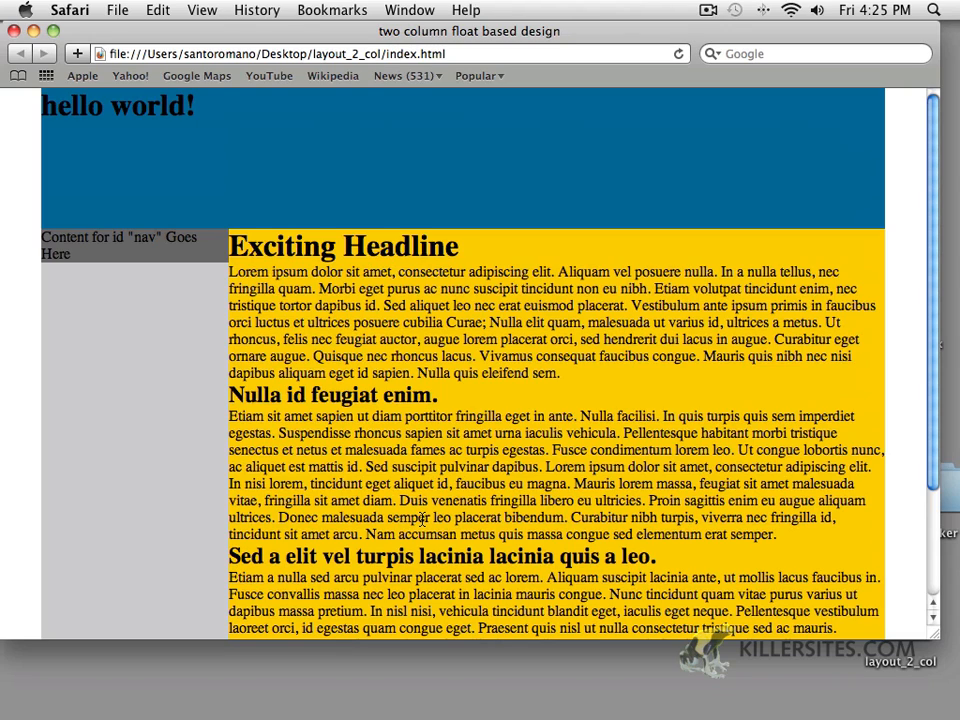
mouse_move(150, 252)
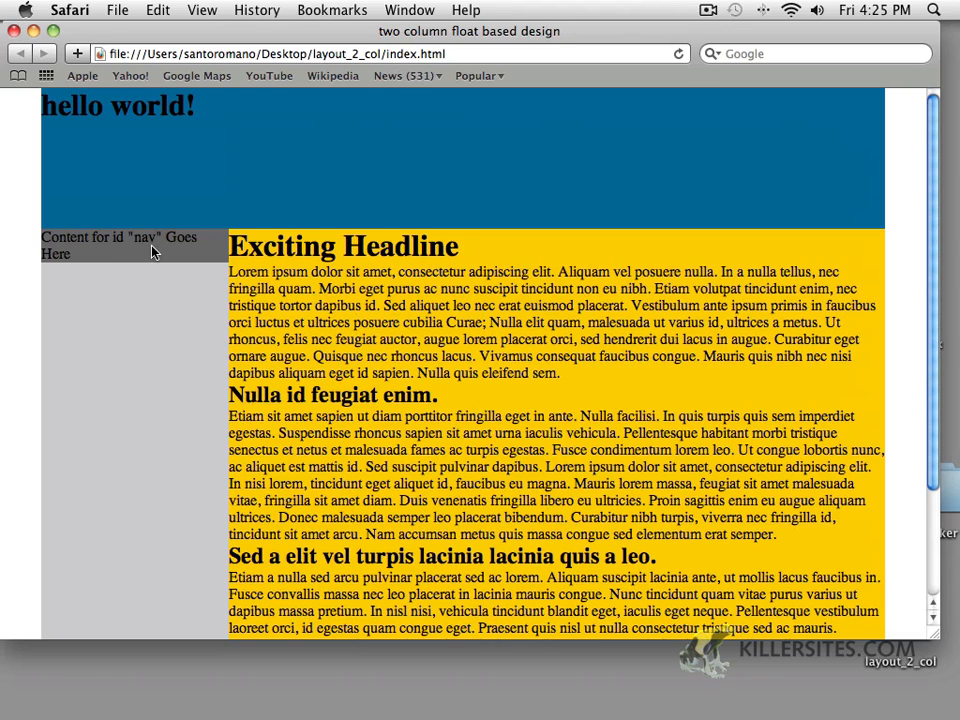
mouse_move(148, 424)
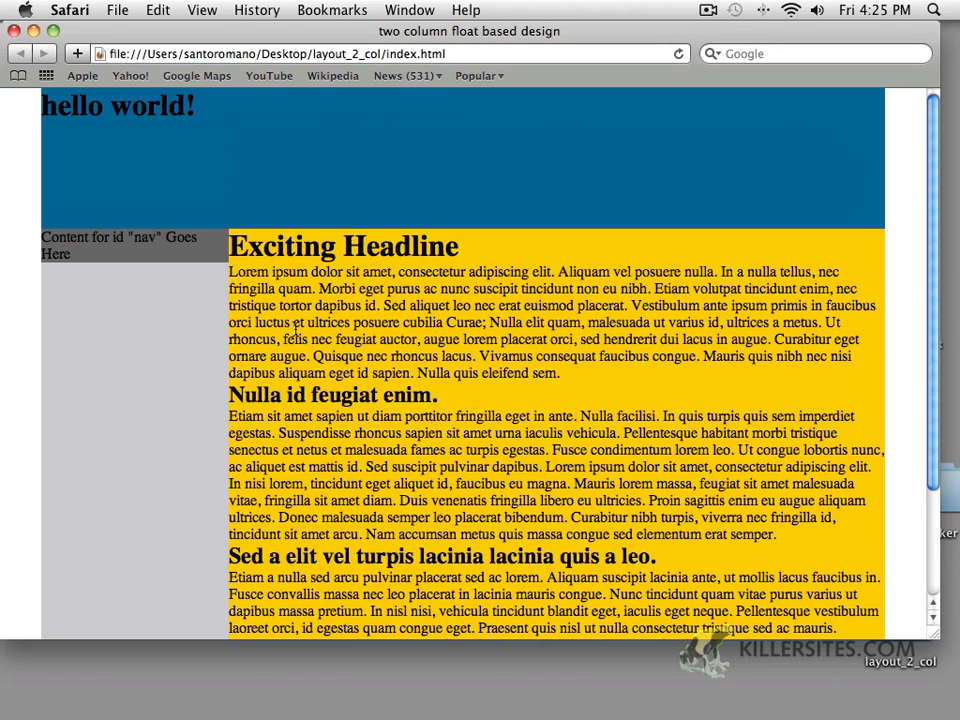
mouse_move(197, 407)
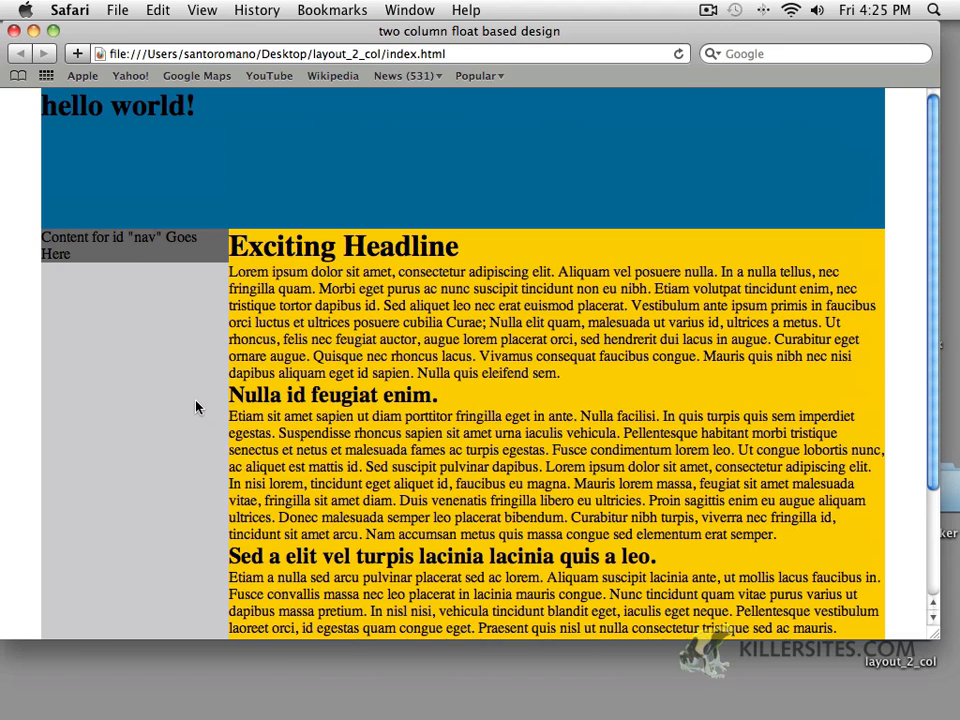